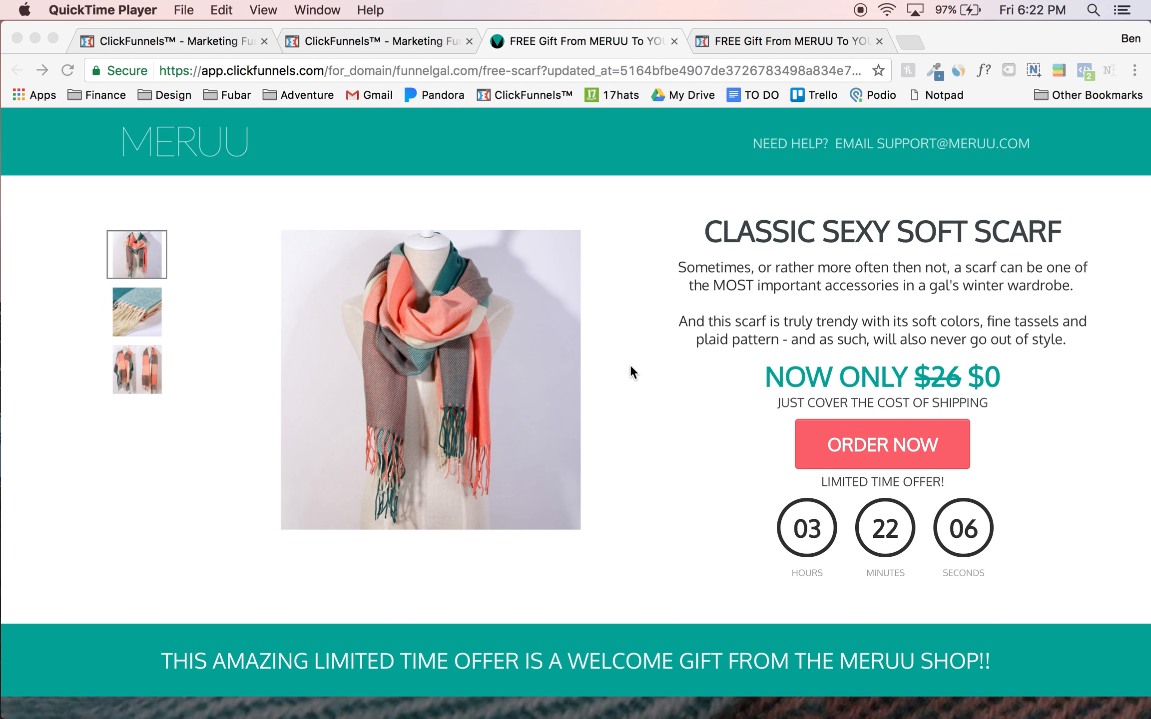
{"action": "mouse_move", "coordinate": [299, 316]}
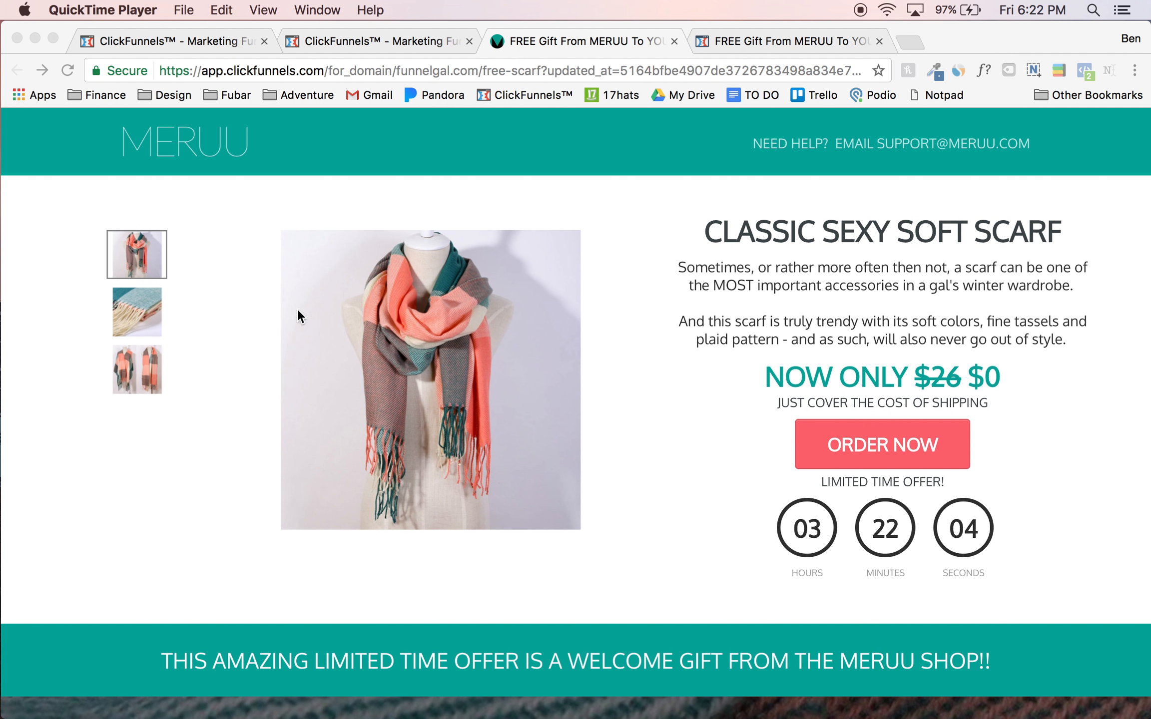
{"action": "mouse_move", "coordinate": [635, 397]}
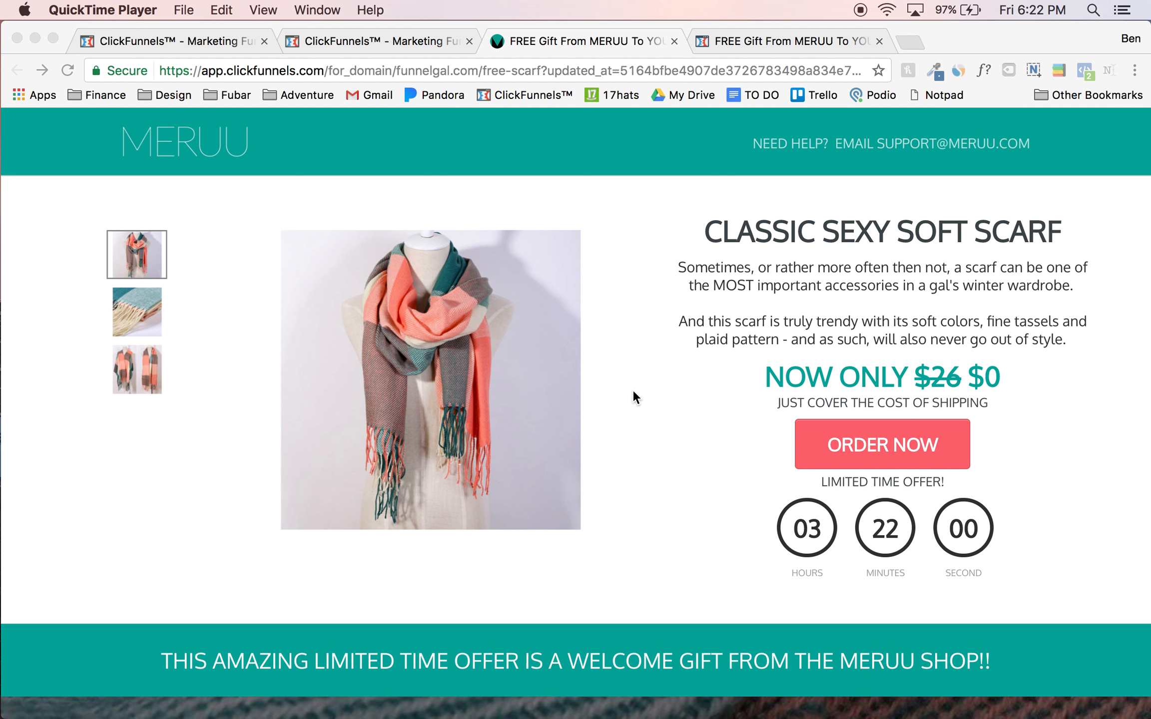
{"action": "mouse_move", "coordinate": [429, 401]}
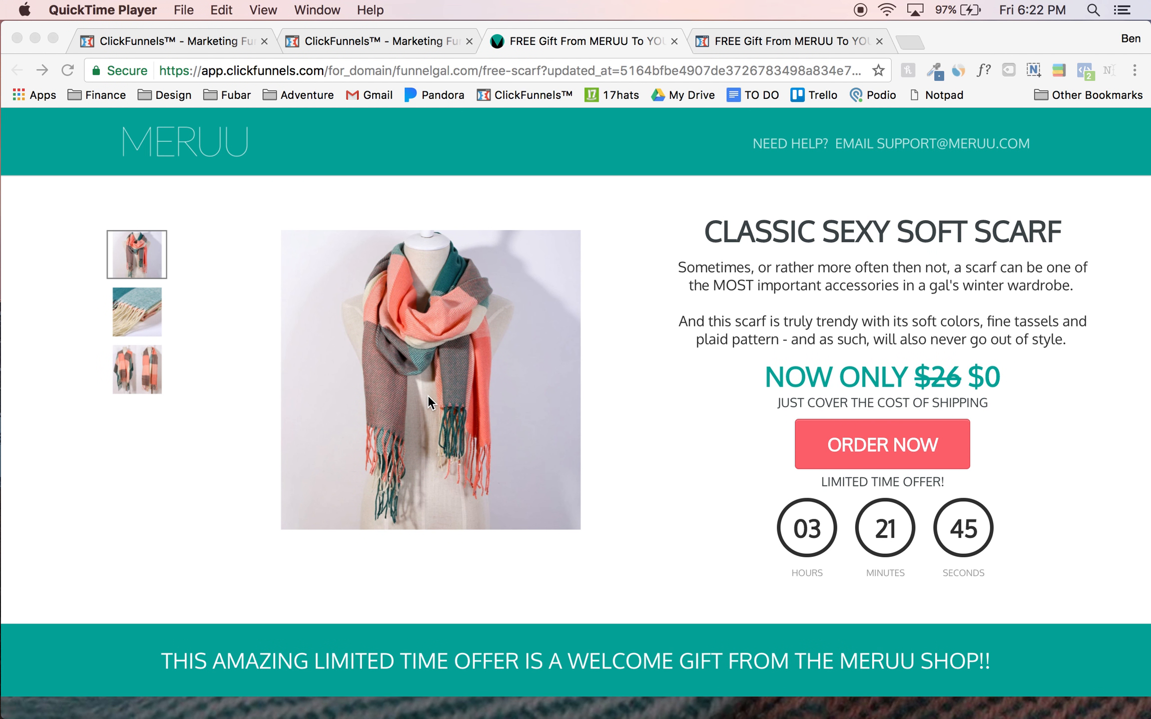
{"action": "mouse_move", "coordinate": [593, 341]}
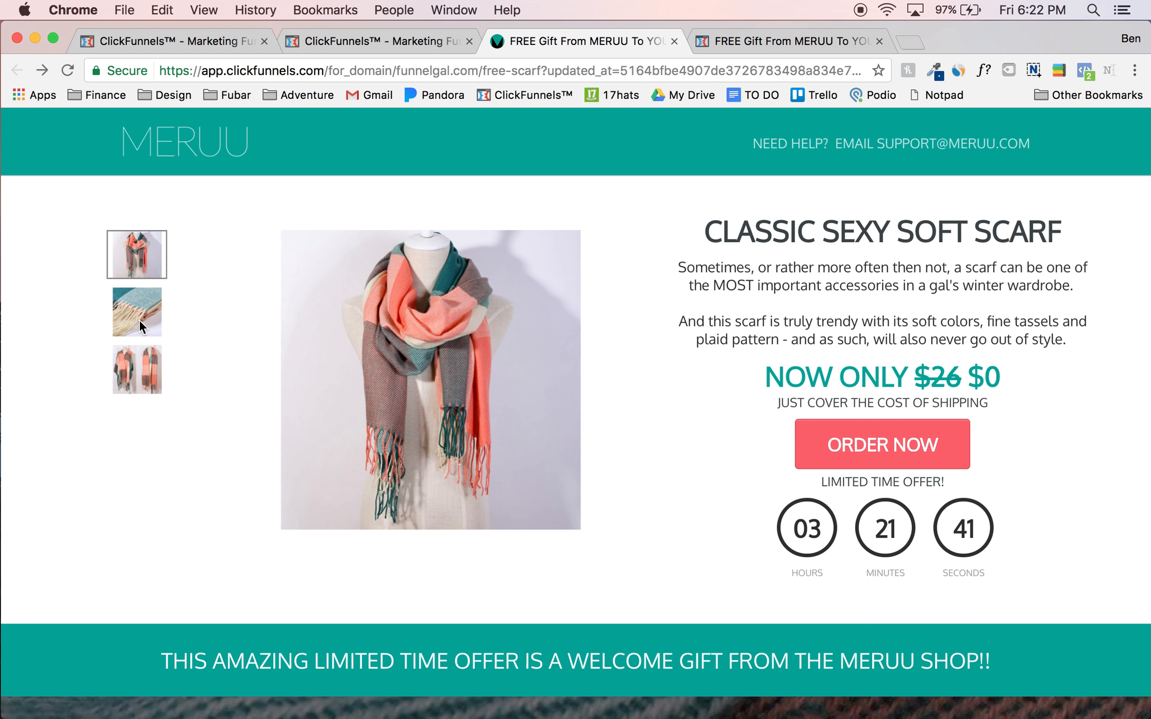
Step: Browse the scarf tassel close-up and main photos, and scroll the landing page
{"action": "left_click", "coordinate": [136, 311]}
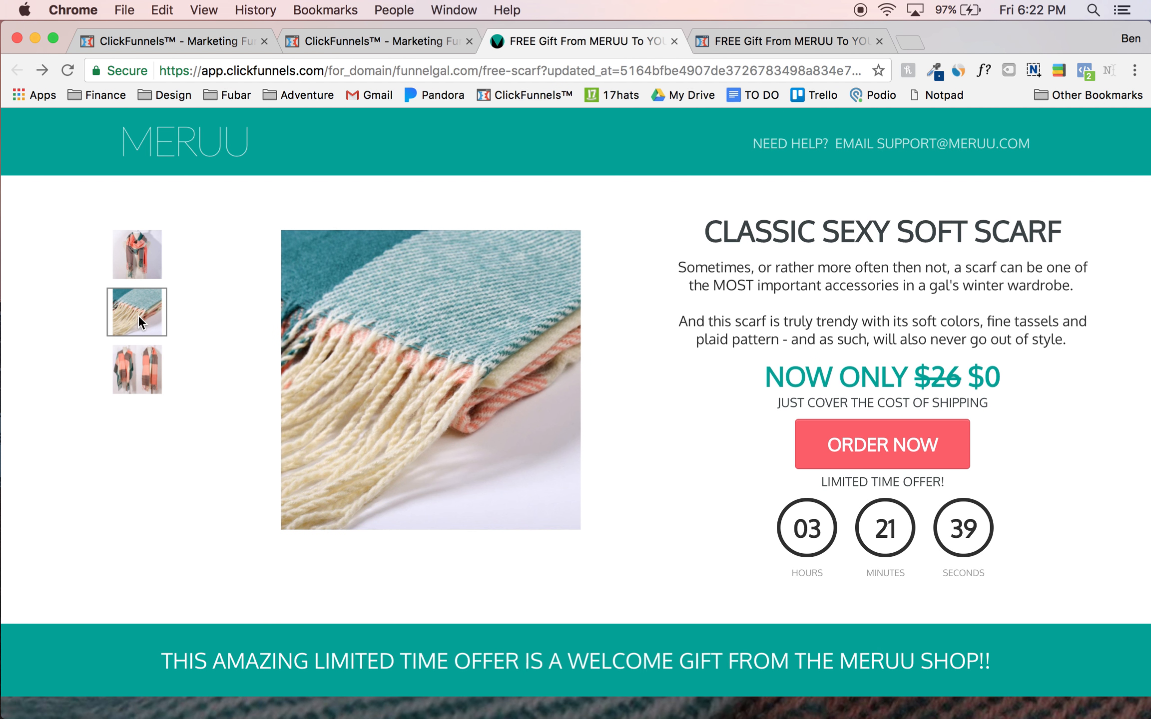
{"action": "left_click", "coordinate": [136, 255]}
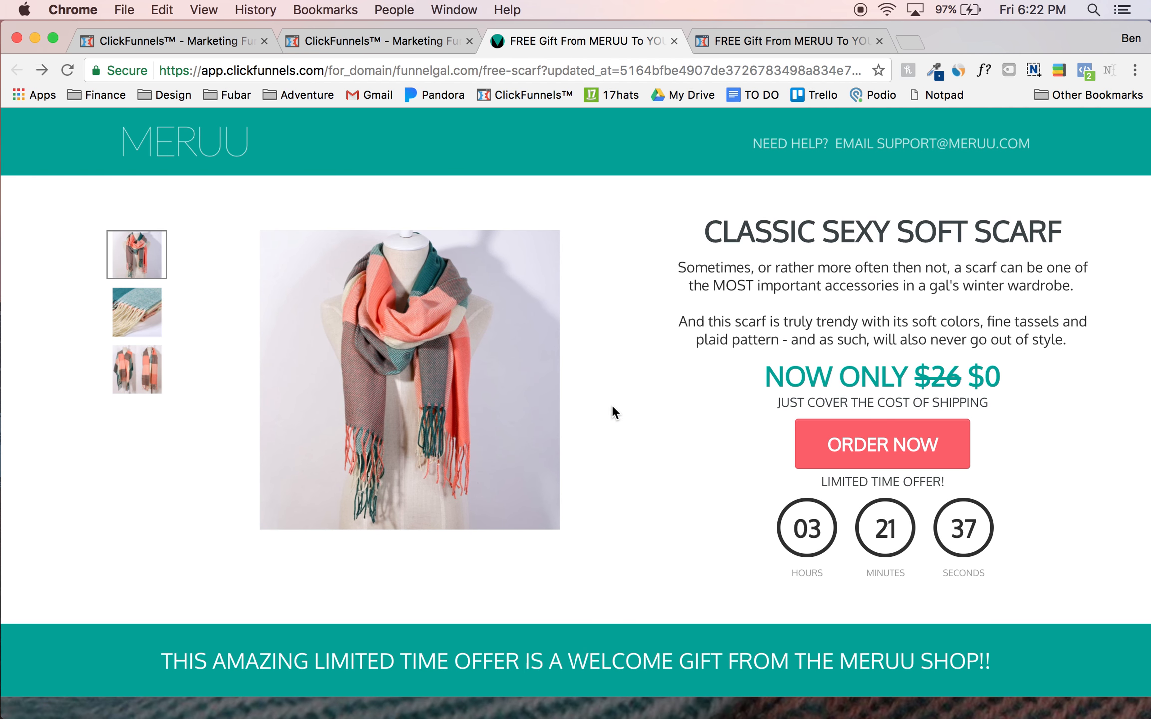
{"action": "scroll", "scroll_direction": "down", "scroll_amount": 3}
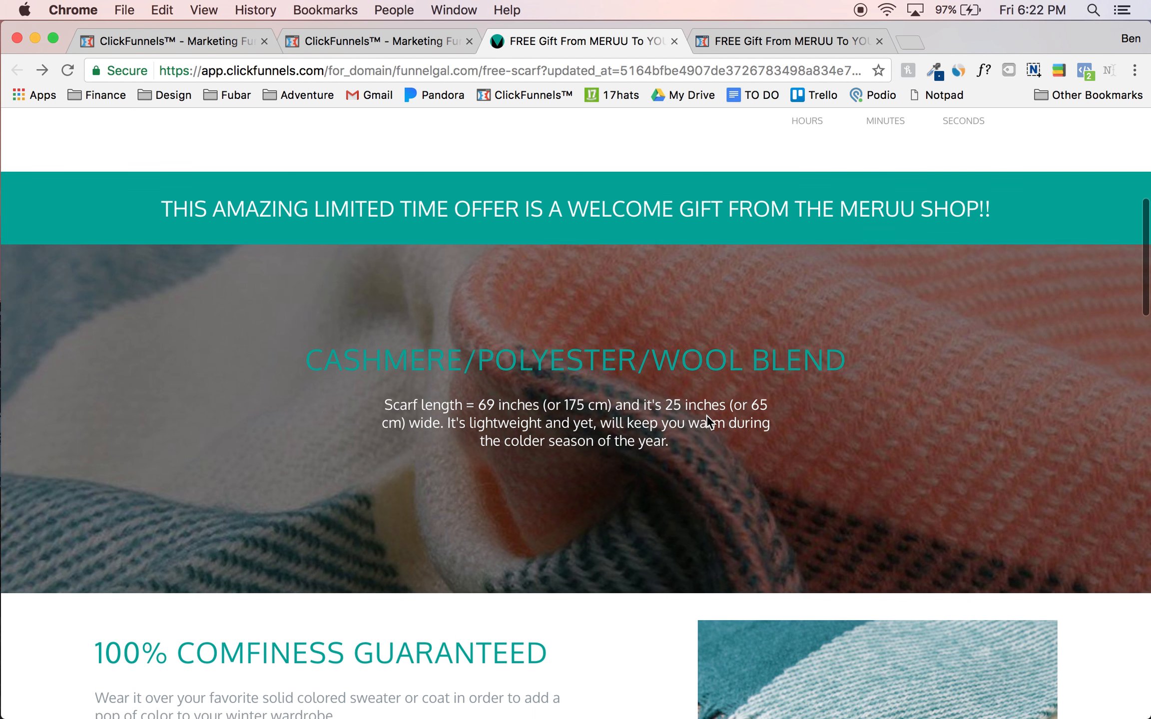
{"action": "scroll", "scroll_direction": "down", "scroll_amount": 3}
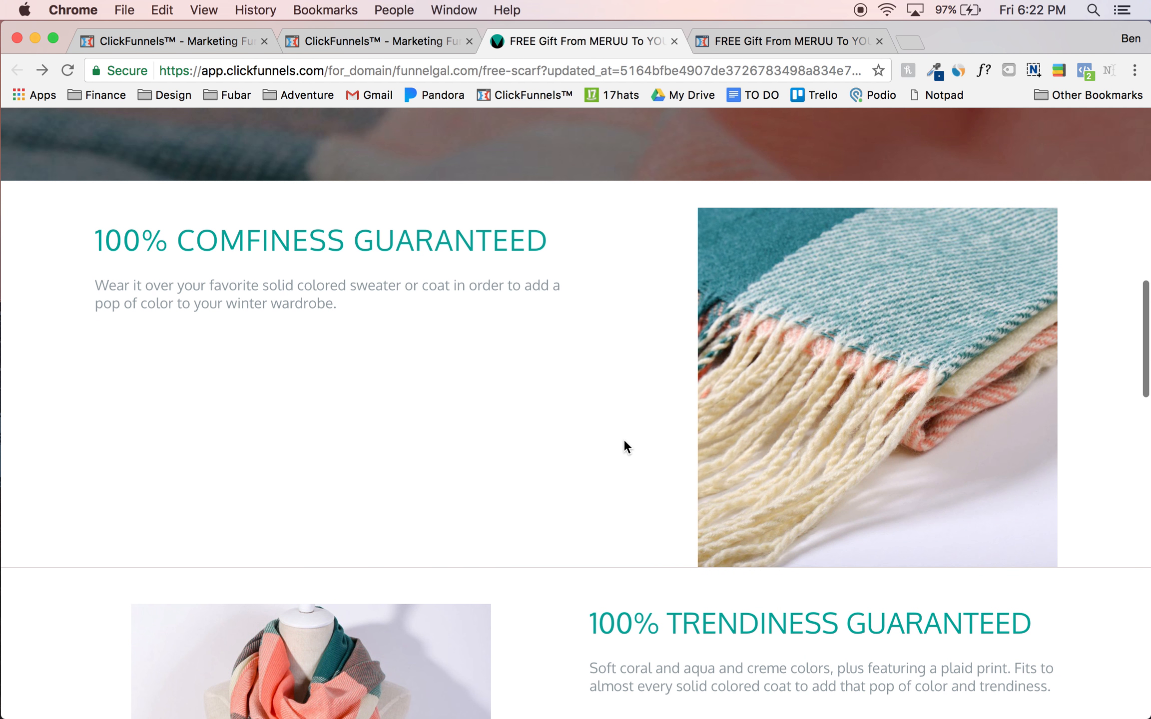
{"action": "scroll", "scroll_direction": "down", "scroll_amount": 3}
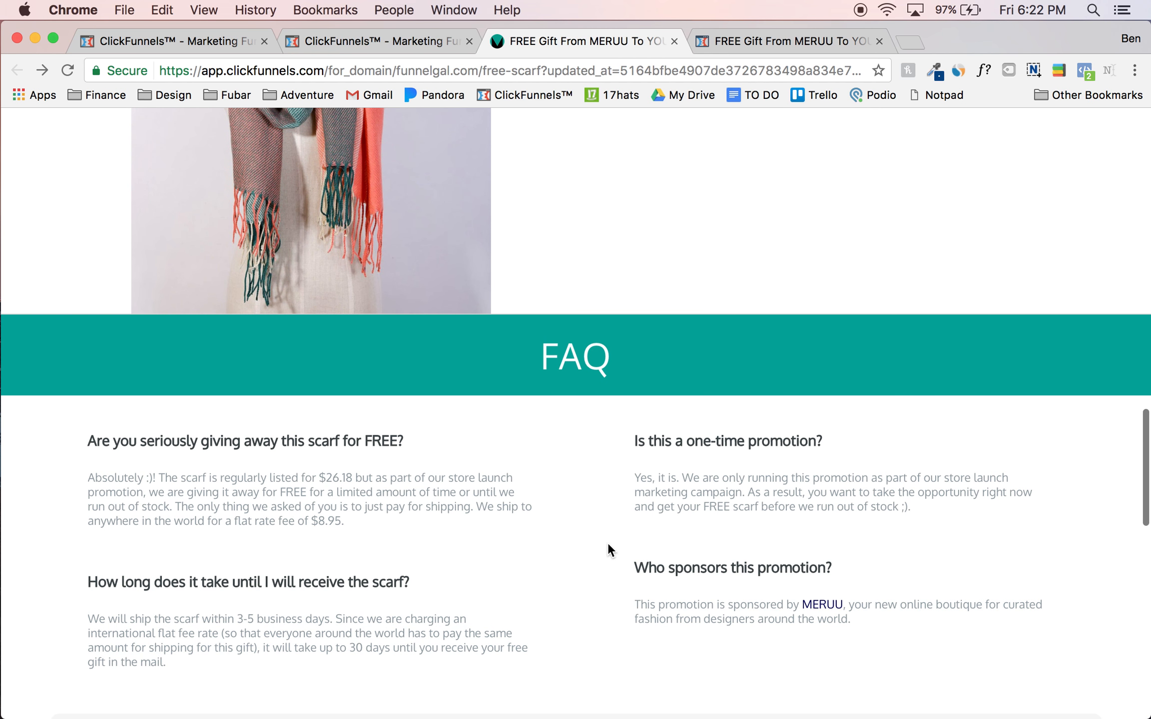
{"action": "scroll", "scroll_direction": "up", "scroll_amount": 3}
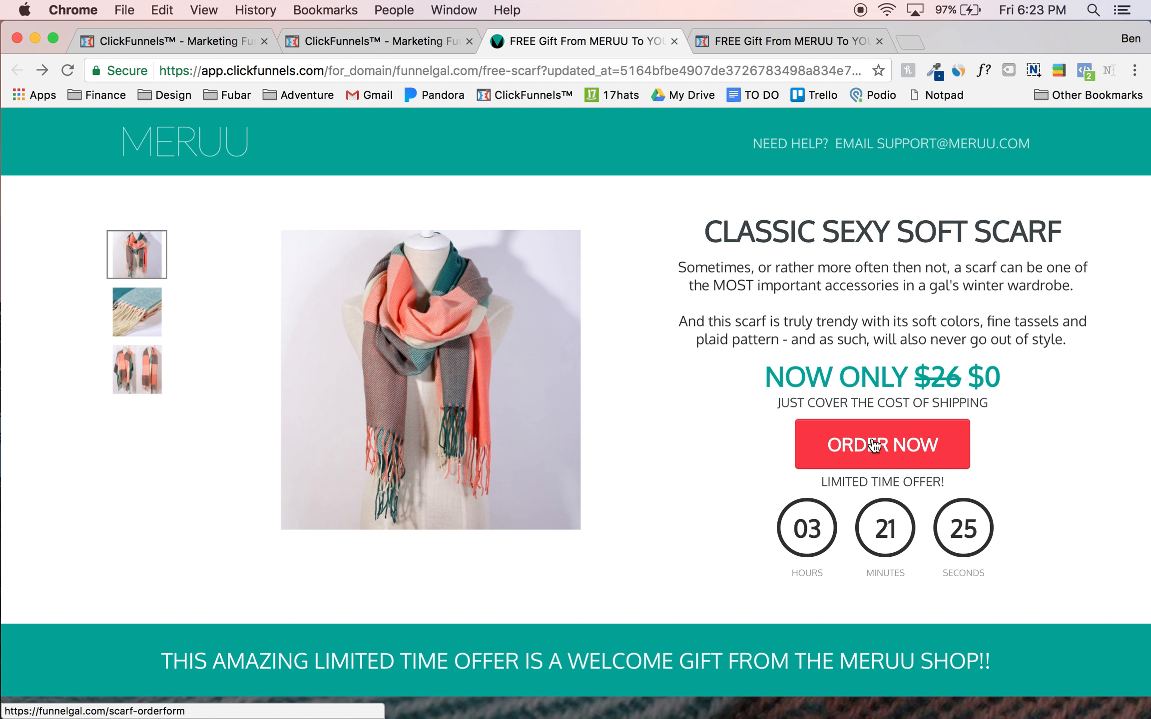
Step: Order from the landing page to reach the order form with prefilled shipping fields
{"action": "left_click", "coordinate": [882, 444]}
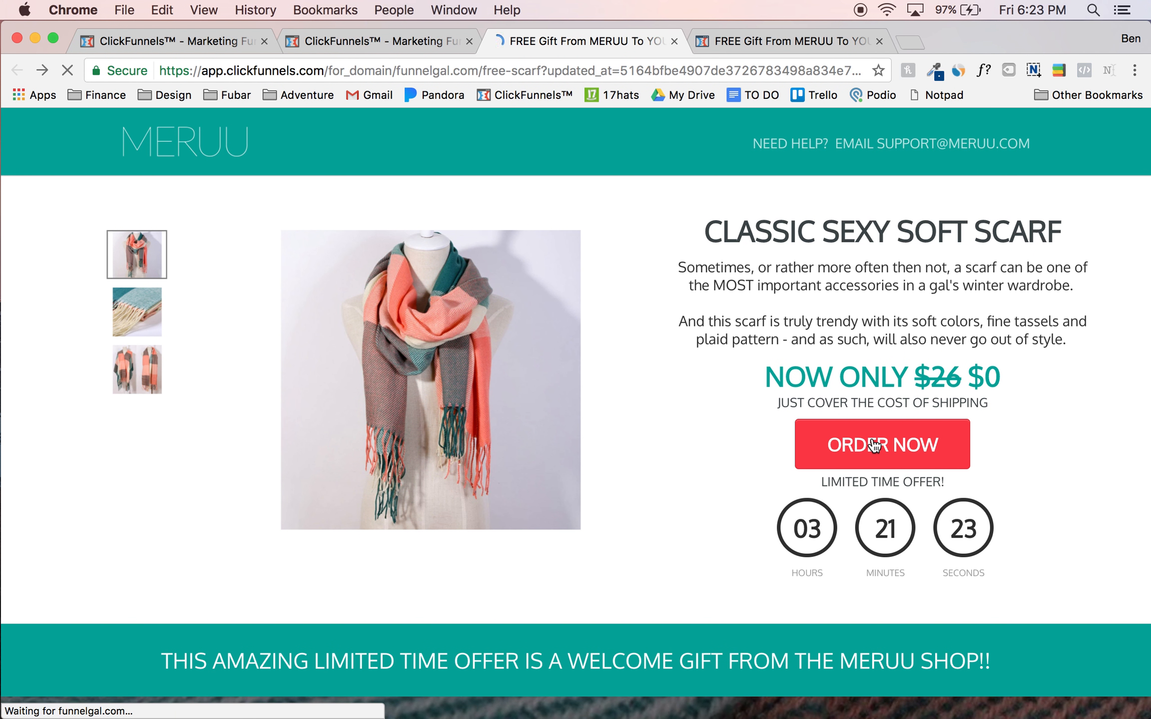
{"action": "left_click", "coordinate": [882, 444]}
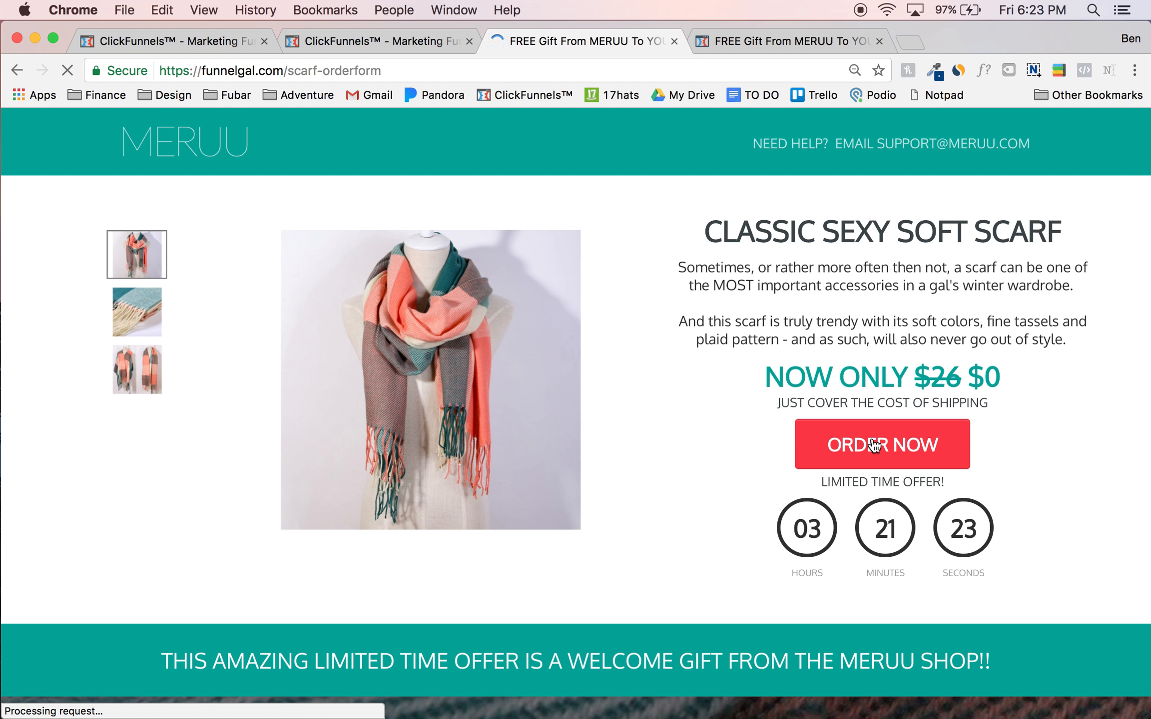
{"action": "left_click", "coordinate": [882, 444]}
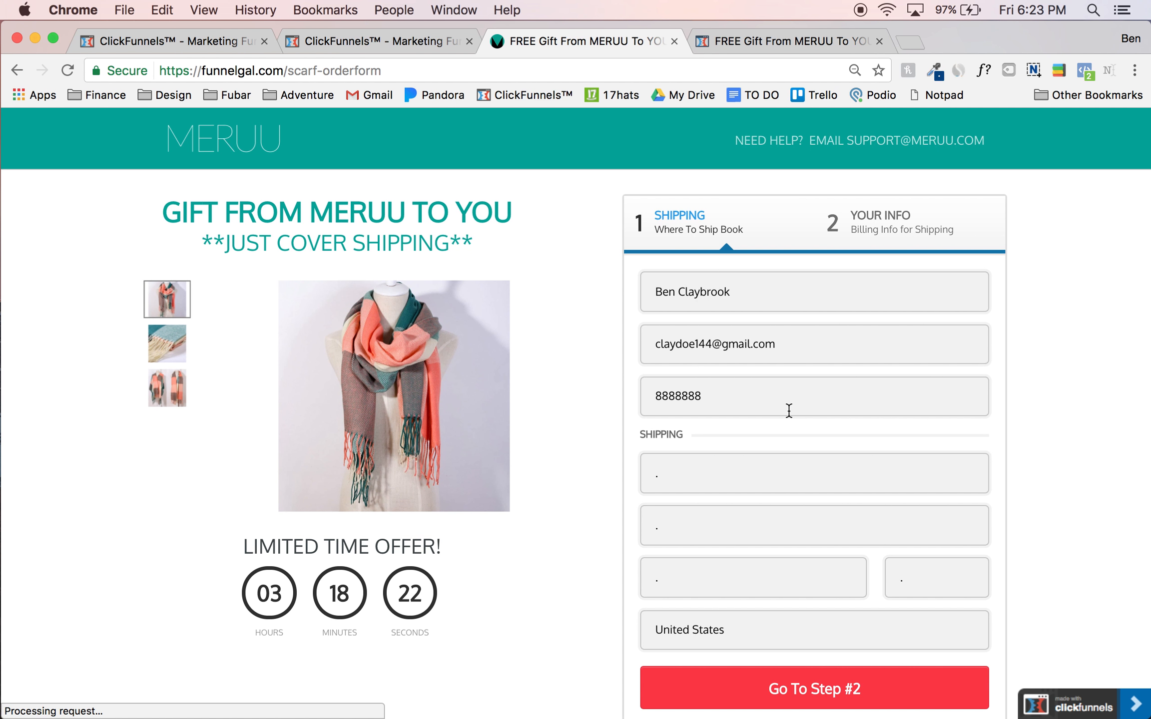
{"action": "mouse_move", "coordinate": [166, 343]}
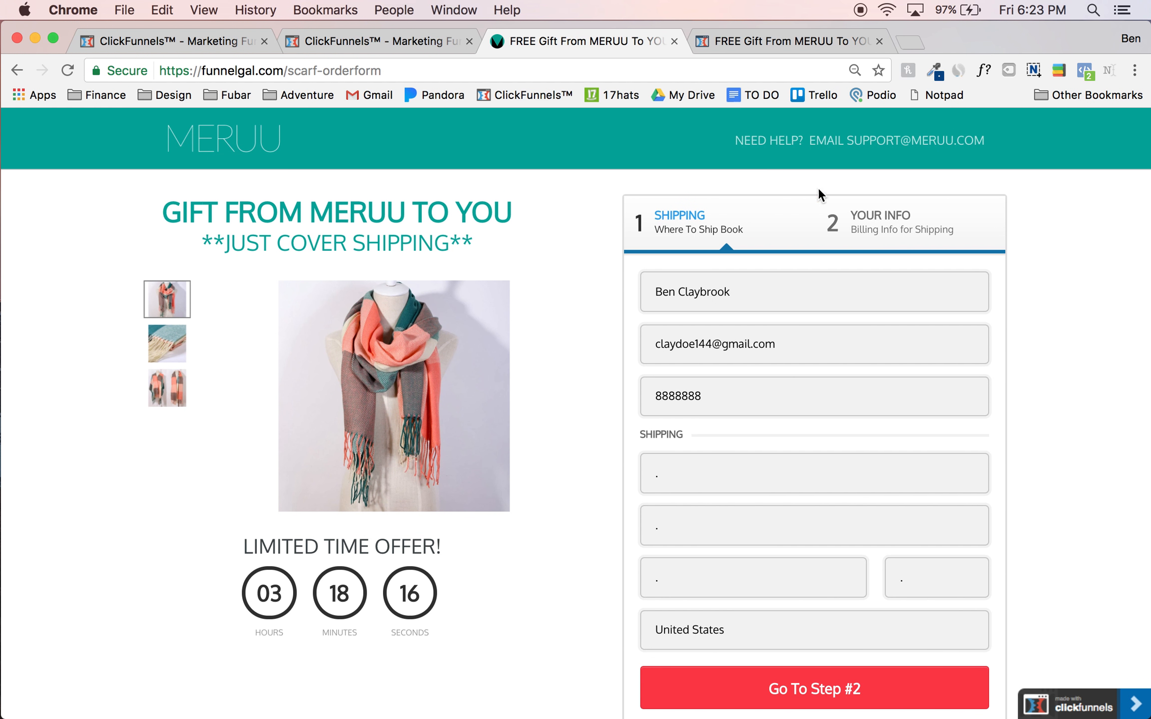
{"action": "mouse_move", "coordinate": [739, 292]}
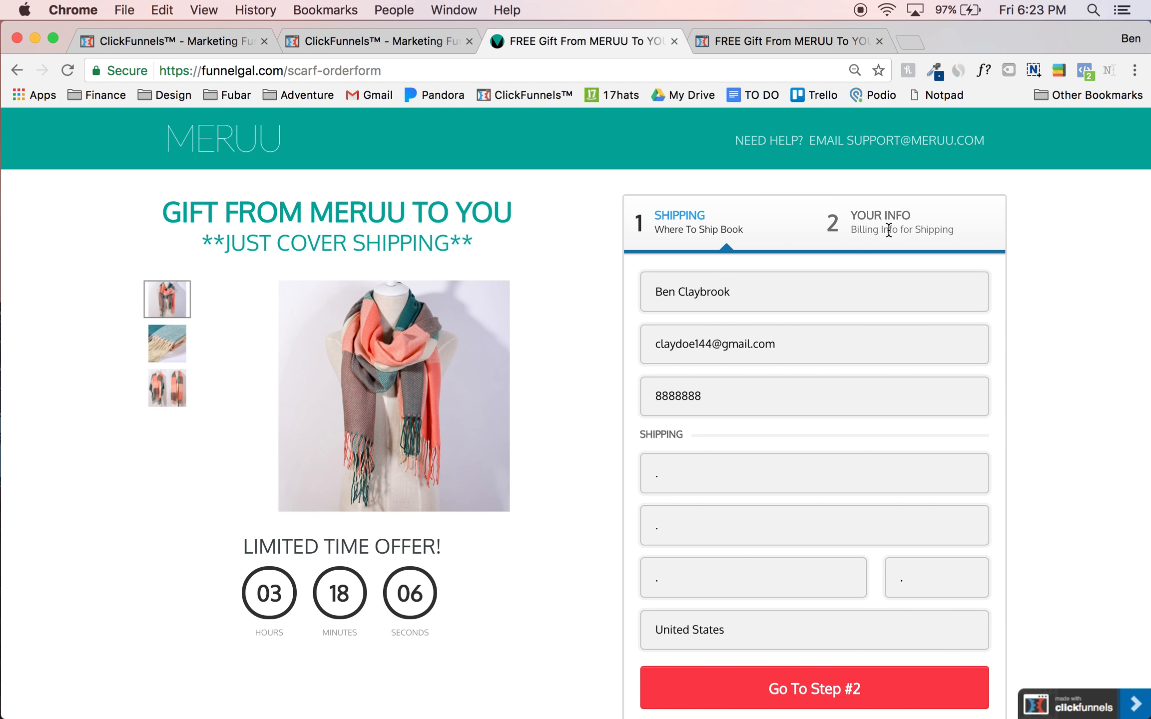
{"action": "mouse_move", "coordinate": [885, 278]}
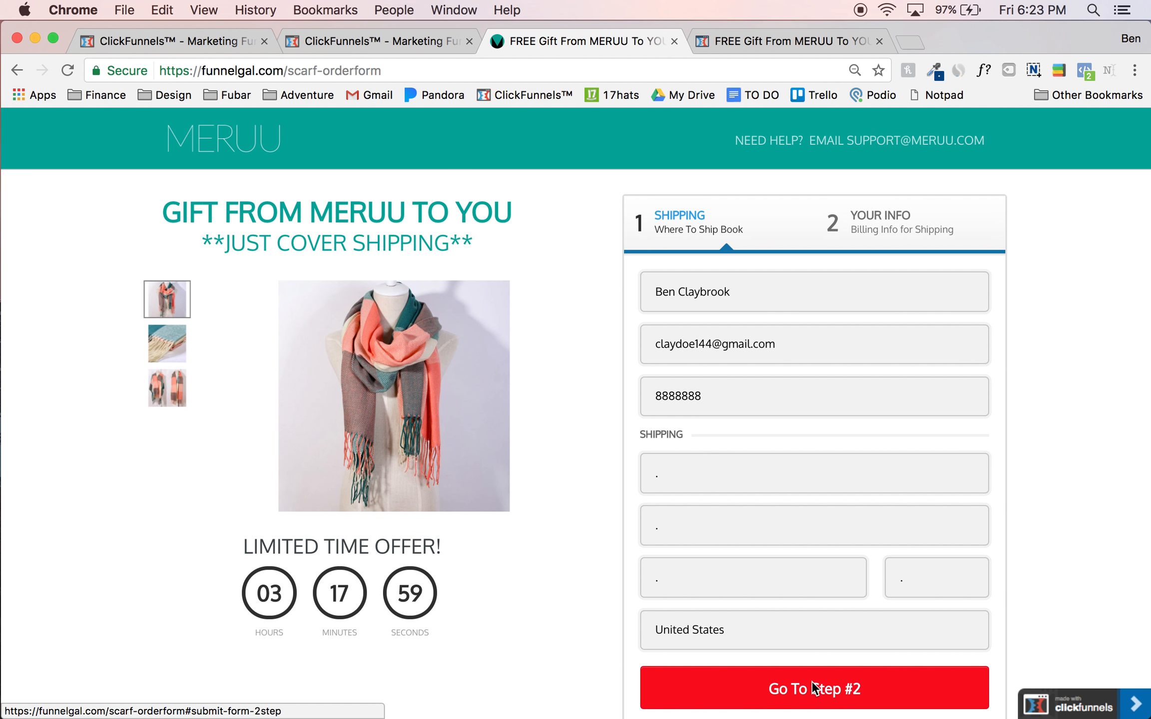
Step: Advance to the billing step with $8.95 shipping, then view the order page editor
{"action": "left_click", "coordinate": [814, 688]}
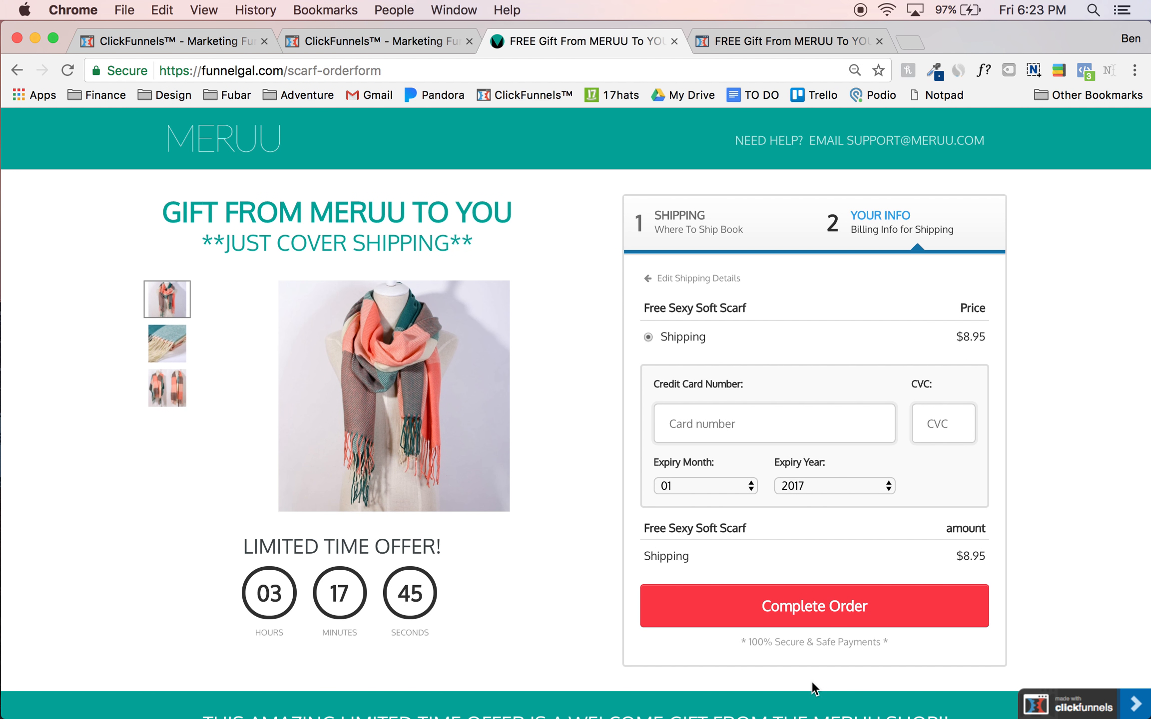
{"action": "mouse_move", "coordinate": [712, 266]}
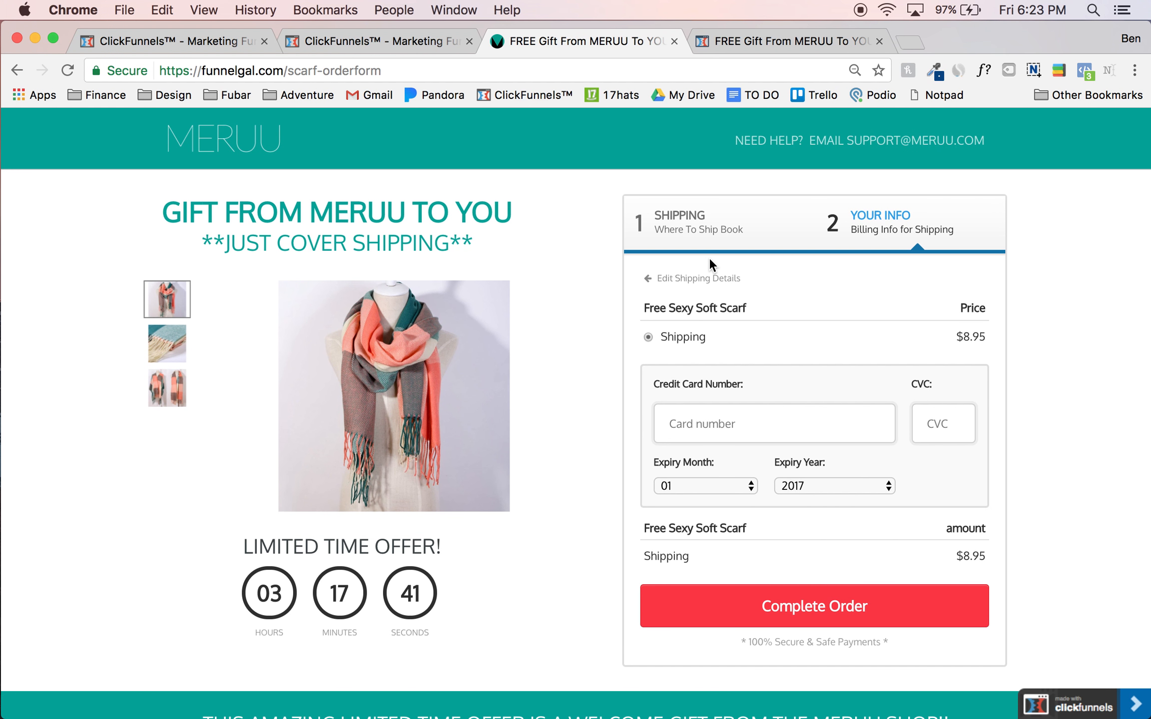
{"action": "mouse_move", "coordinate": [833, 360]}
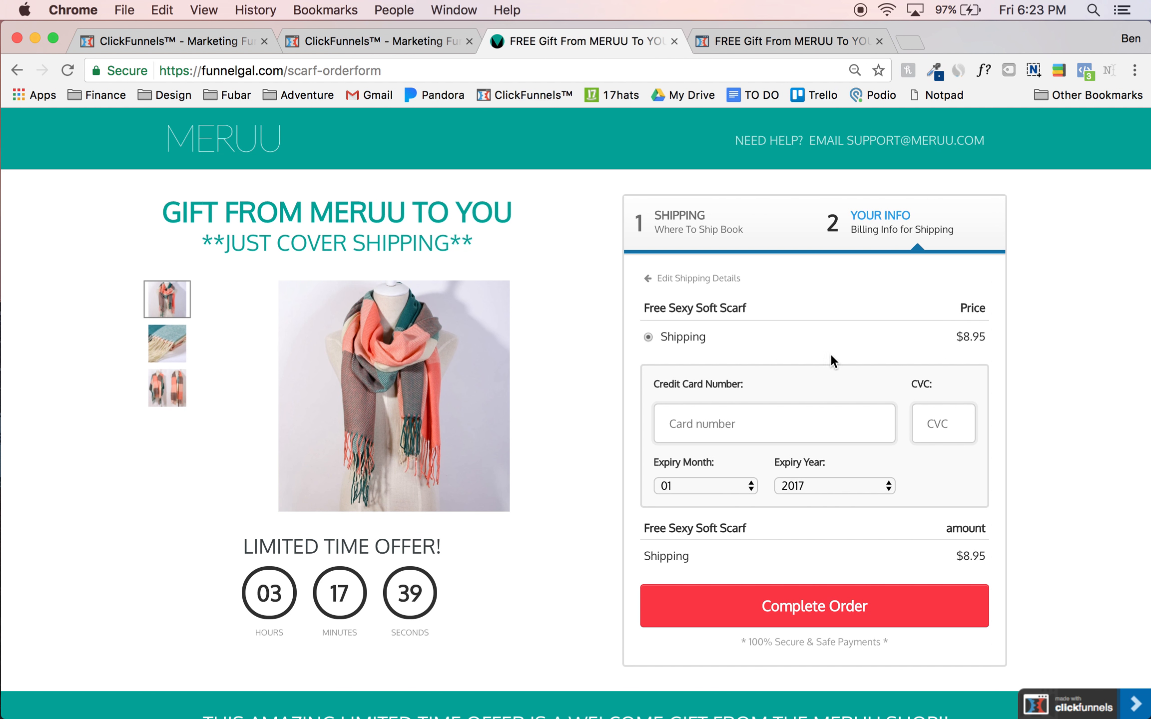
{"action": "mouse_move", "coordinate": [813, 605]}
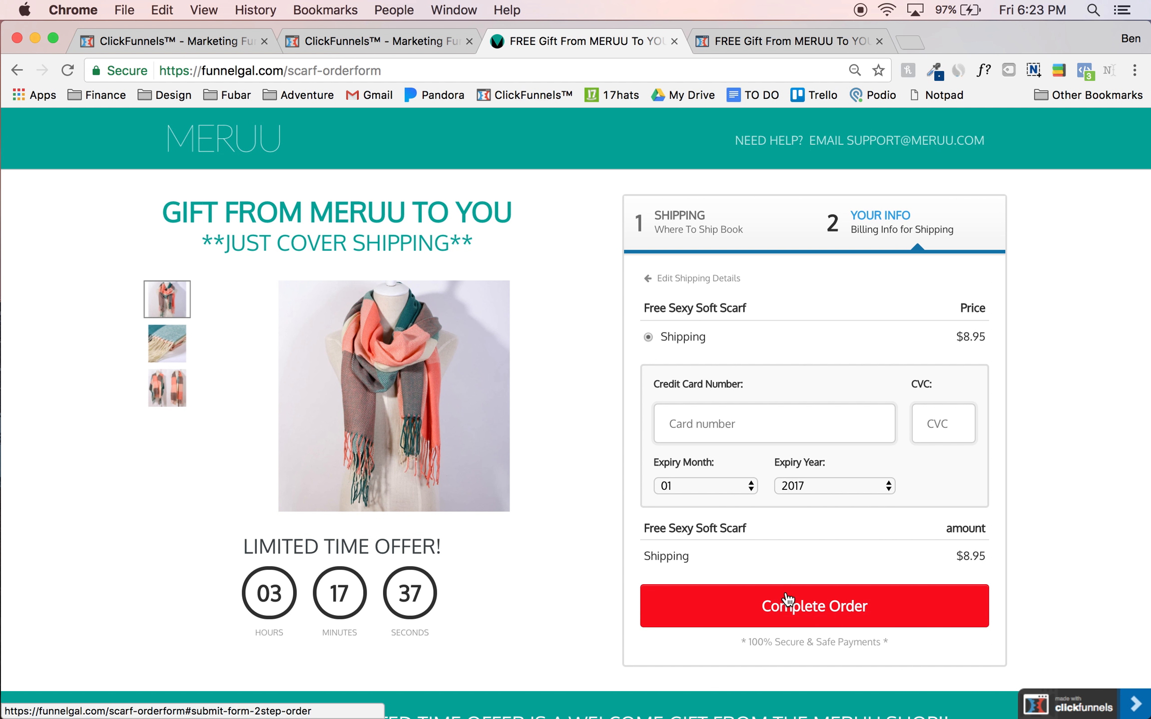
{"action": "mouse_move", "coordinate": [792, 495]}
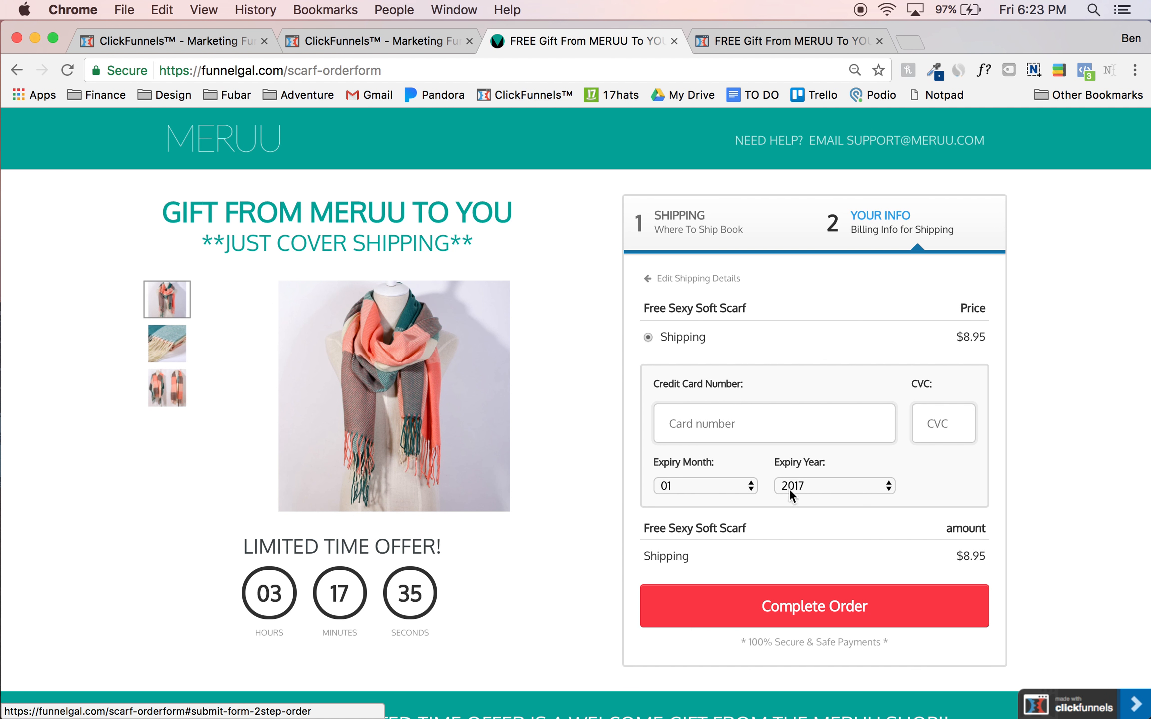
{"action": "mouse_move", "coordinate": [707, 527]}
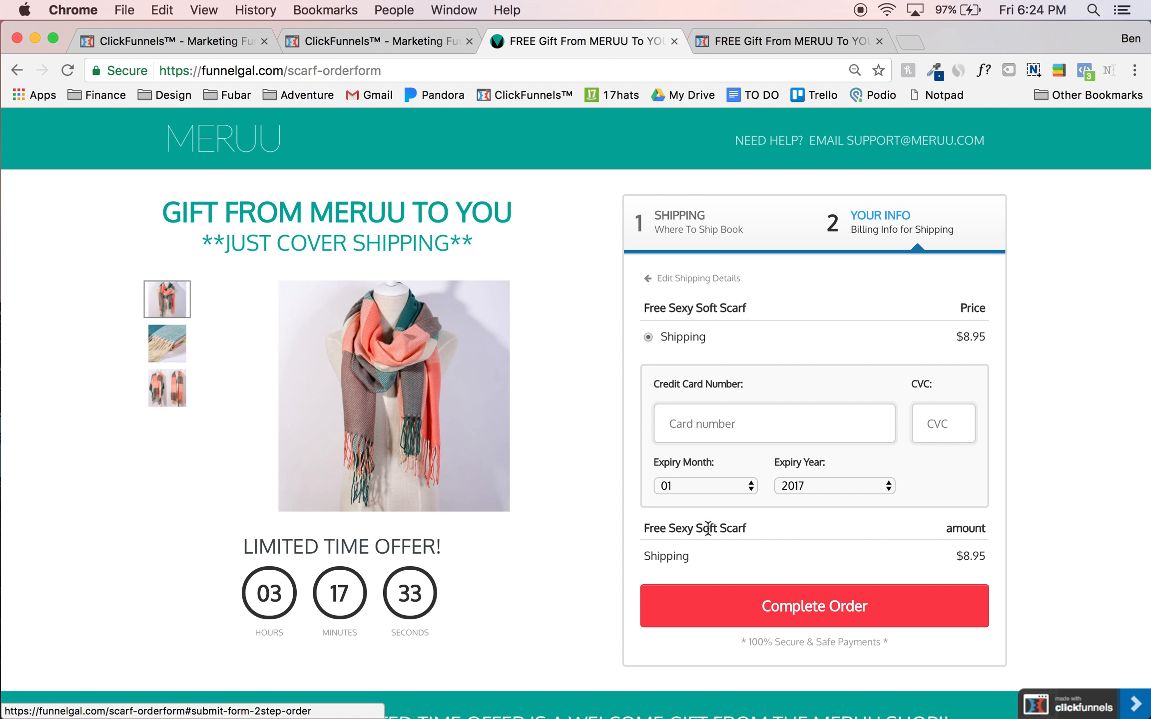
{"action": "left_click", "coordinate": [790, 41]}
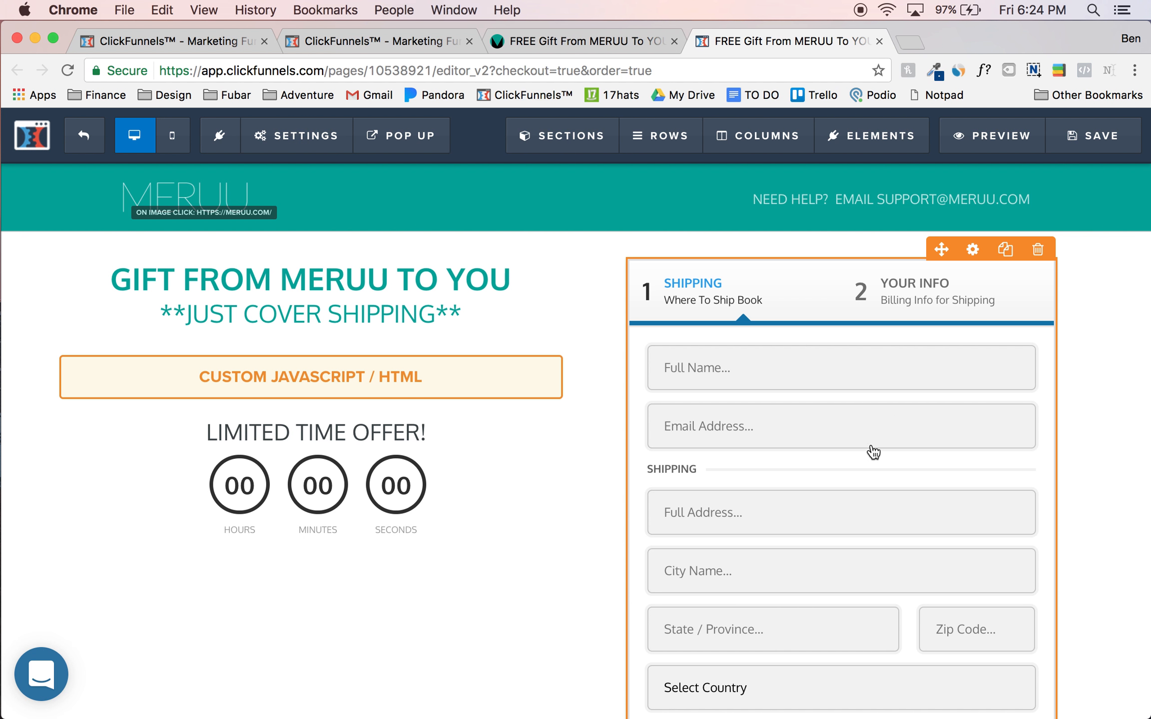
Step: Open the two-step order element's settings and preview Step #1, then Step #2
{"action": "left_click", "coordinate": [972, 249]}
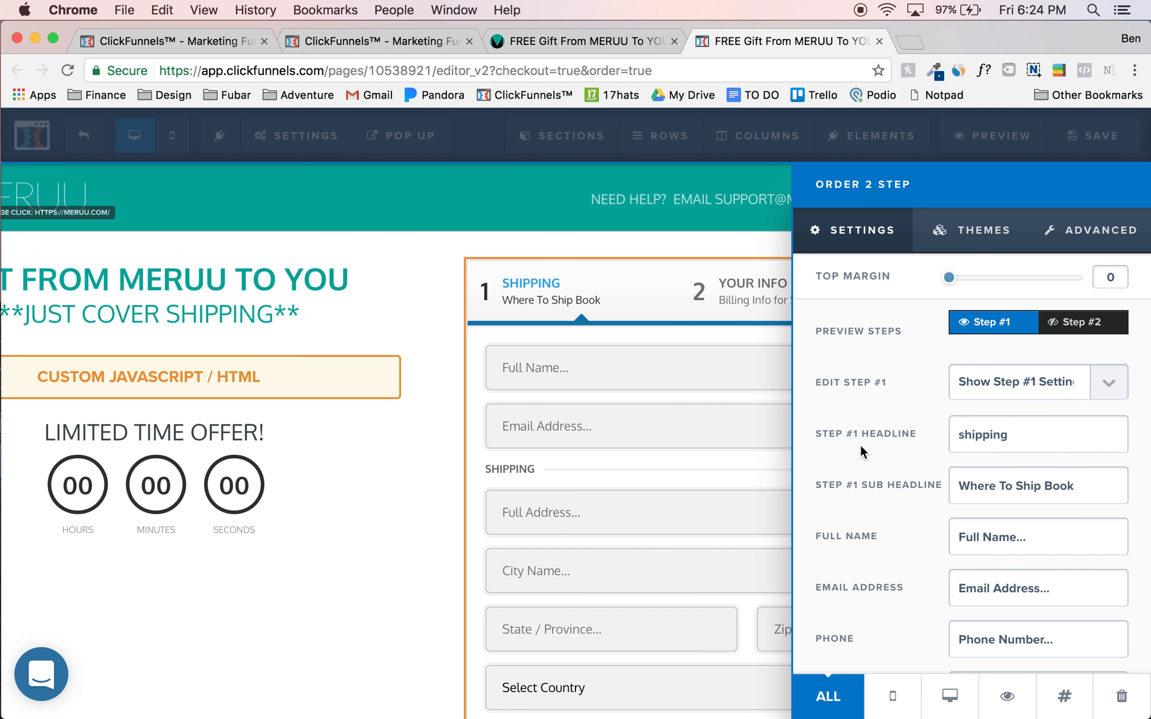
{"action": "mouse_move", "coordinate": [1057, 420]}
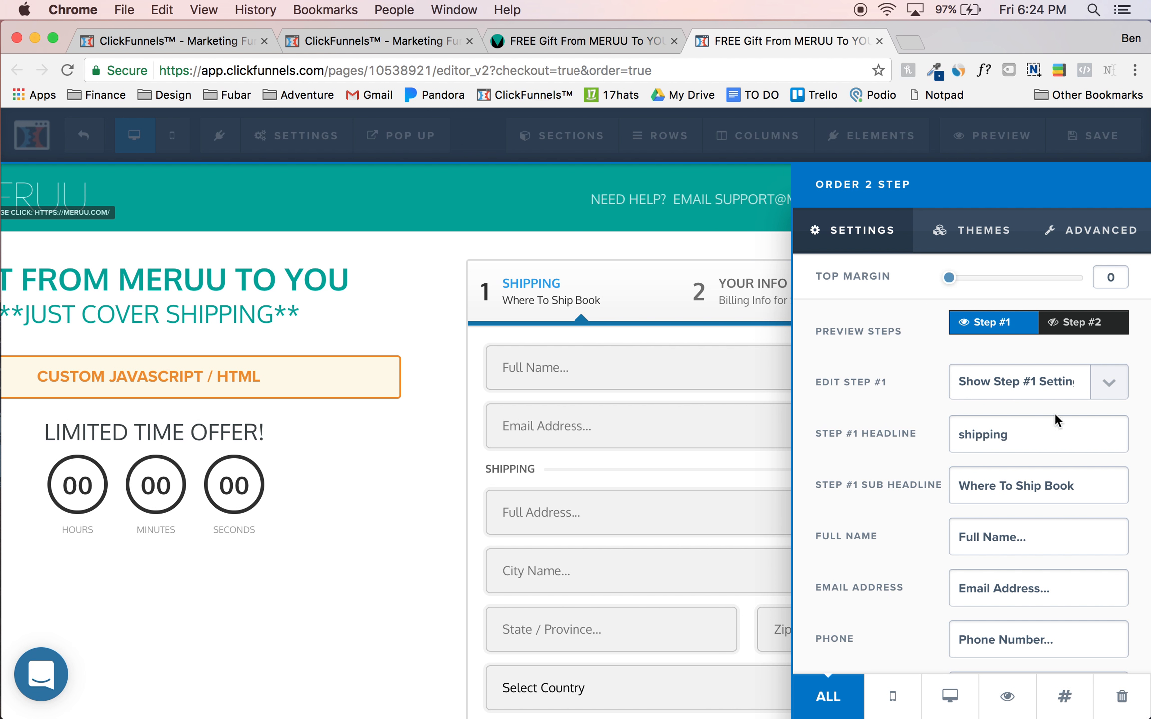
{"action": "mouse_move", "coordinate": [943, 485]}
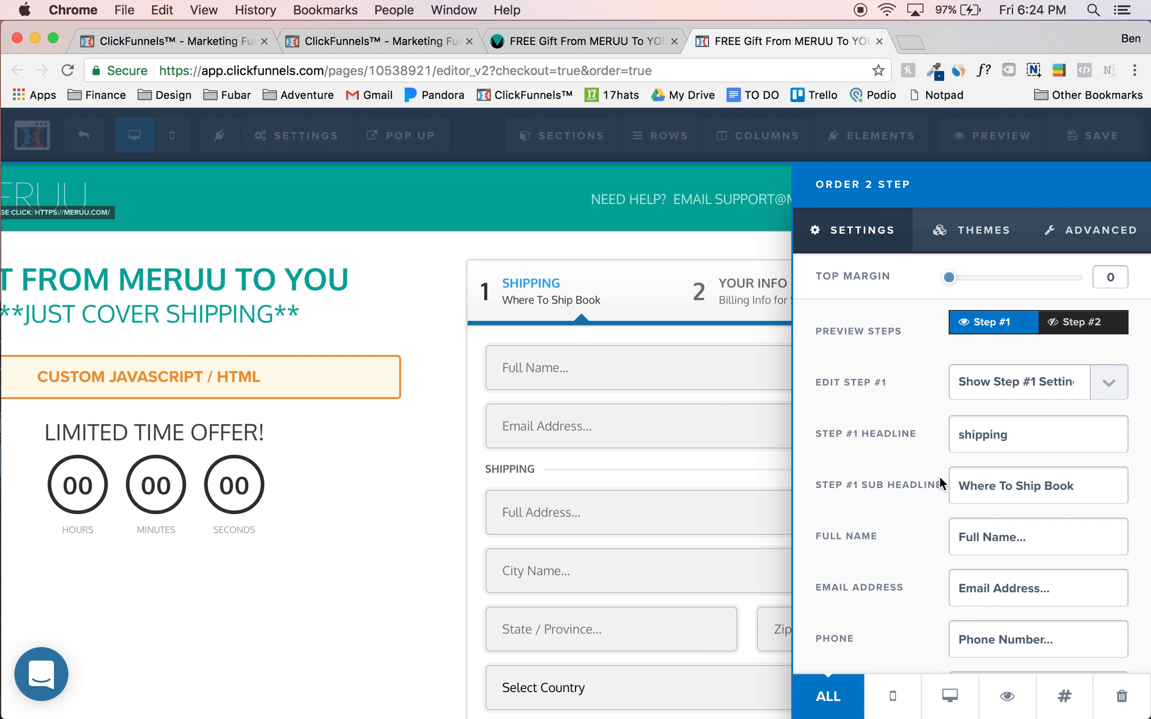
{"action": "mouse_move", "coordinate": [940, 417]}
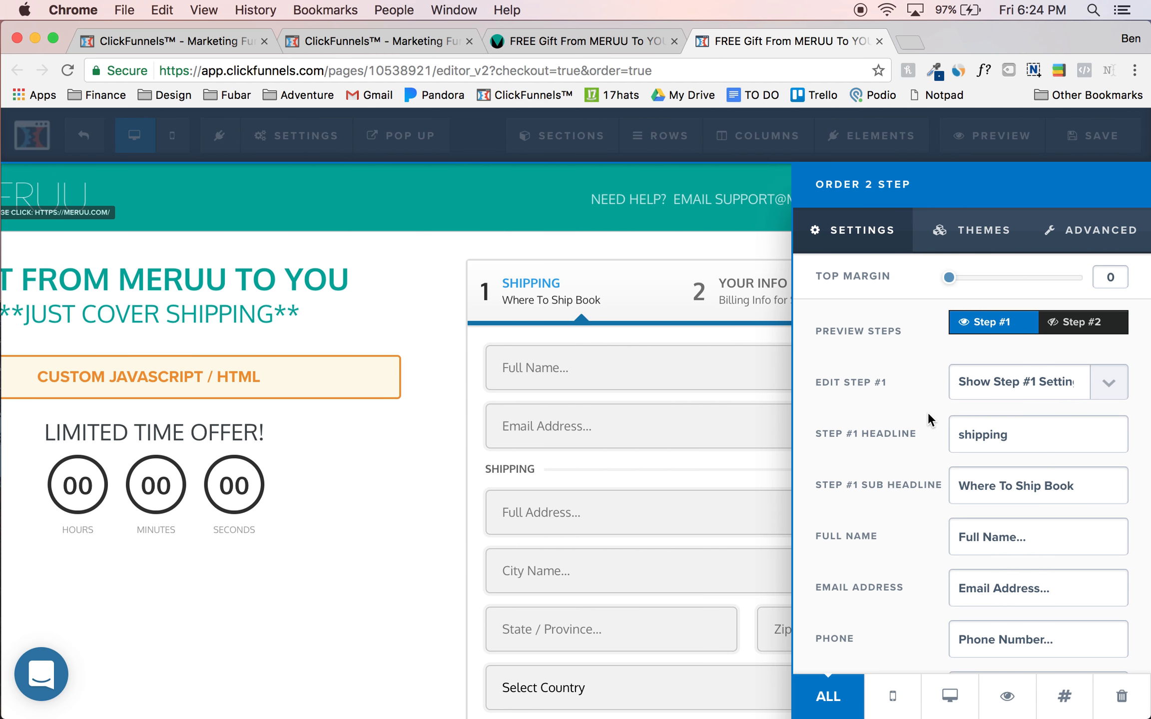
{"action": "mouse_move", "coordinate": [1018, 334]}
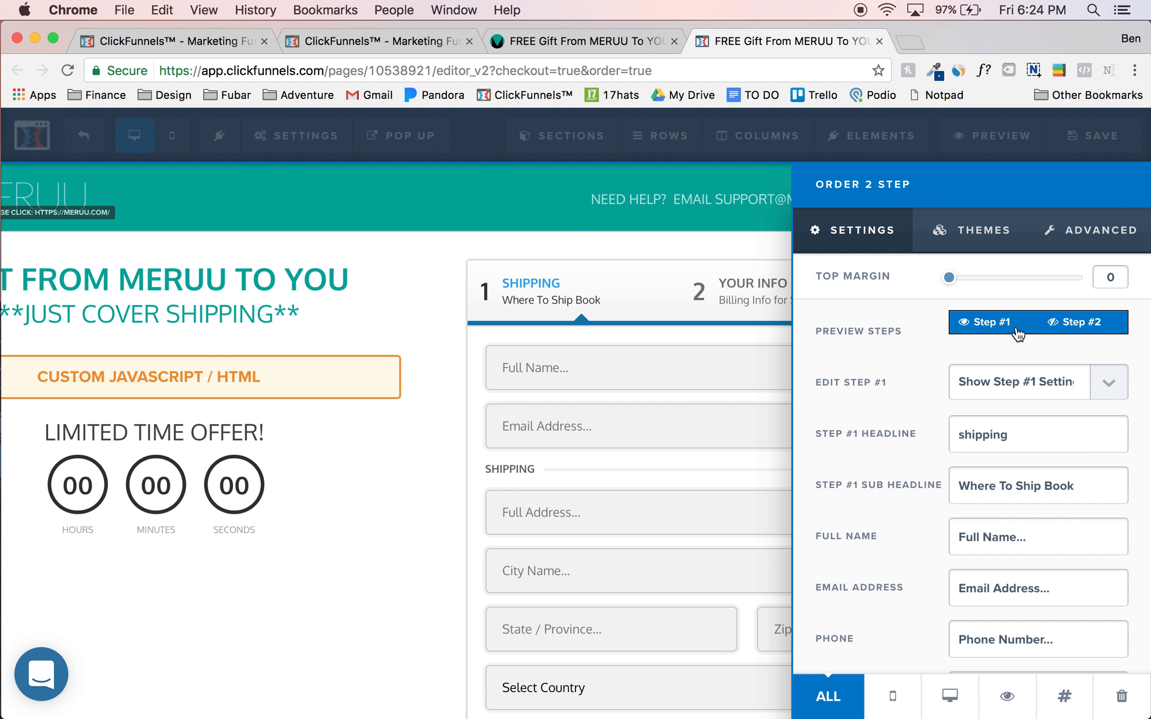
{"action": "left_click", "coordinate": [1084, 322]}
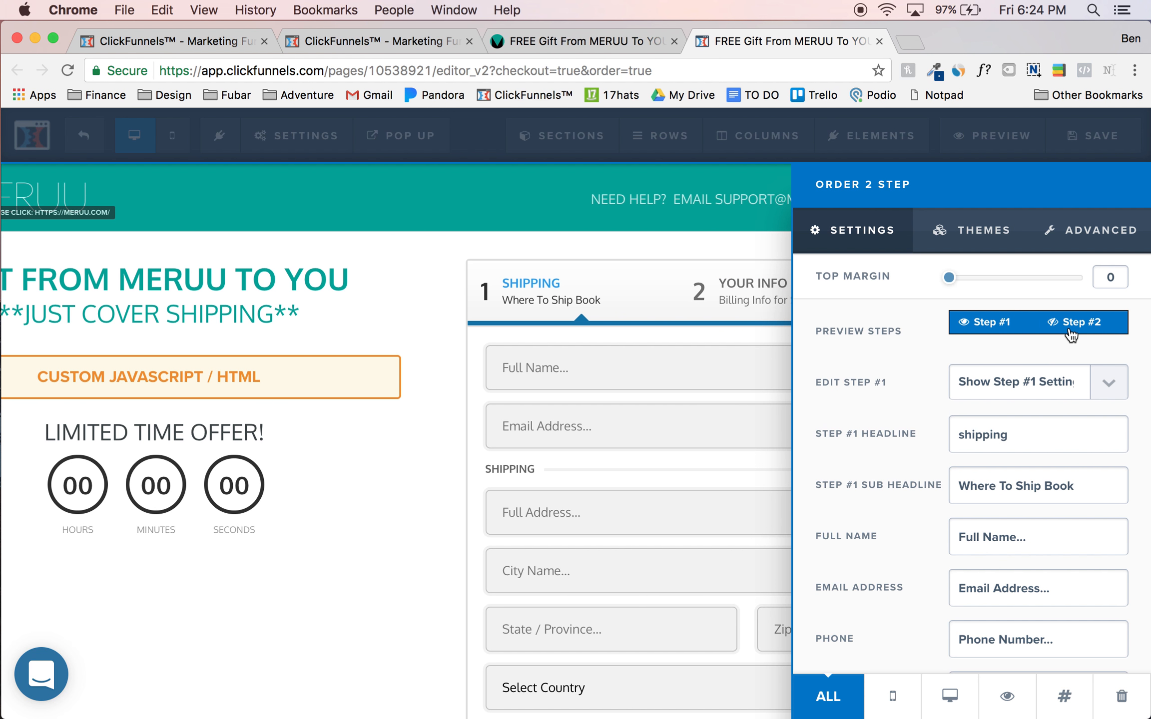
{"action": "left_click", "coordinate": [1081, 322]}
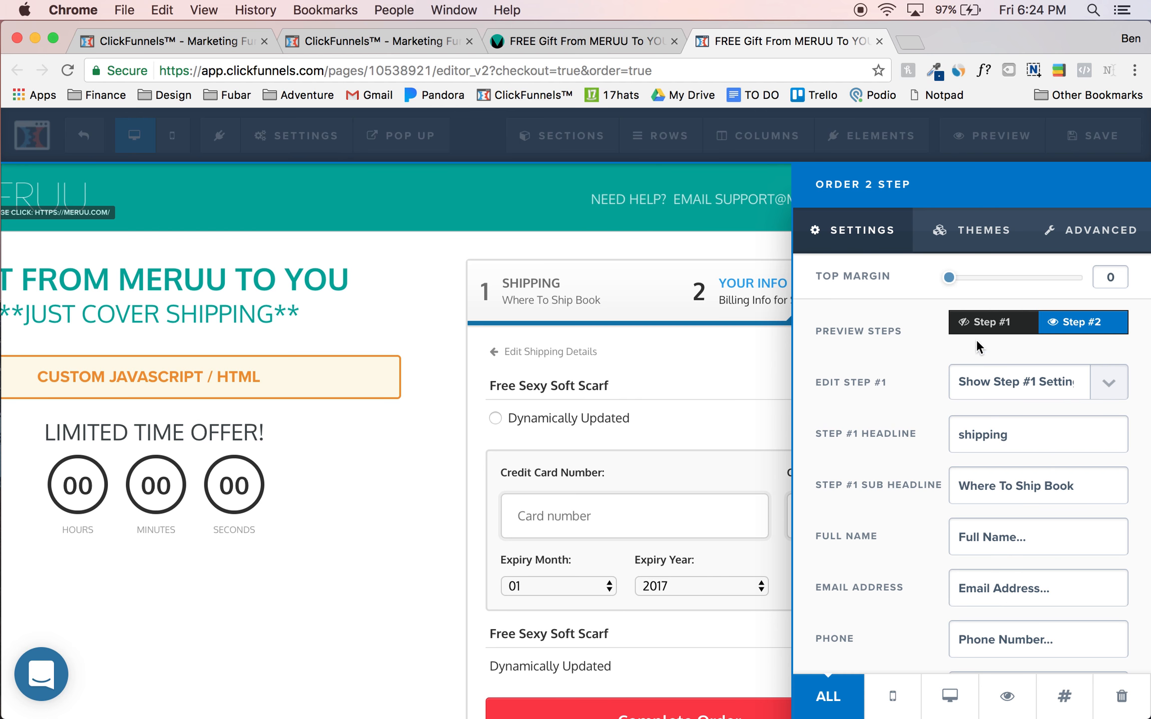
Step: Toggle Edit Step #1 between Hide and Show, preview Step #1, and view Advanced styles
{"action": "left_click", "coordinate": [992, 323]}
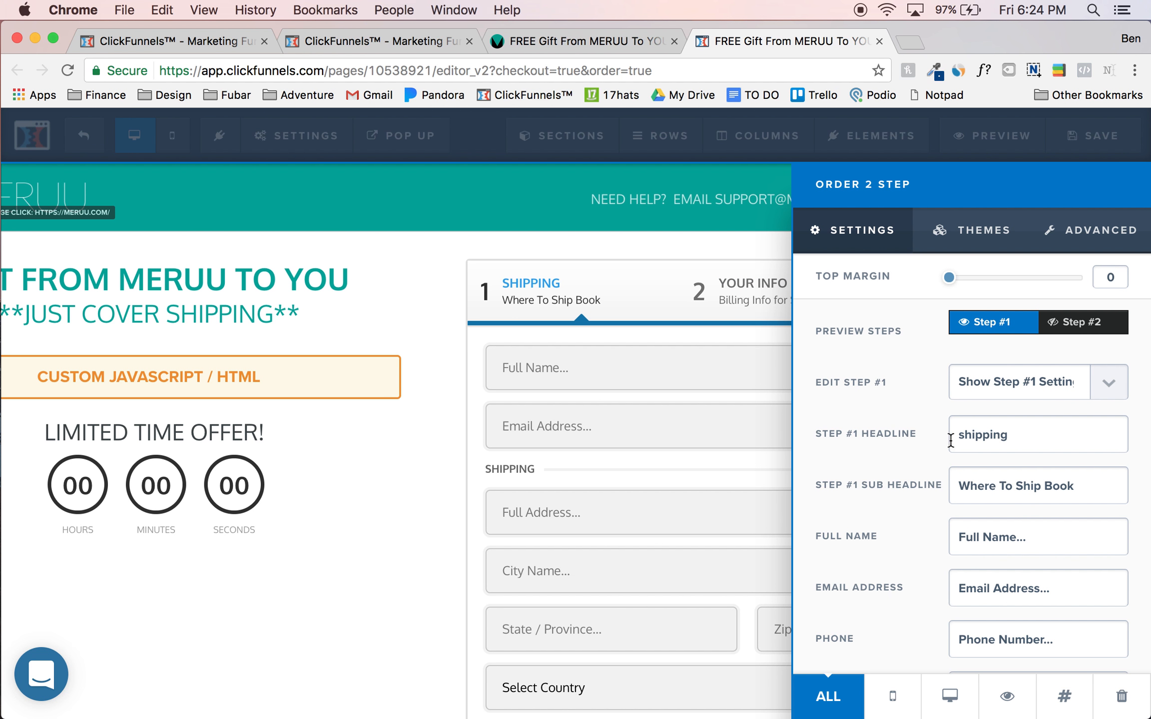
{"action": "mouse_move", "coordinate": [1001, 385]}
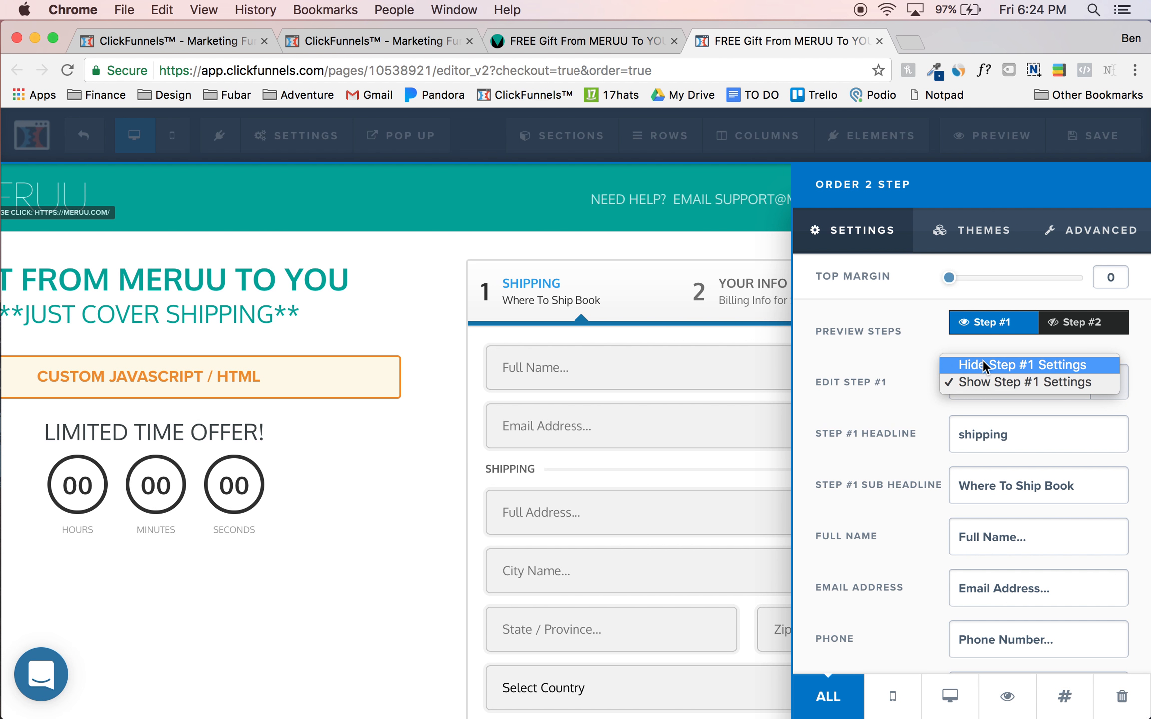
{"action": "left_click", "coordinate": [1036, 381]}
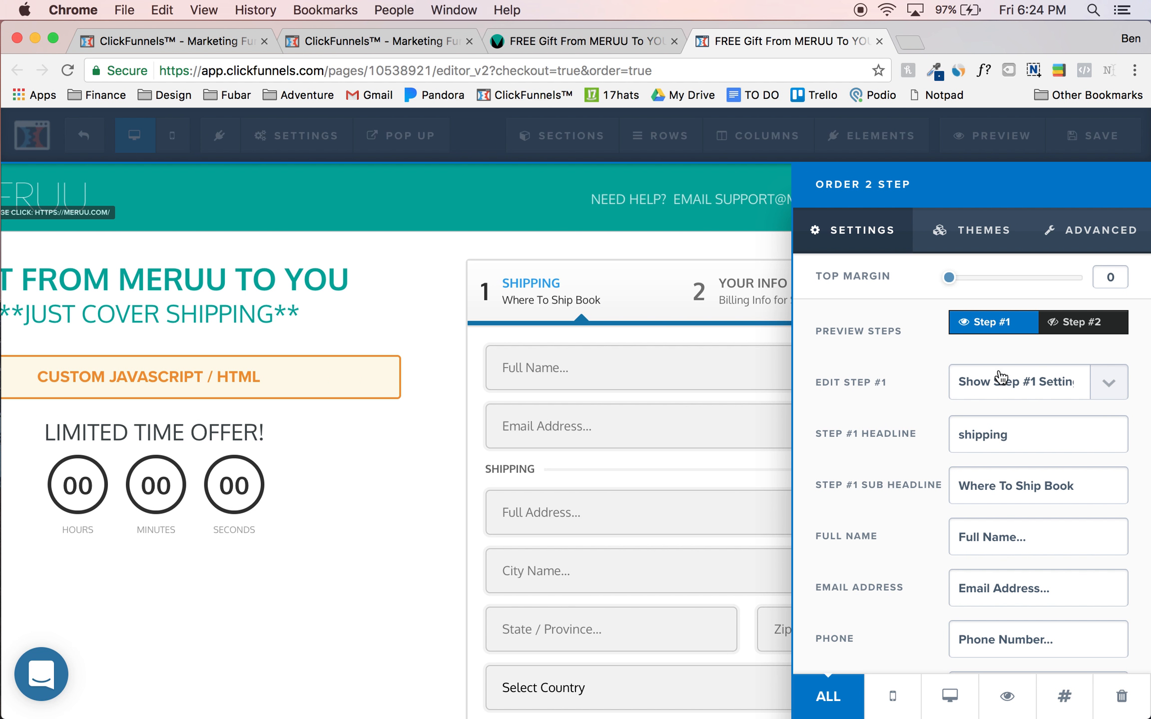
{"action": "mouse_move", "coordinate": [988, 392]}
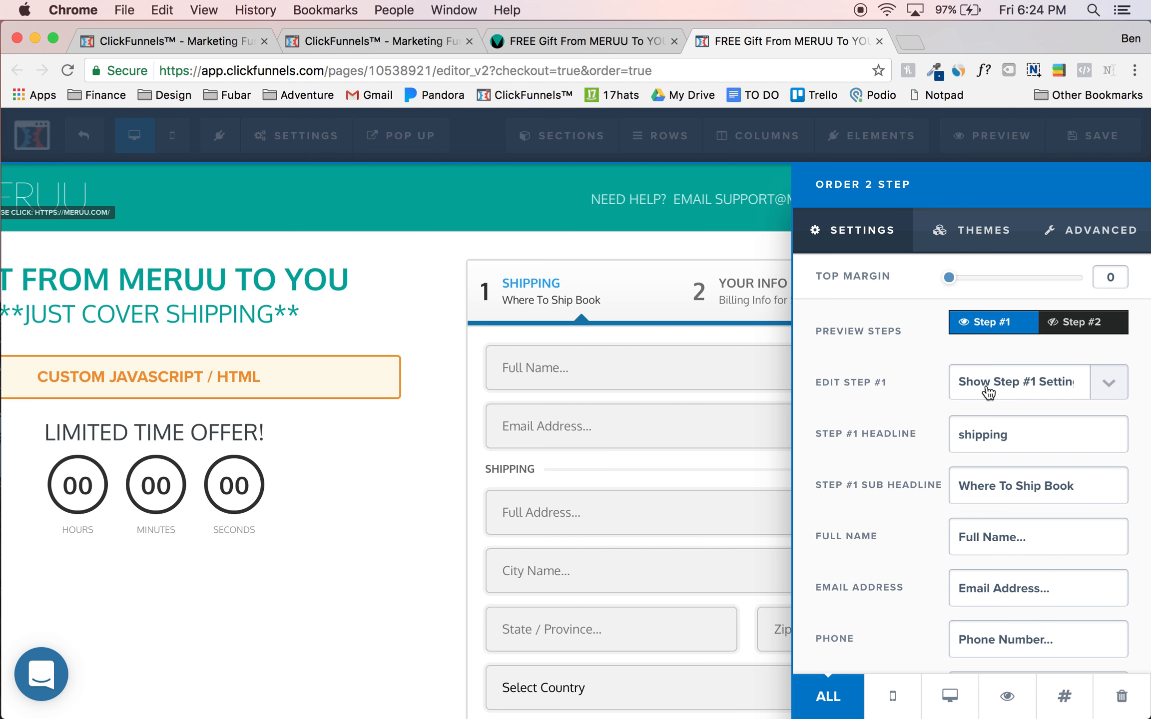
{"action": "mouse_move", "coordinate": [991, 360]}
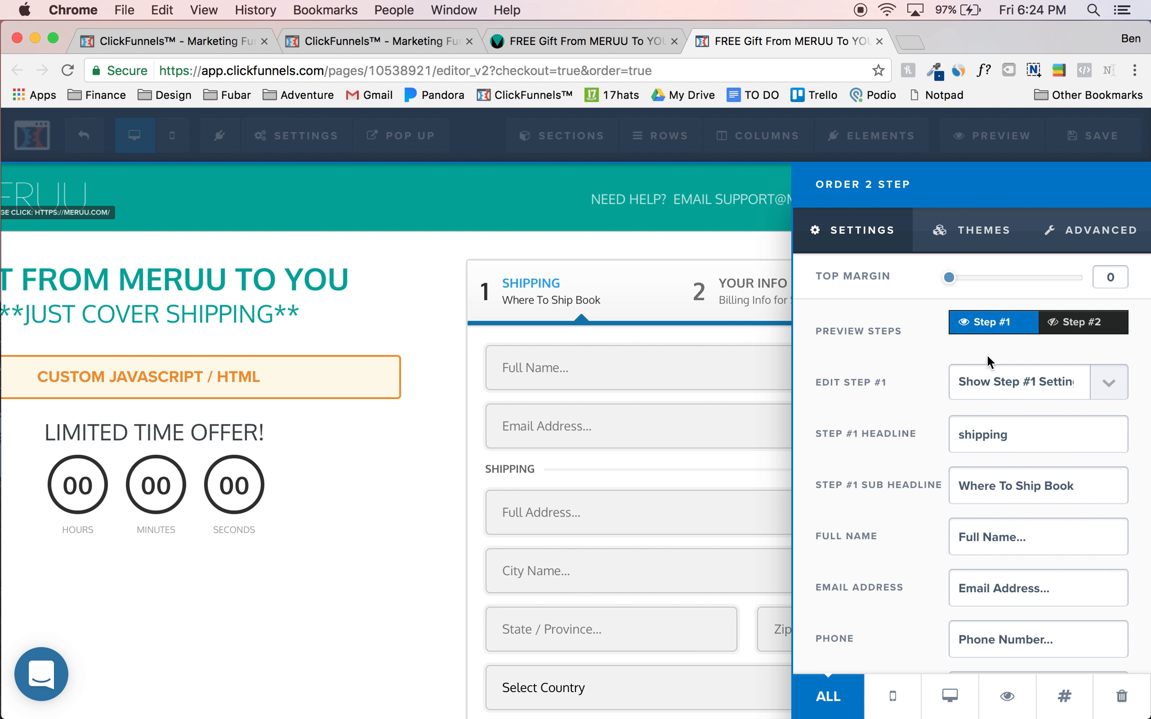
{"action": "mouse_move", "coordinate": [998, 373]}
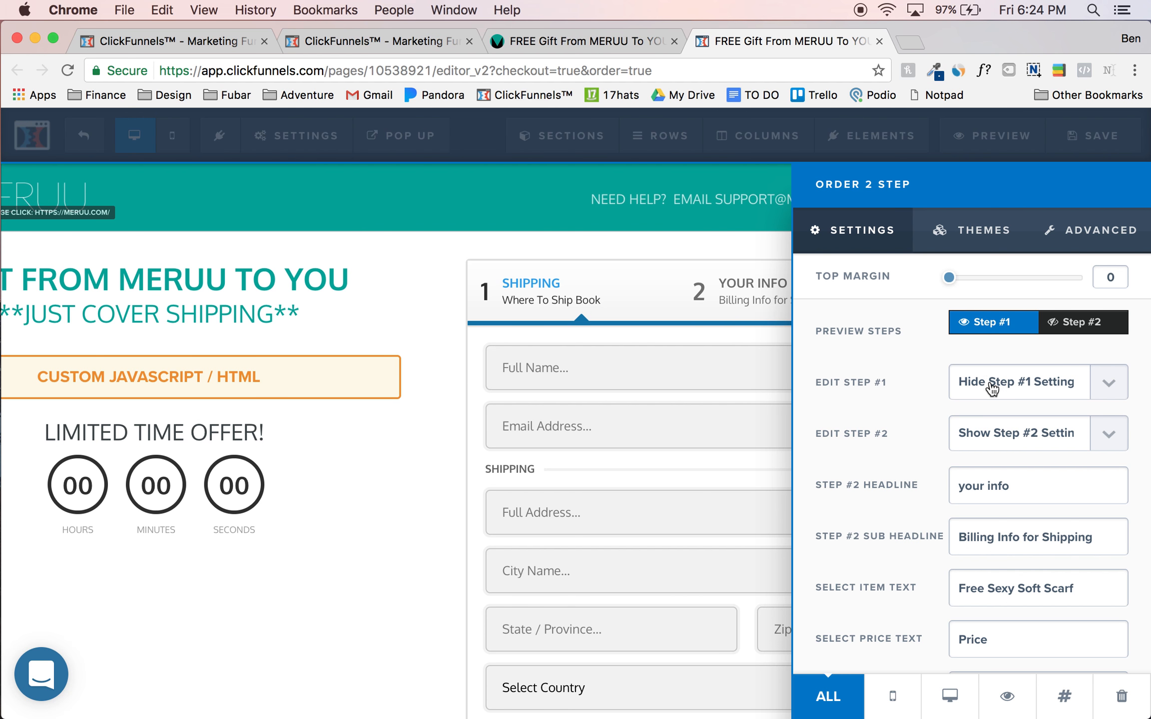
{"action": "mouse_move", "coordinate": [962, 389]}
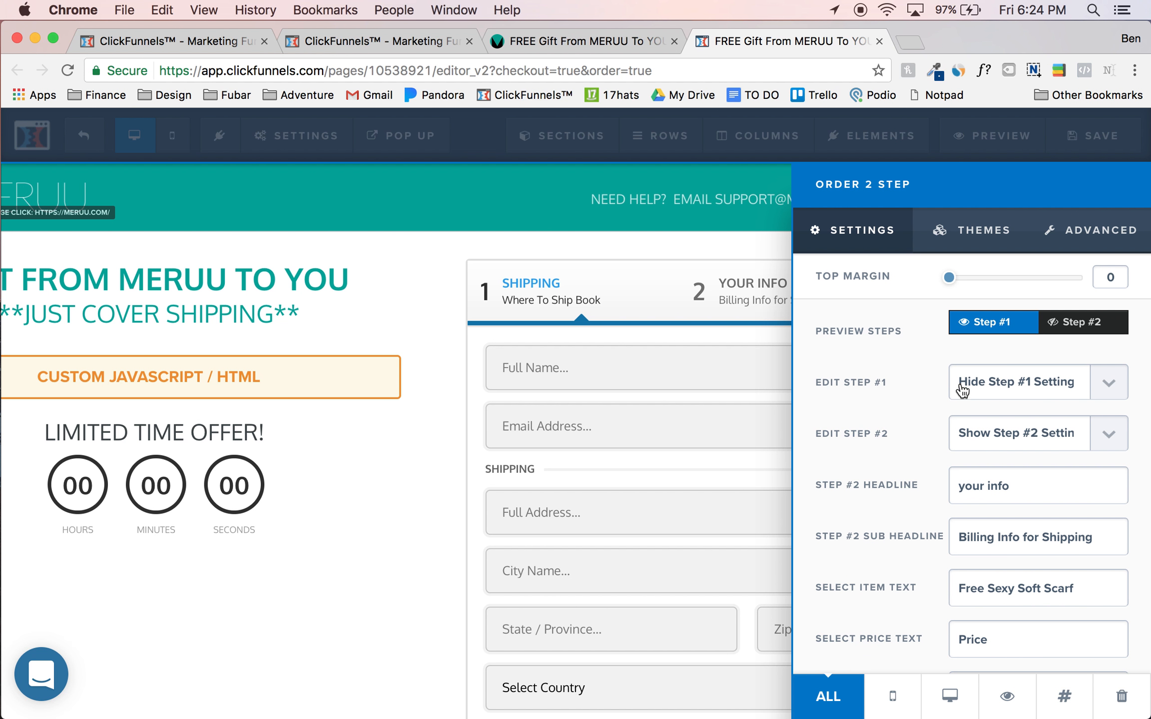
{"action": "left_click", "coordinate": [1083, 322]}
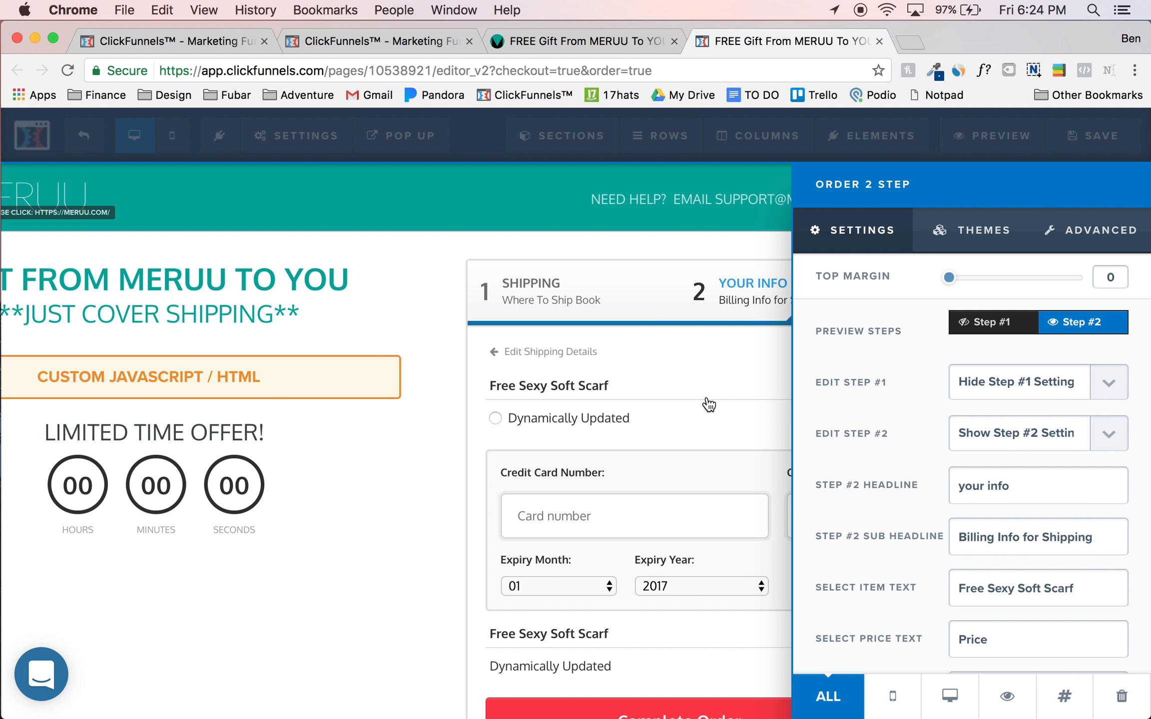
{"action": "mouse_move", "coordinate": [959, 385]}
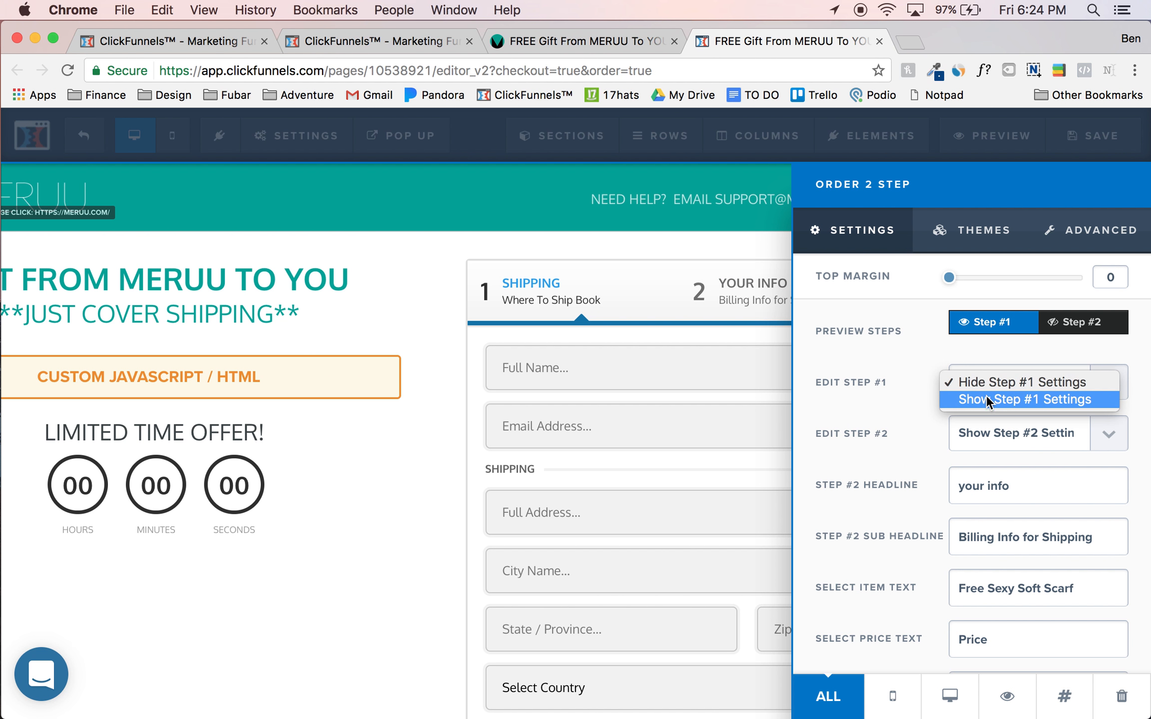
{"action": "left_click", "coordinate": [1027, 399]}
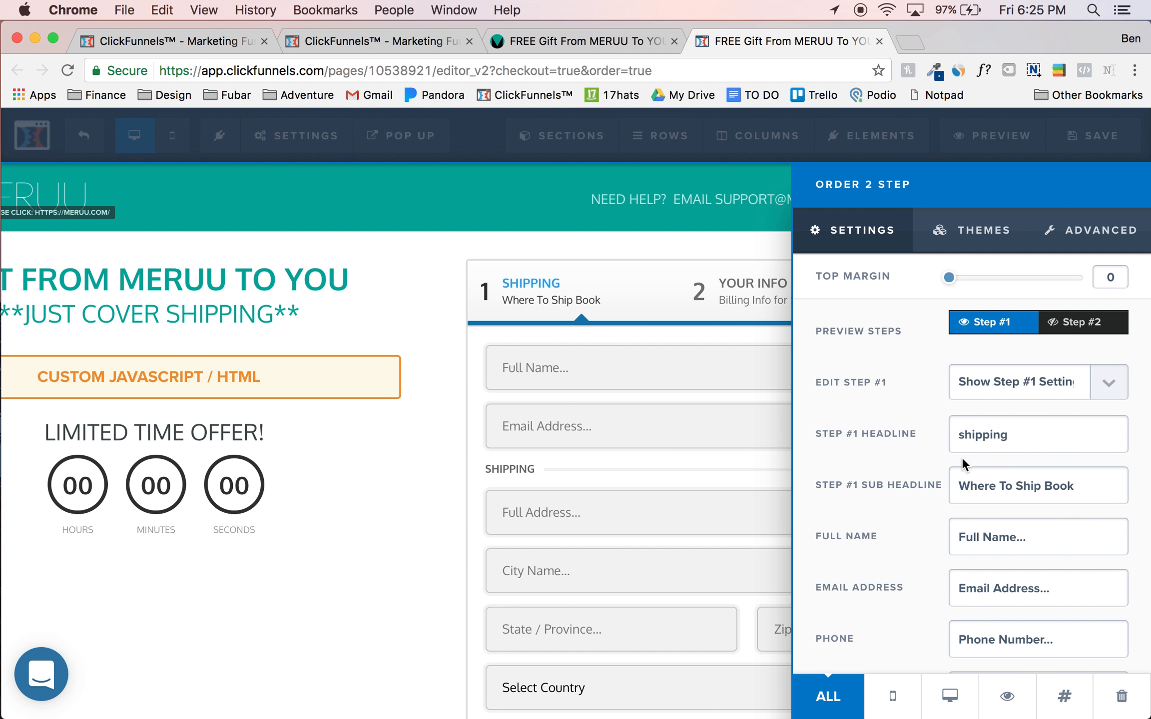
{"action": "mouse_move", "coordinate": [887, 474]}
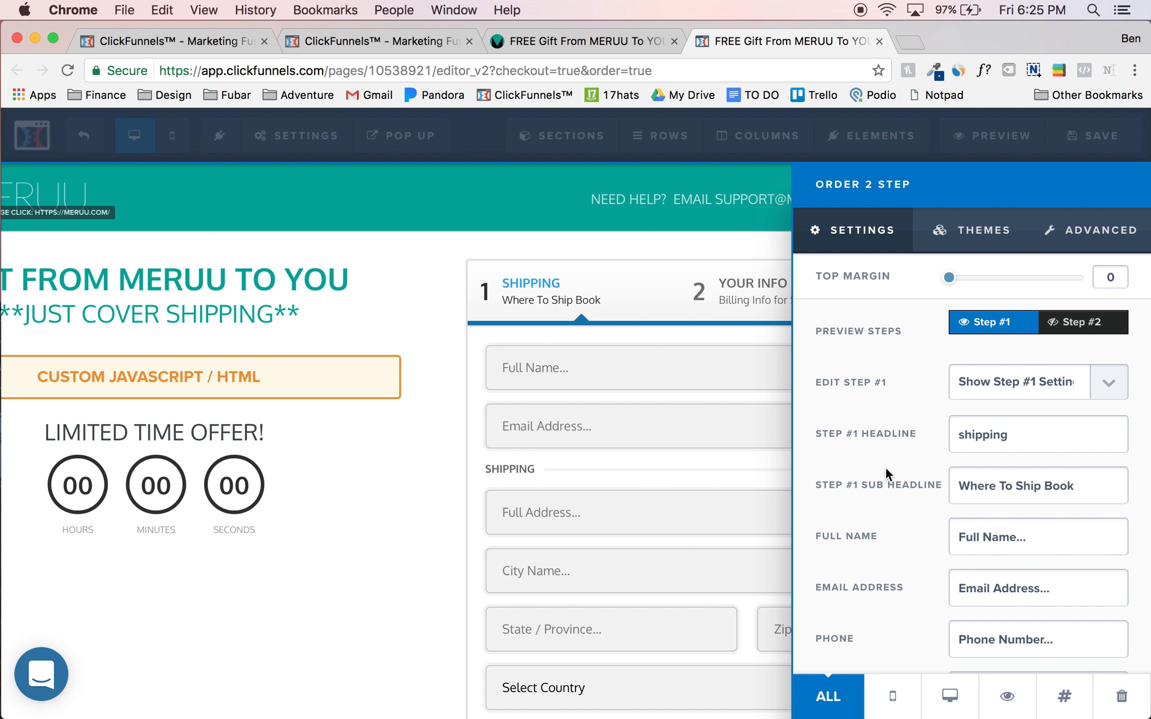
{"action": "mouse_move", "coordinate": [621, 437]}
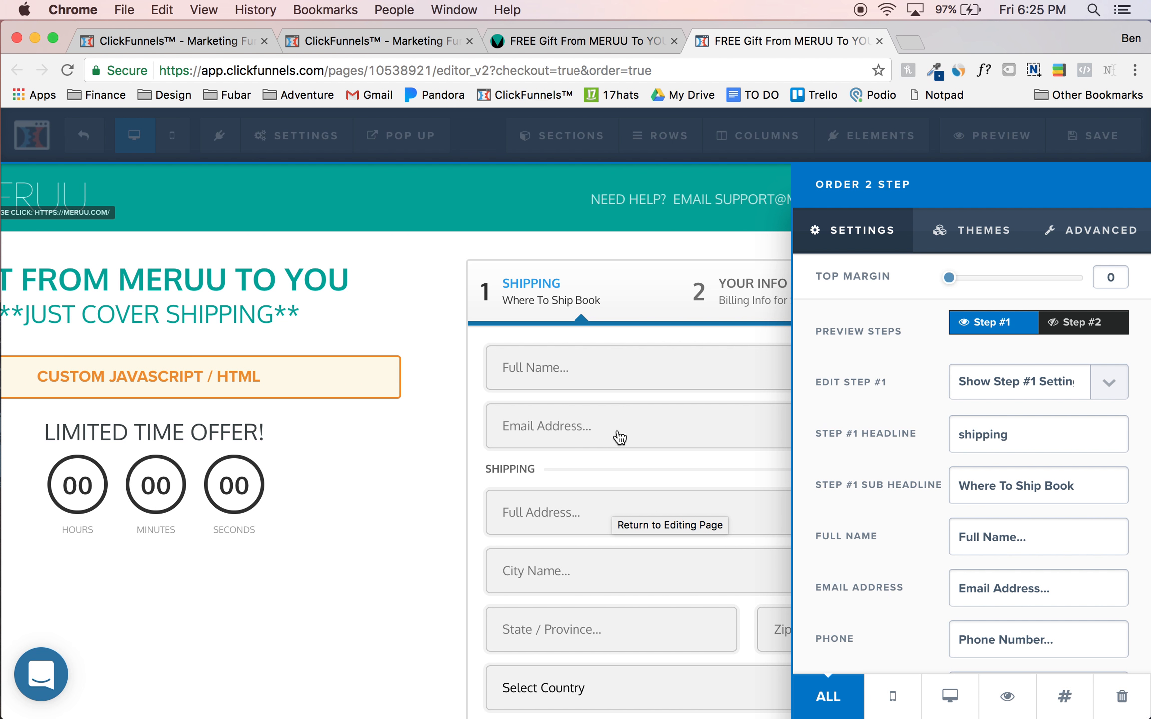
{"action": "mouse_move", "coordinate": [533, 489]}
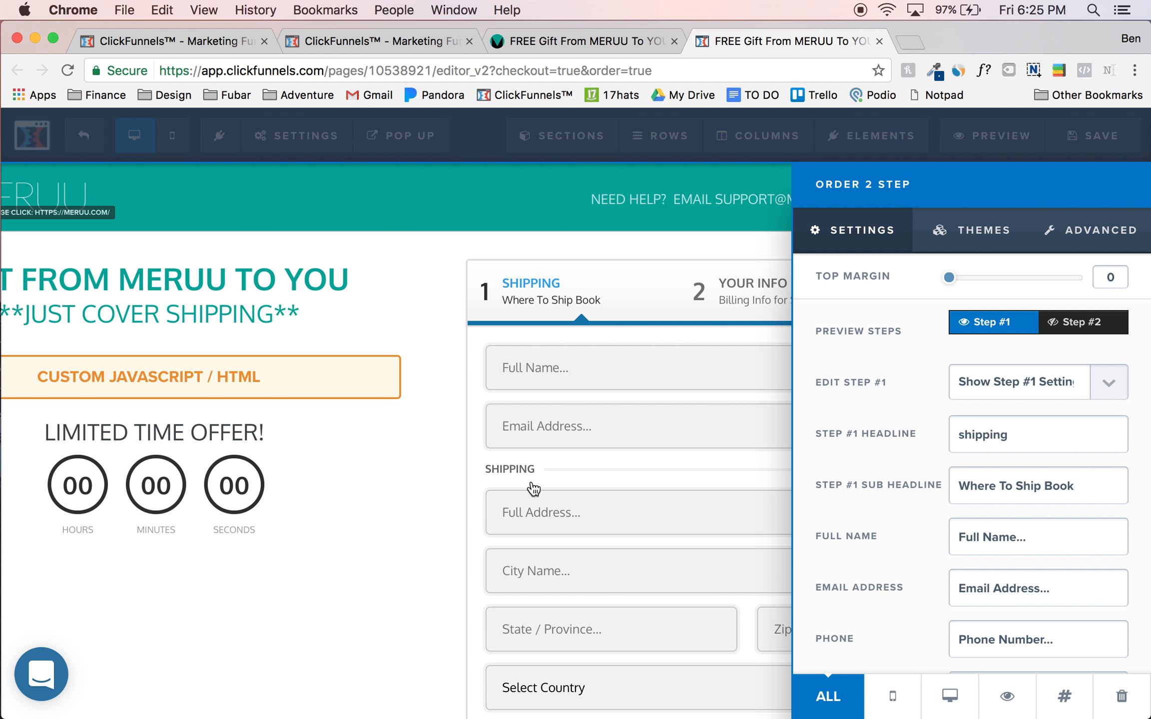
{"action": "mouse_move", "coordinate": [527, 536]}
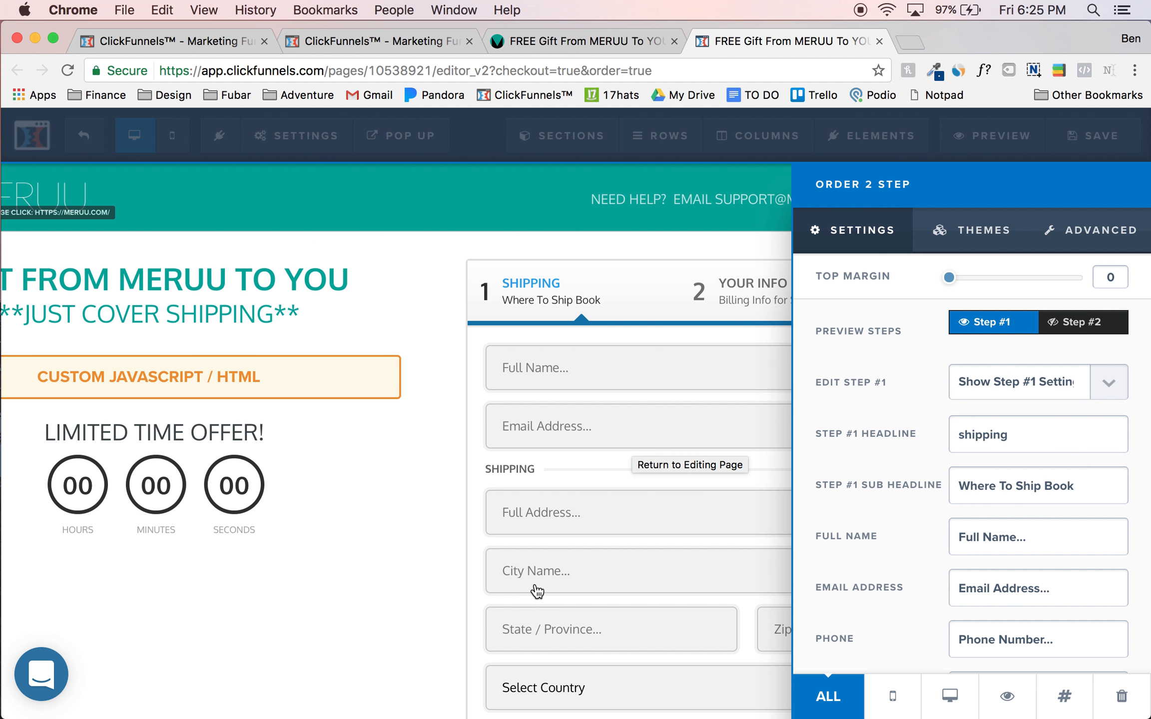
{"action": "left_click", "coordinate": [1099, 230]}
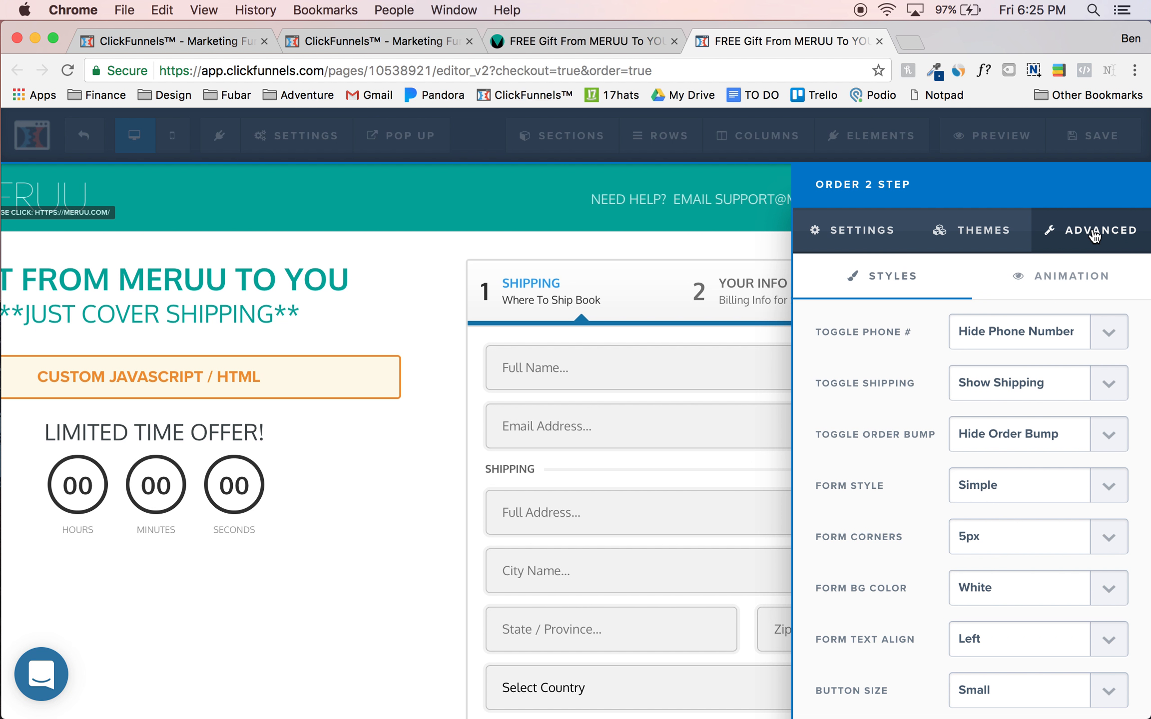
Step: Show then re-hide the phone number field, and set Toggle Shipping to Hide Shipping
{"action": "left_click", "coordinate": [1035, 332]}
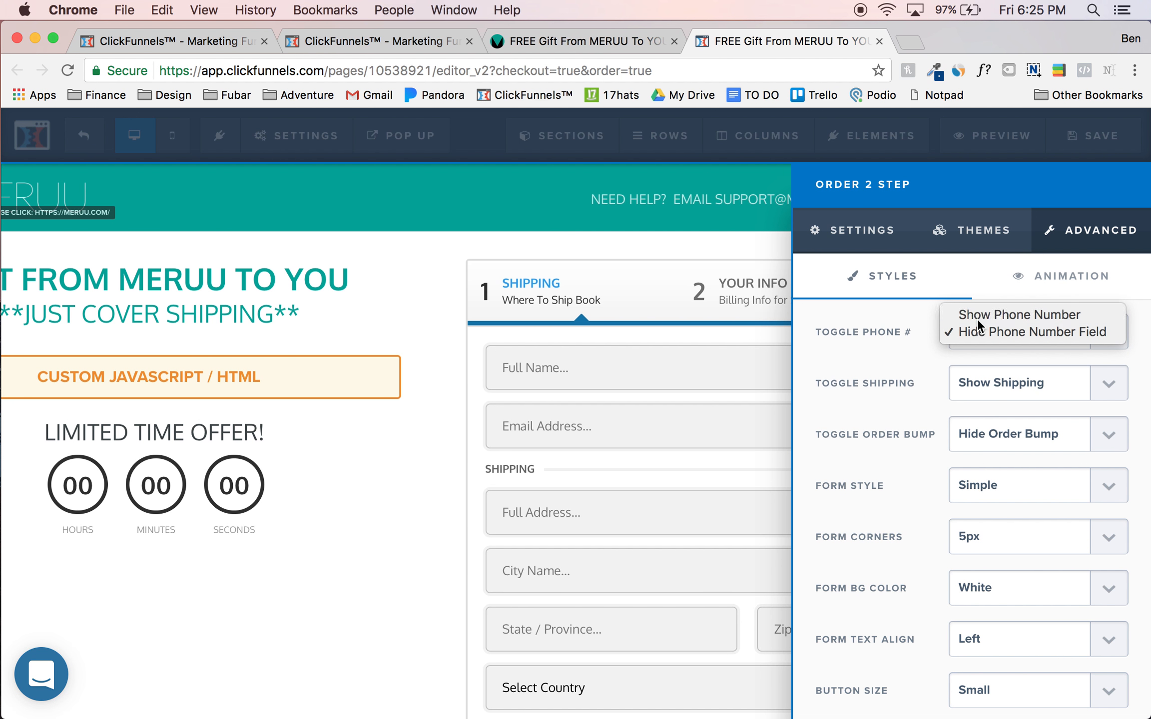
{"action": "left_click", "coordinate": [1017, 314]}
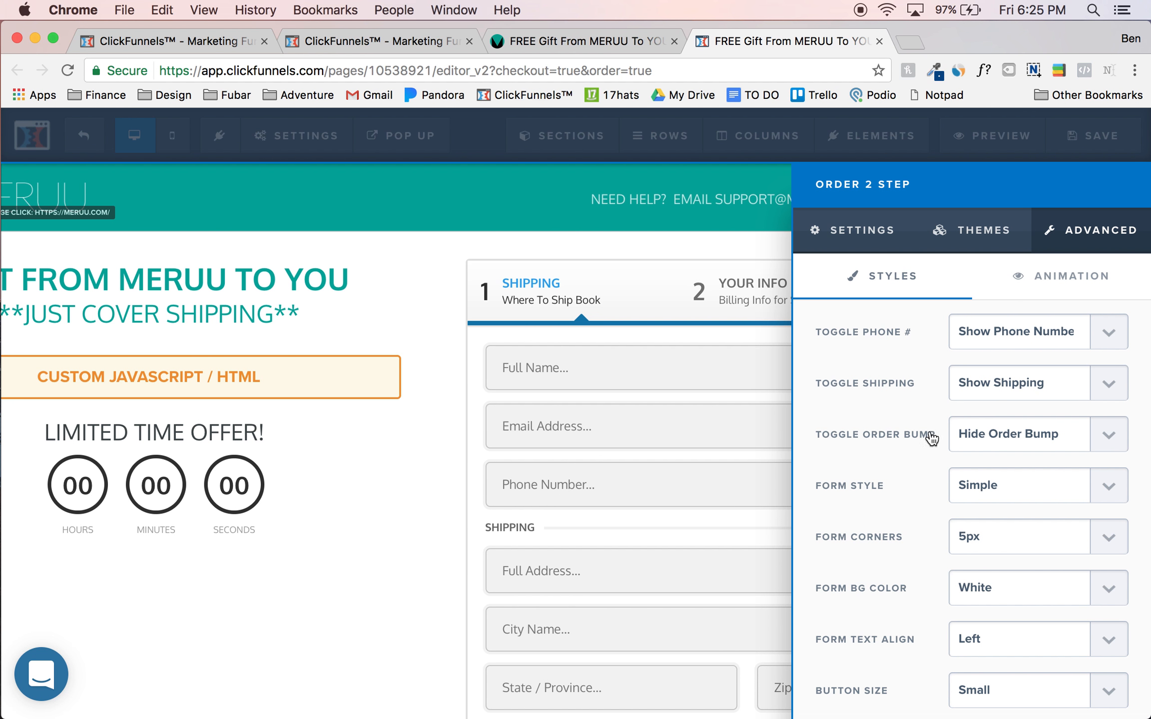
{"action": "left_click", "coordinate": [1034, 332]}
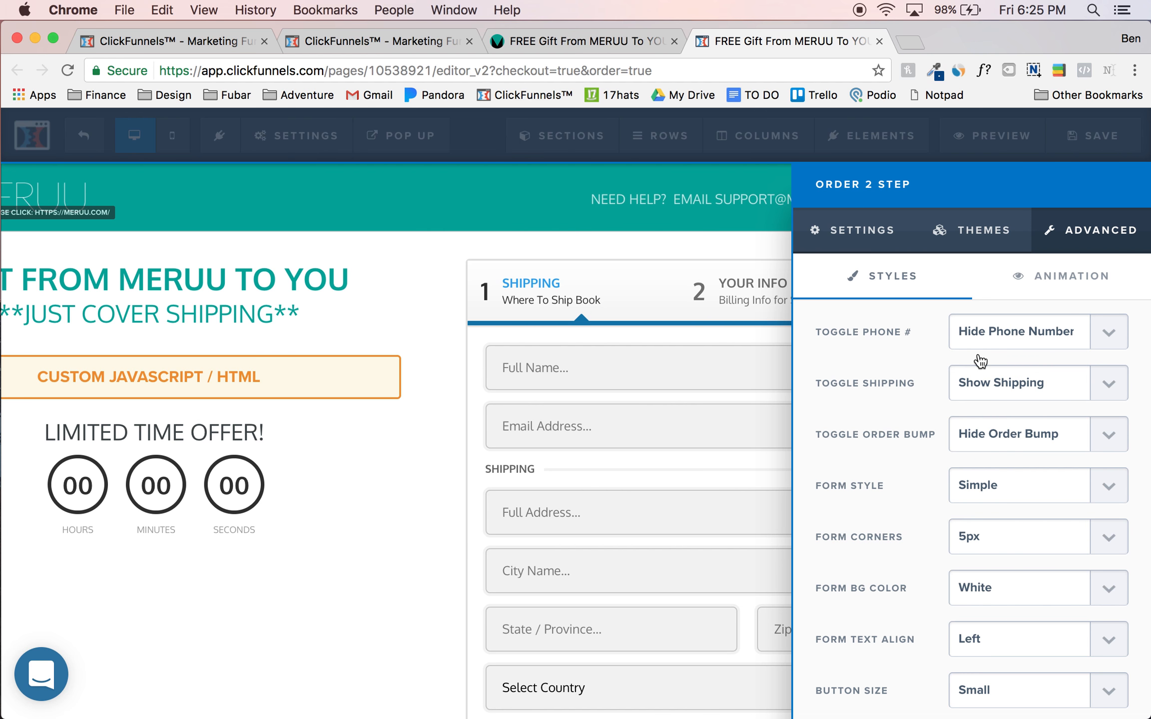
{"action": "mouse_move", "coordinate": [749, 468]}
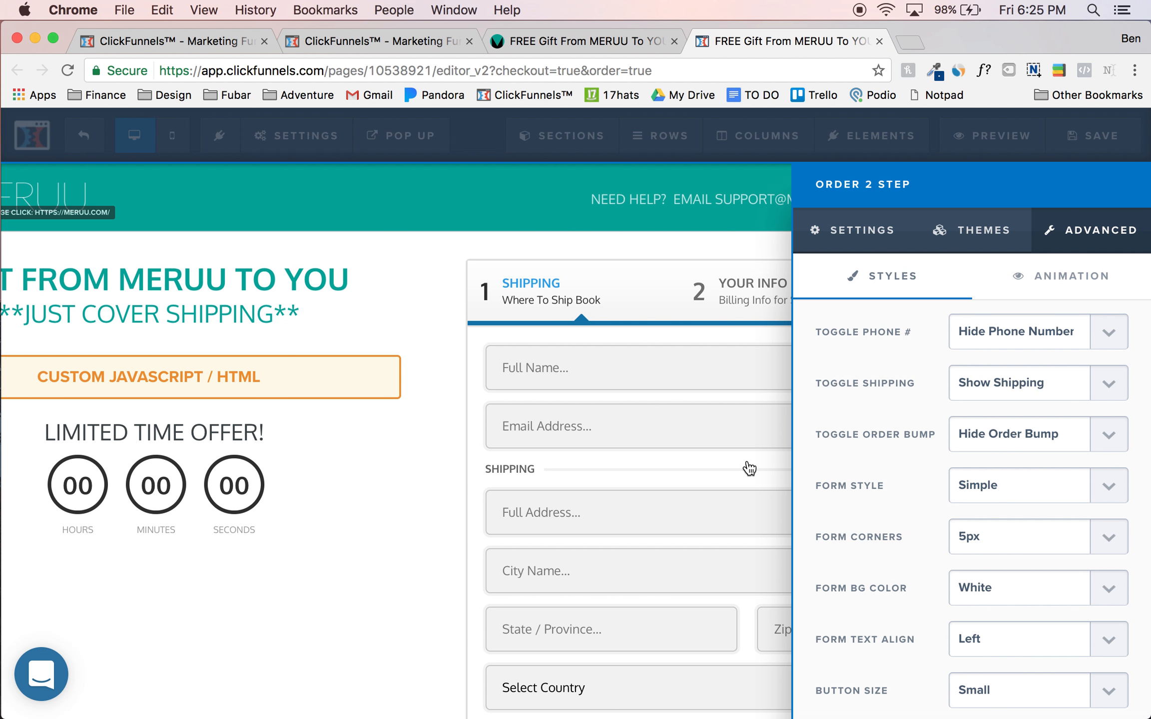
{"action": "mouse_move", "coordinate": [945, 392]}
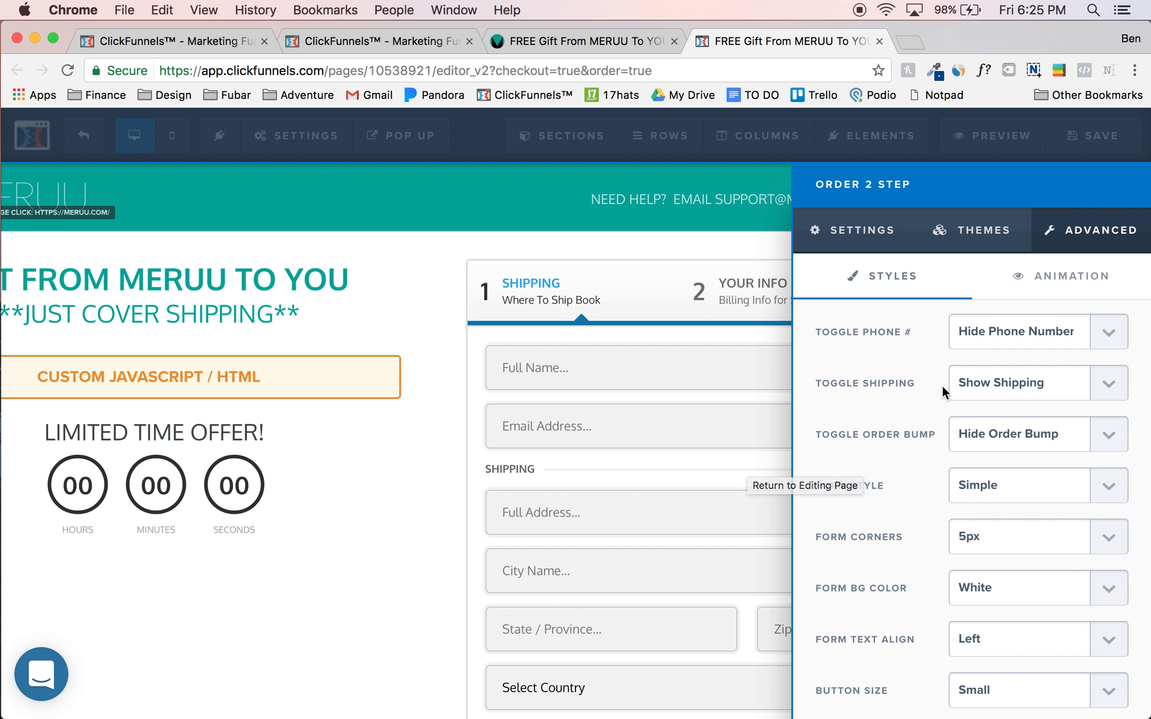
{"action": "left_click", "coordinate": [1033, 383]}
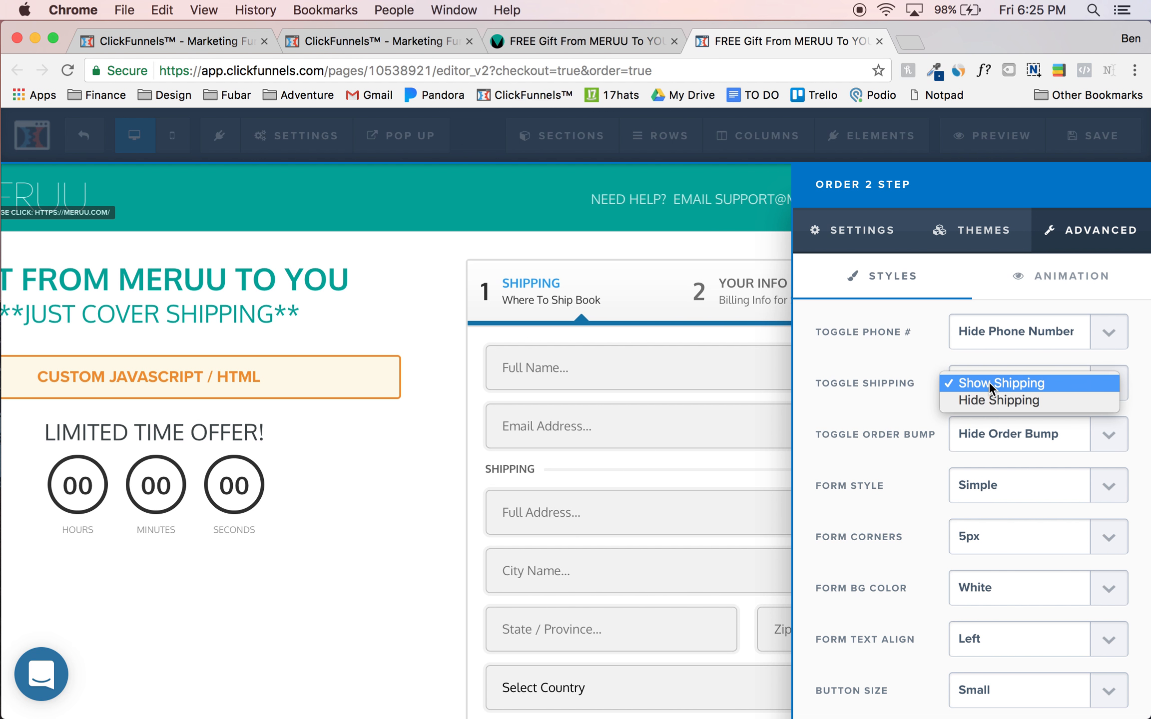
{"action": "left_click", "coordinate": [996, 400]}
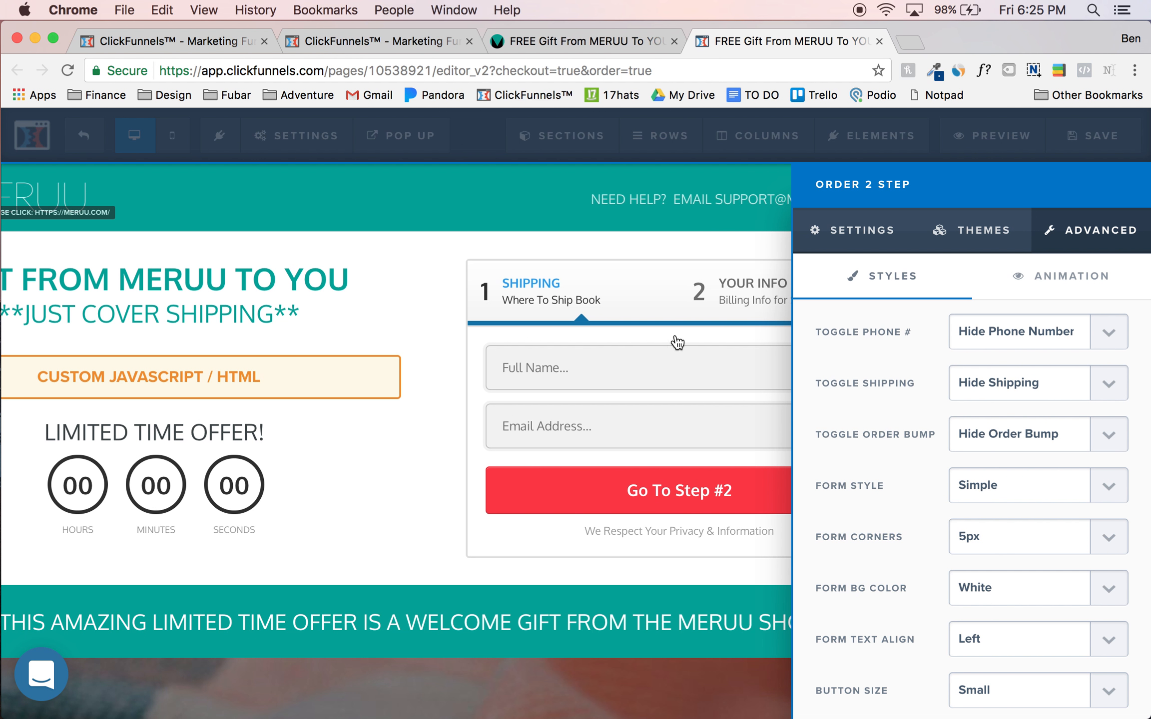
{"action": "mouse_move", "coordinate": [523, 368]}
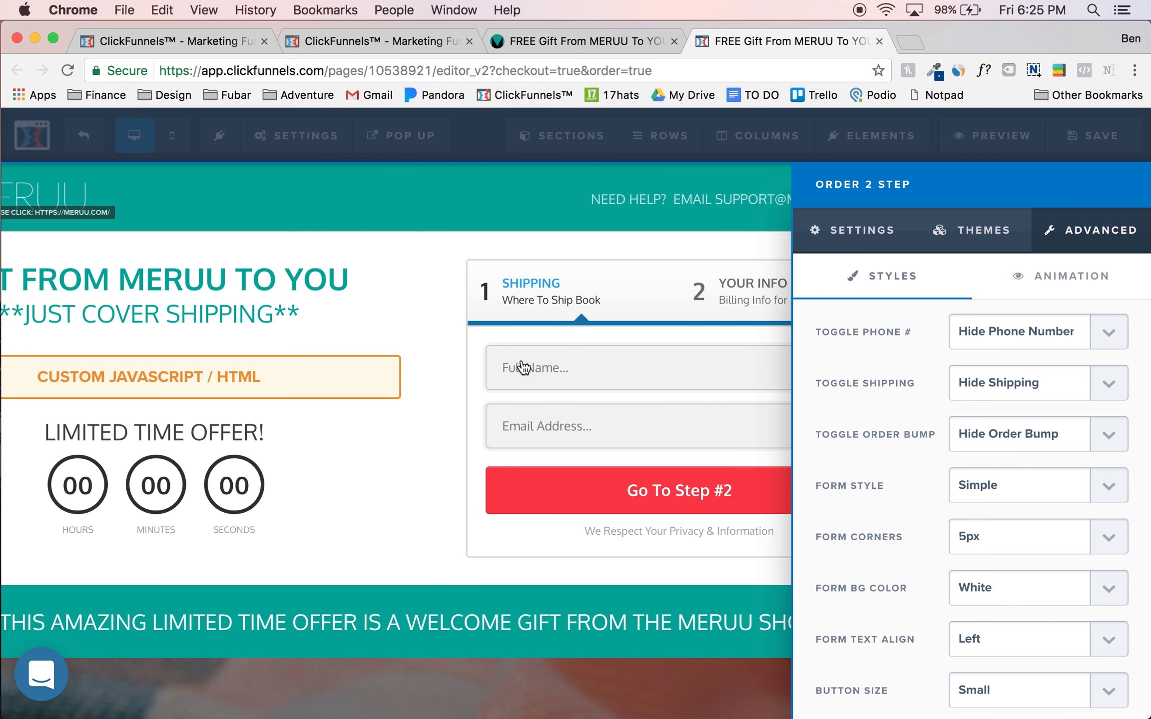
{"action": "mouse_move", "coordinate": [618, 505]}
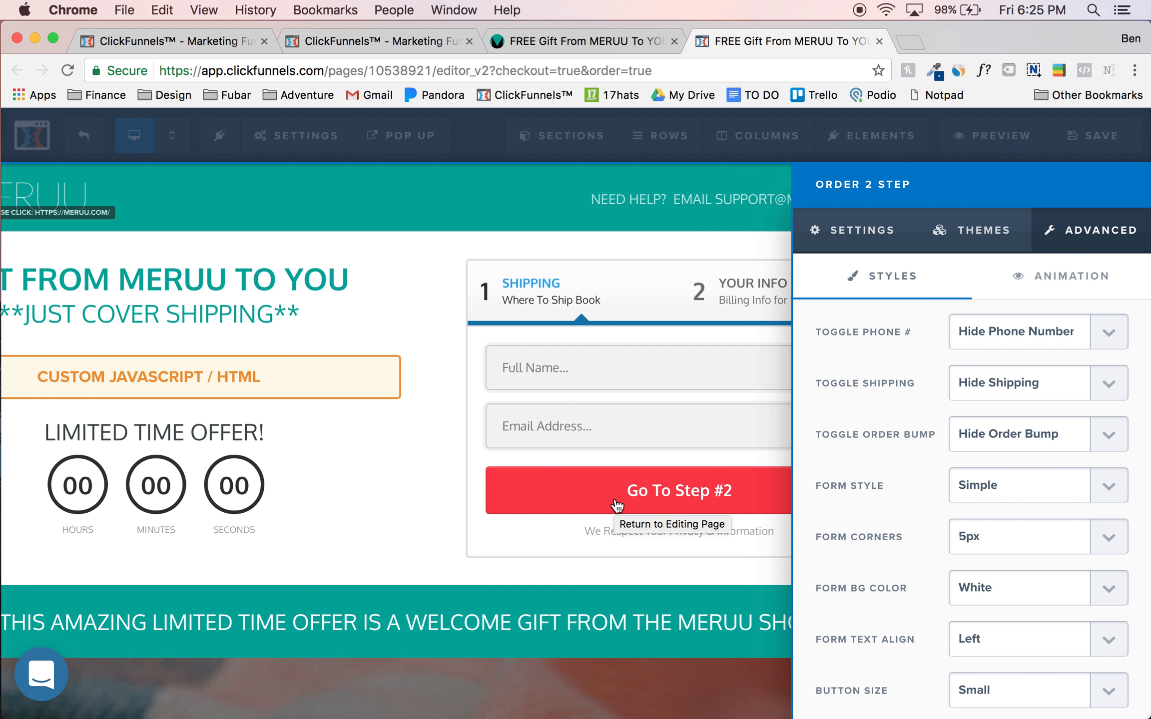
{"action": "mouse_move", "coordinate": [929, 389]}
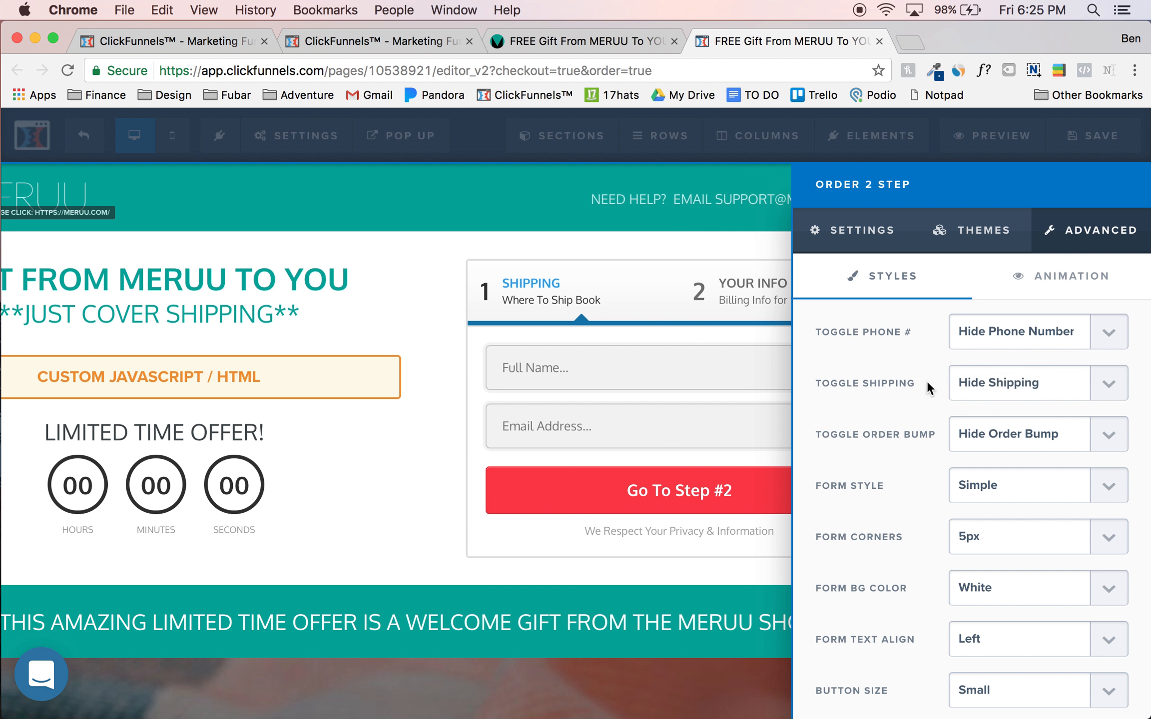
{"action": "left_click", "coordinate": [1035, 383]}
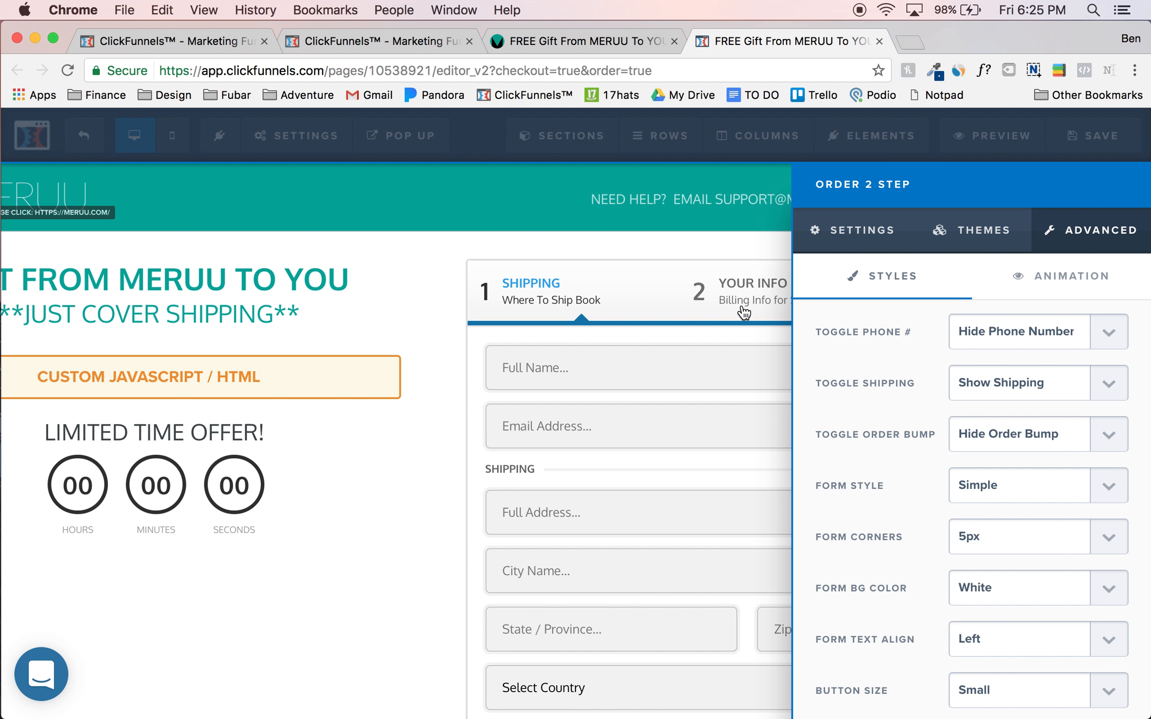
Step: Preview Step #2 and set Toggle Order Bump to Show Order Bump
{"action": "left_click", "coordinate": [853, 230]}
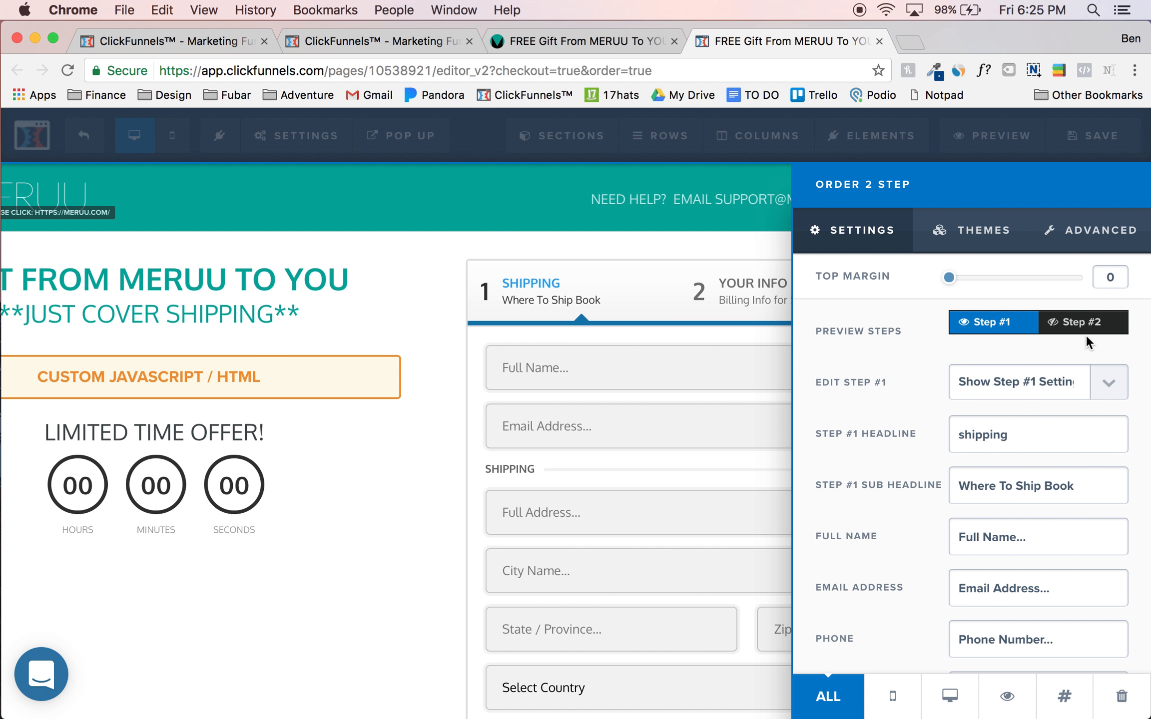
{"action": "left_click", "coordinate": [1082, 322]}
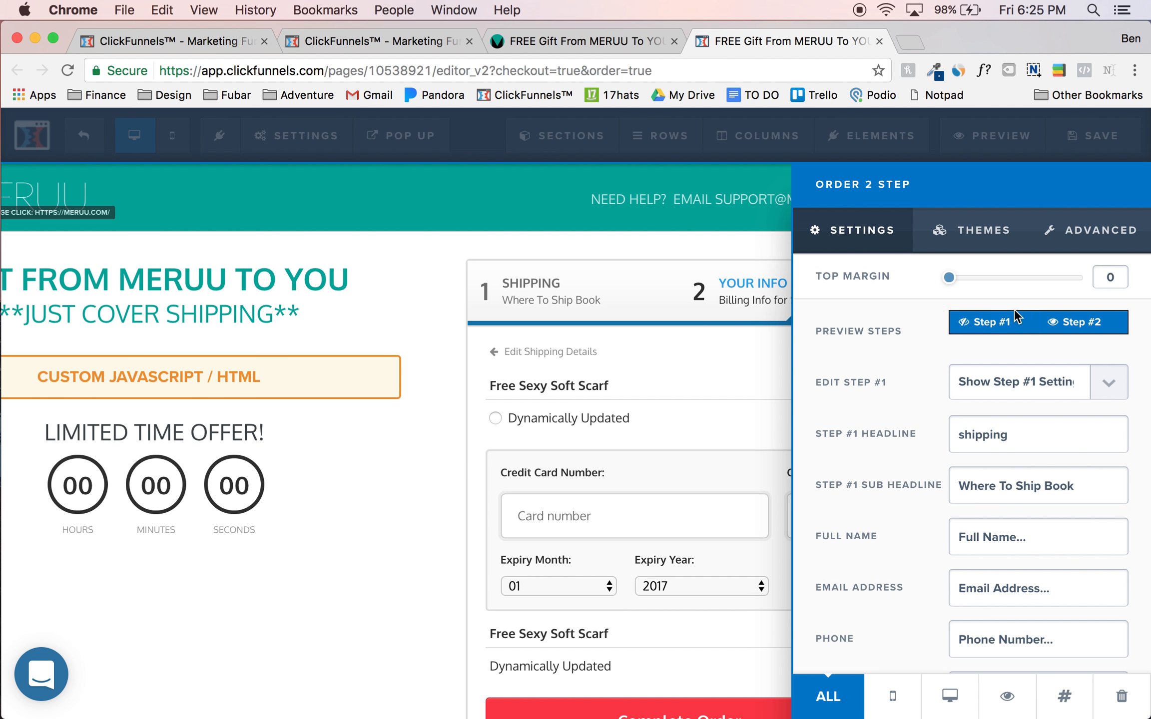
{"action": "left_click", "coordinate": [1099, 230]}
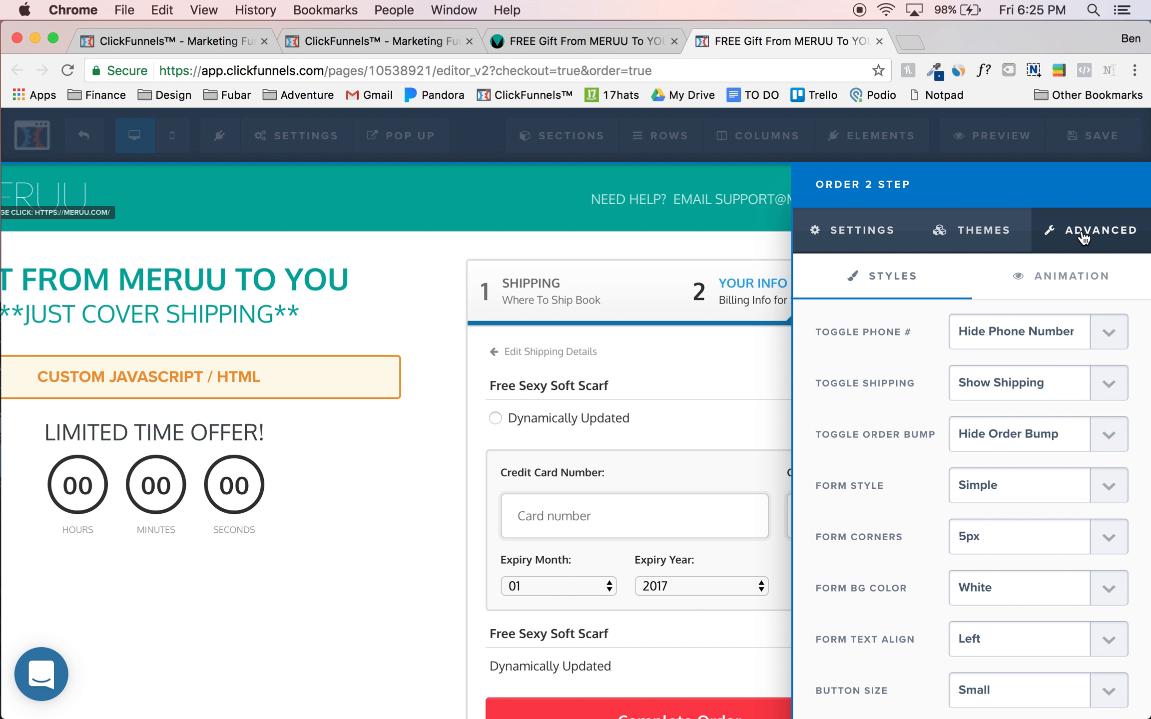
{"action": "left_click", "coordinate": [1036, 434]}
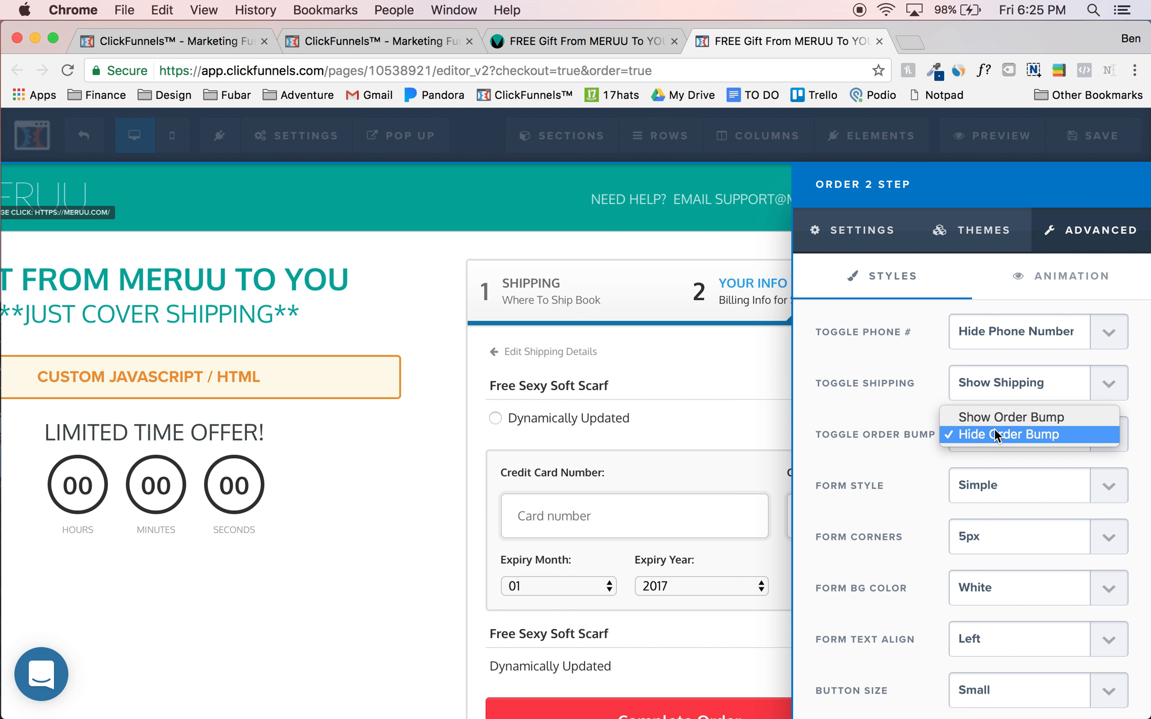
{"action": "left_click", "coordinate": [997, 434]}
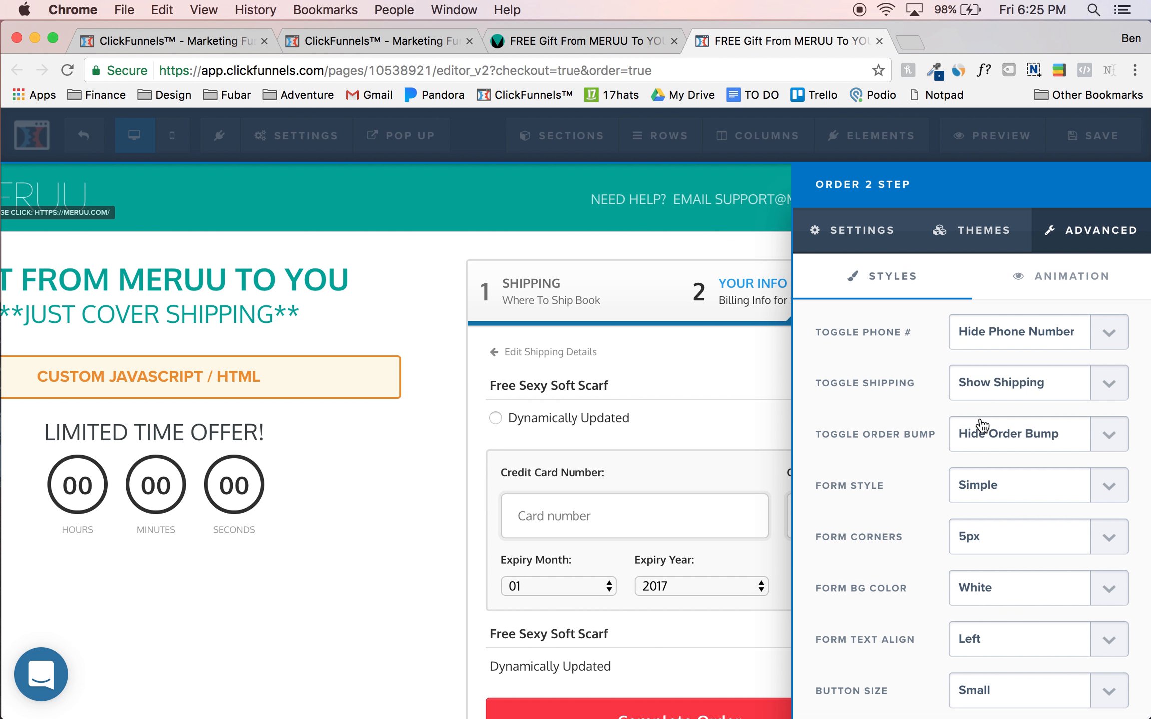
{"action": "left_click", "coordinate": [1024, 434]}
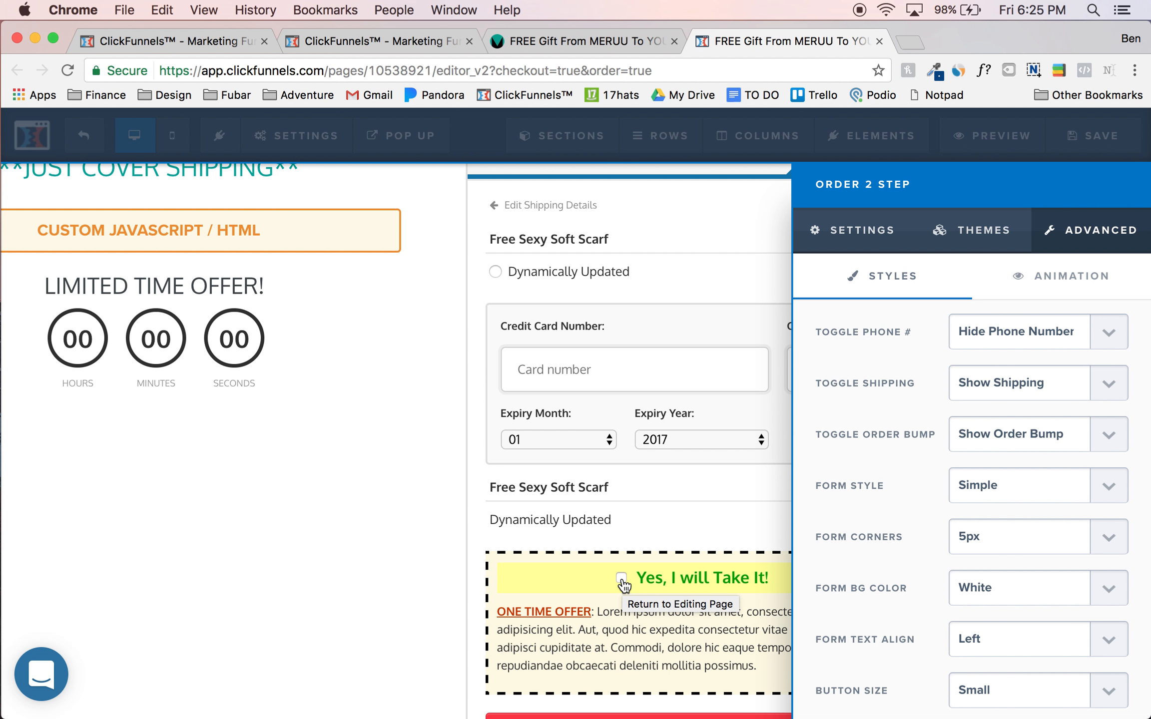
{"action": "mouse_move", "coordinate": [598, 341]}
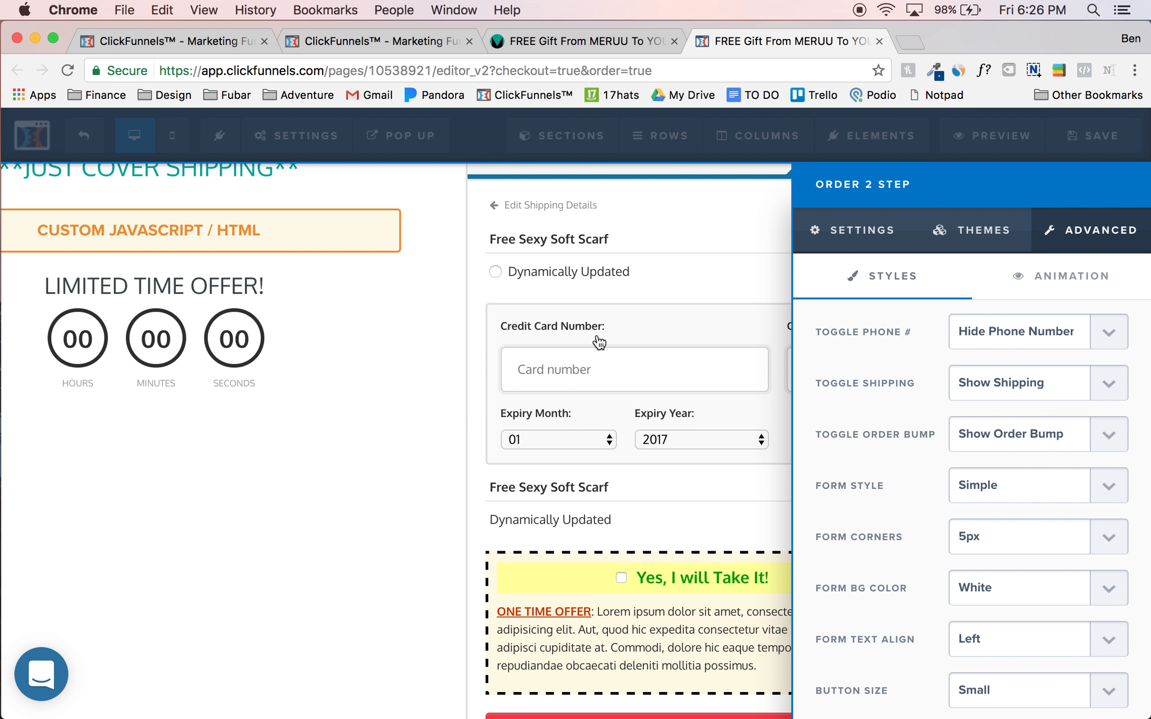
{"action": "mouse_move", "coordinate": [611, 571]}
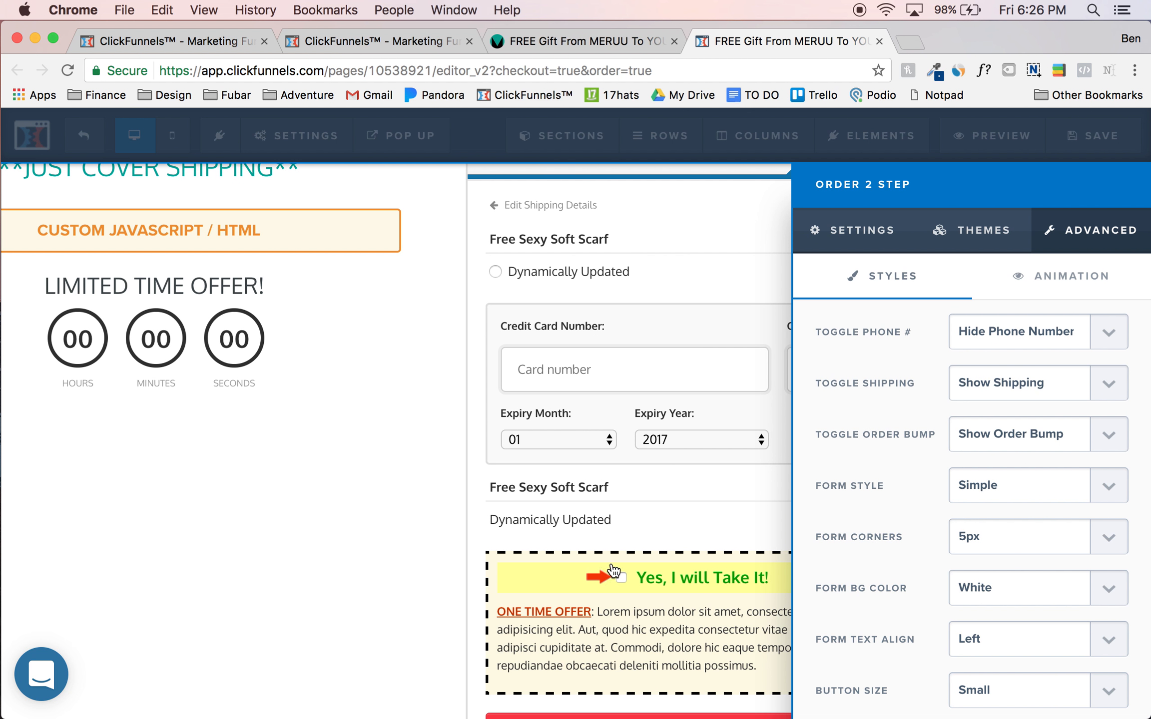
{"action": "mouse_move", "coordinate": [623, 585]}
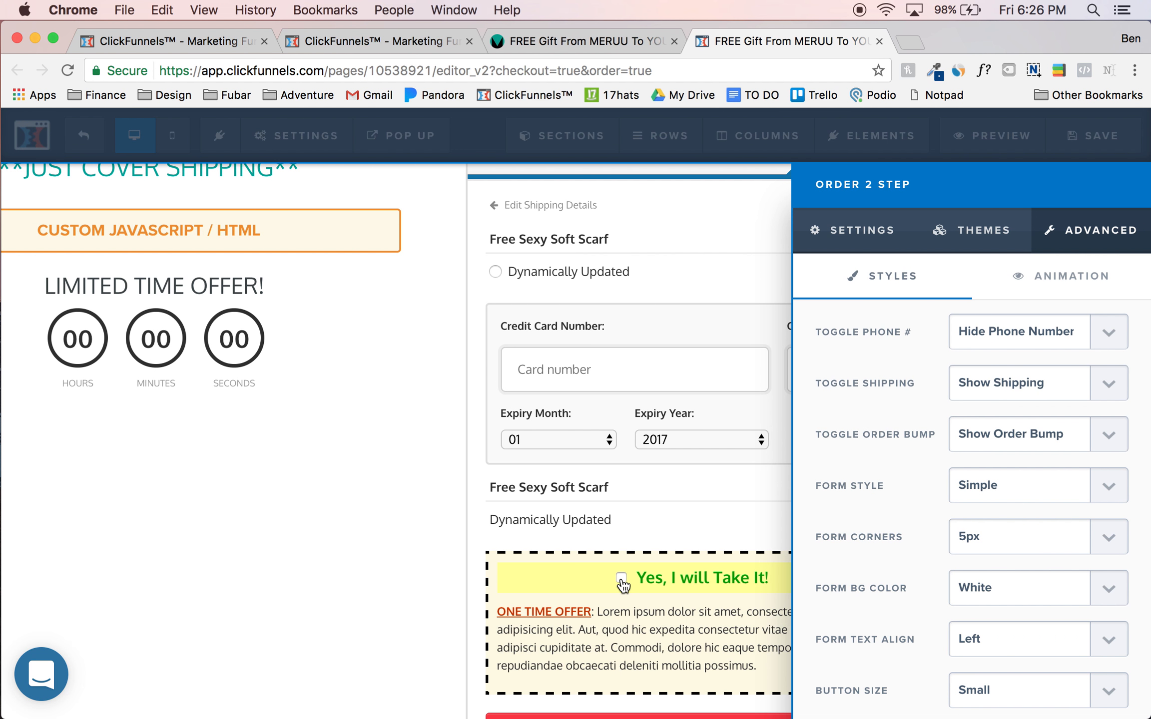
{"action": "mouse_move", "coordinate": [651, 400]}
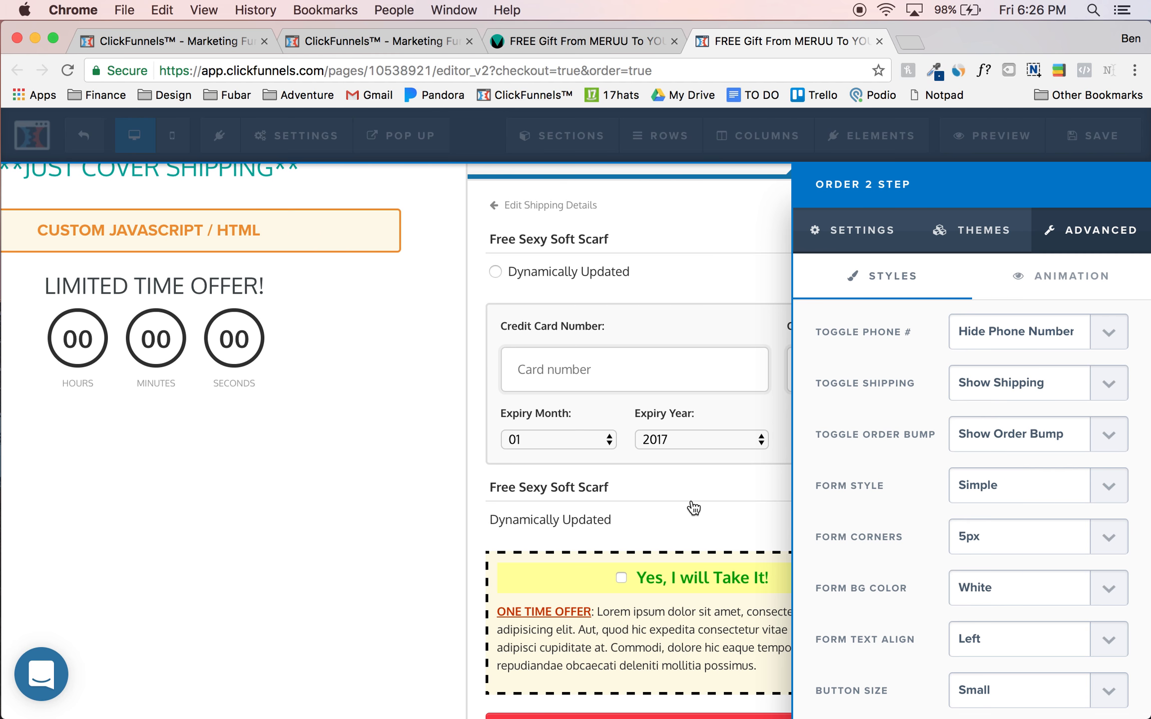
{"action": "scroll", "scroll_direction": "down", "scroll_amount": 3}
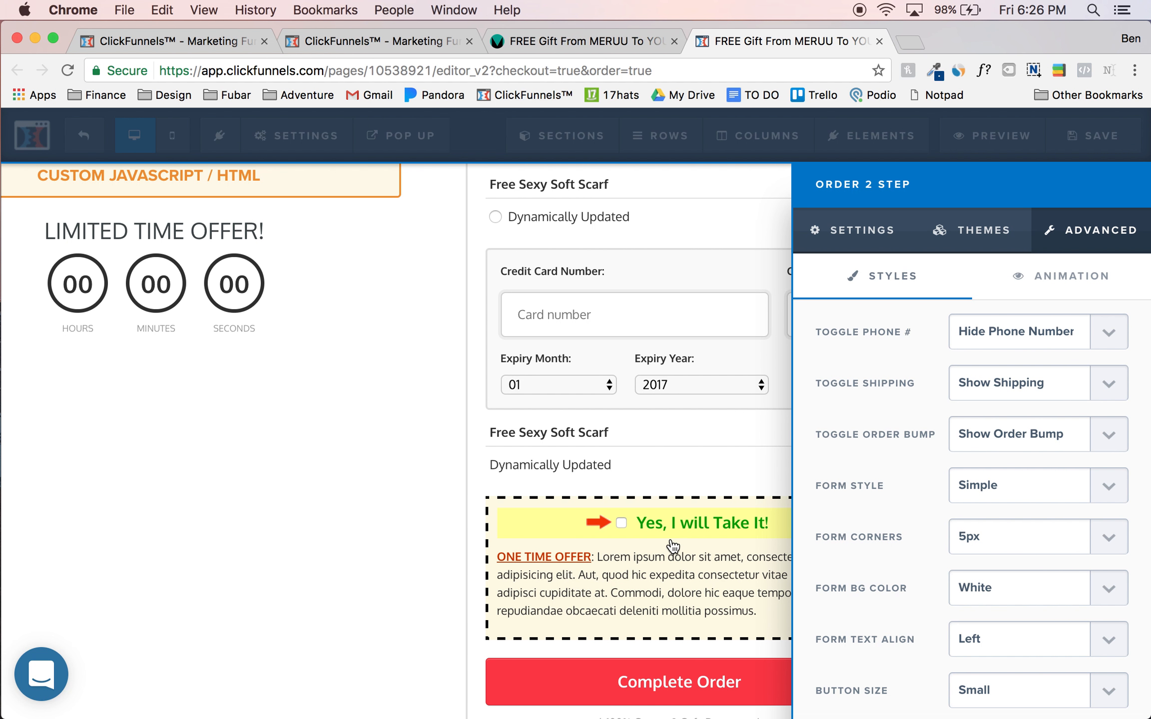
Step: Switch the order bump to Hide and back to Show, then scroll down the settings
{"action": "left_click", "coordinate": [1034, 434]}
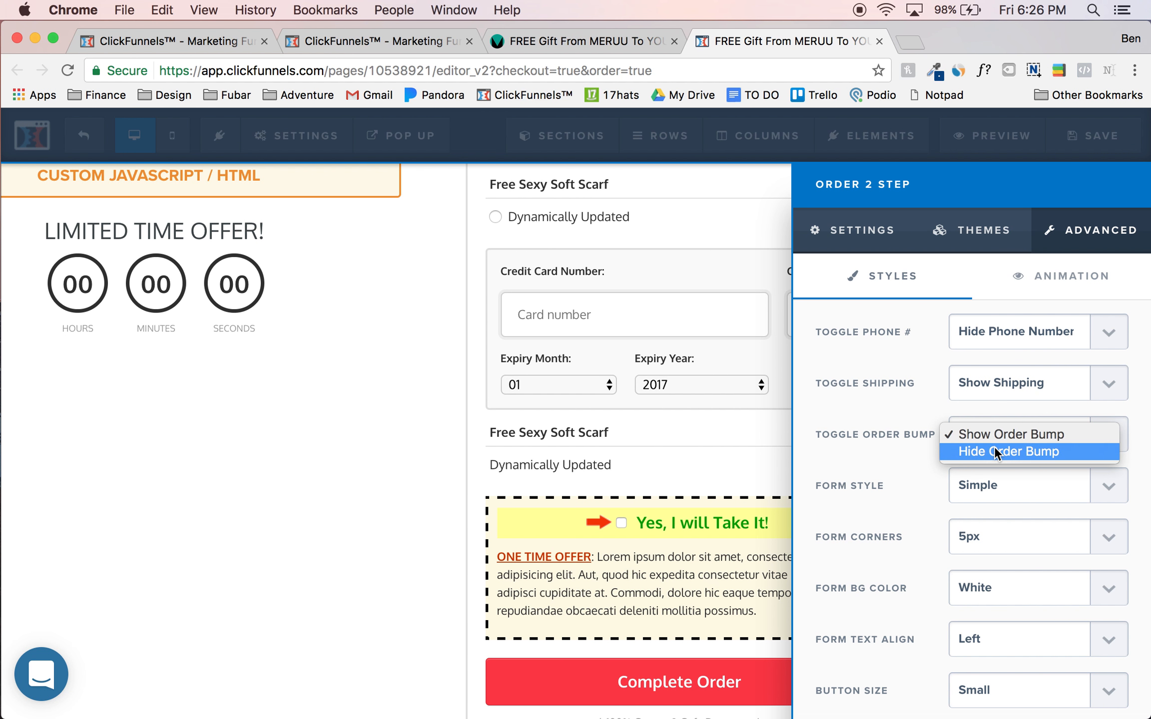
{"action": "left_click", "coordinate": [1008, 450]}
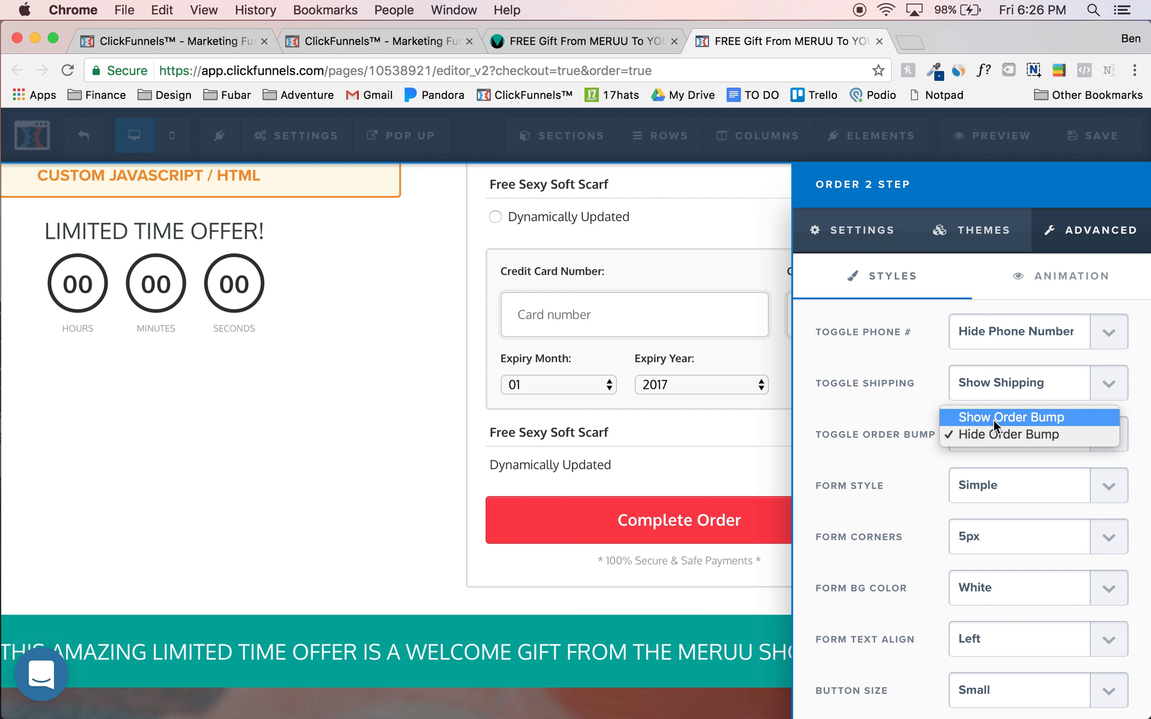
{"action": "left_click", "coordinate": [1007, 417]}
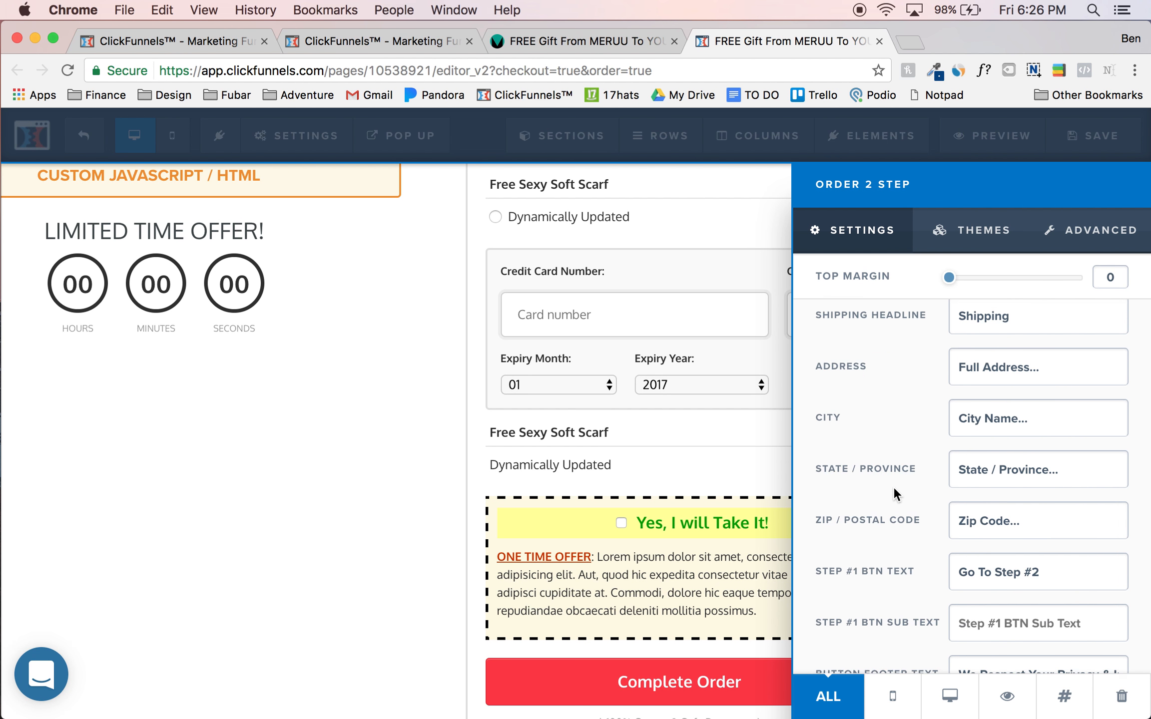
{"action": "scroll", "scroll_direction": "down", "scroll_amount": 3}
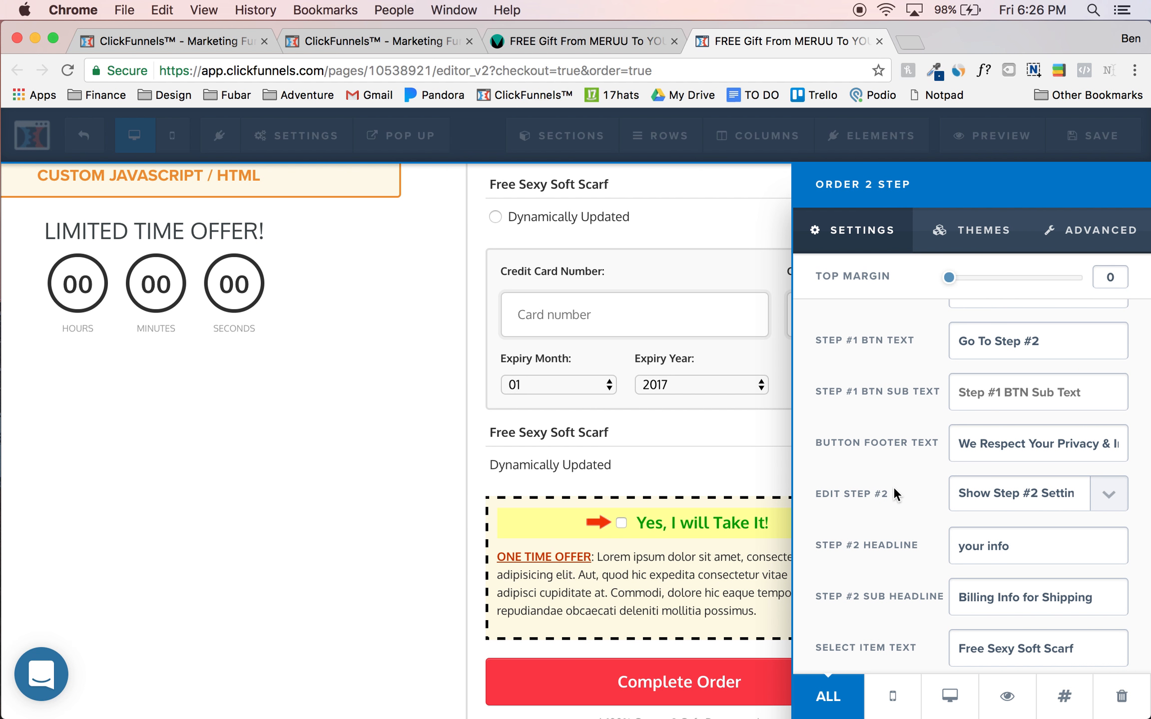
{"action": "scroll", "scroll_direction": "down", "scroll_amount": 3}
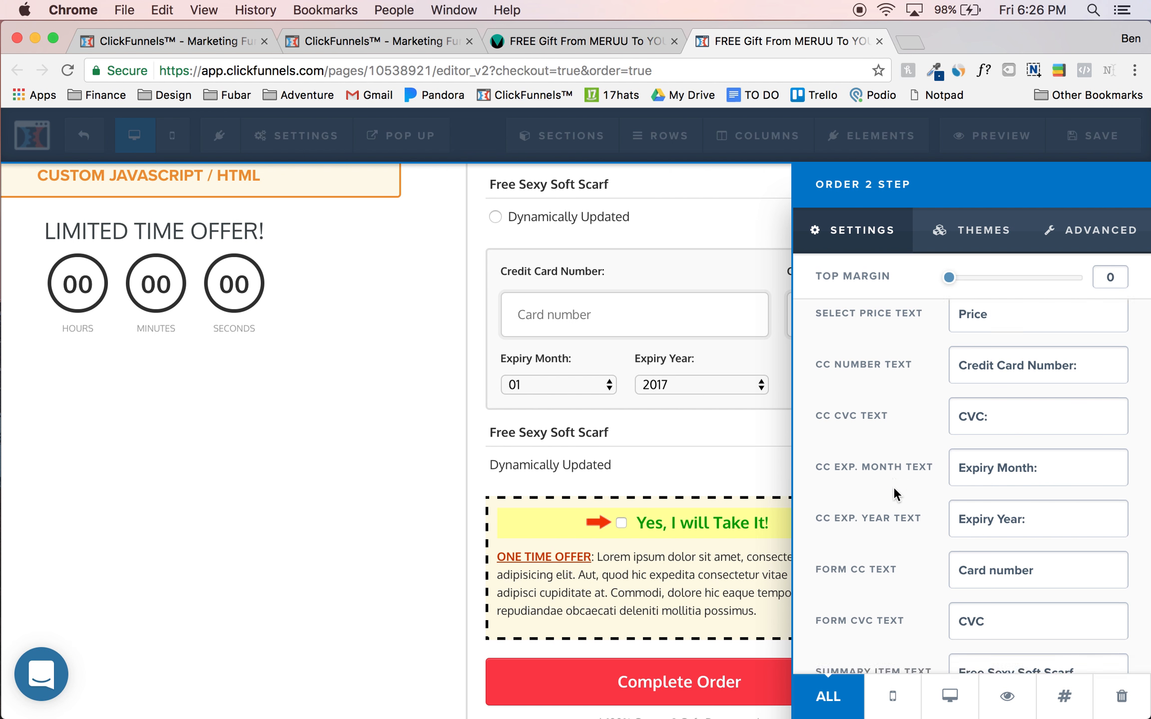
{"action": "scroll", "scroll_direction": "down", "scroll_amount": 3}
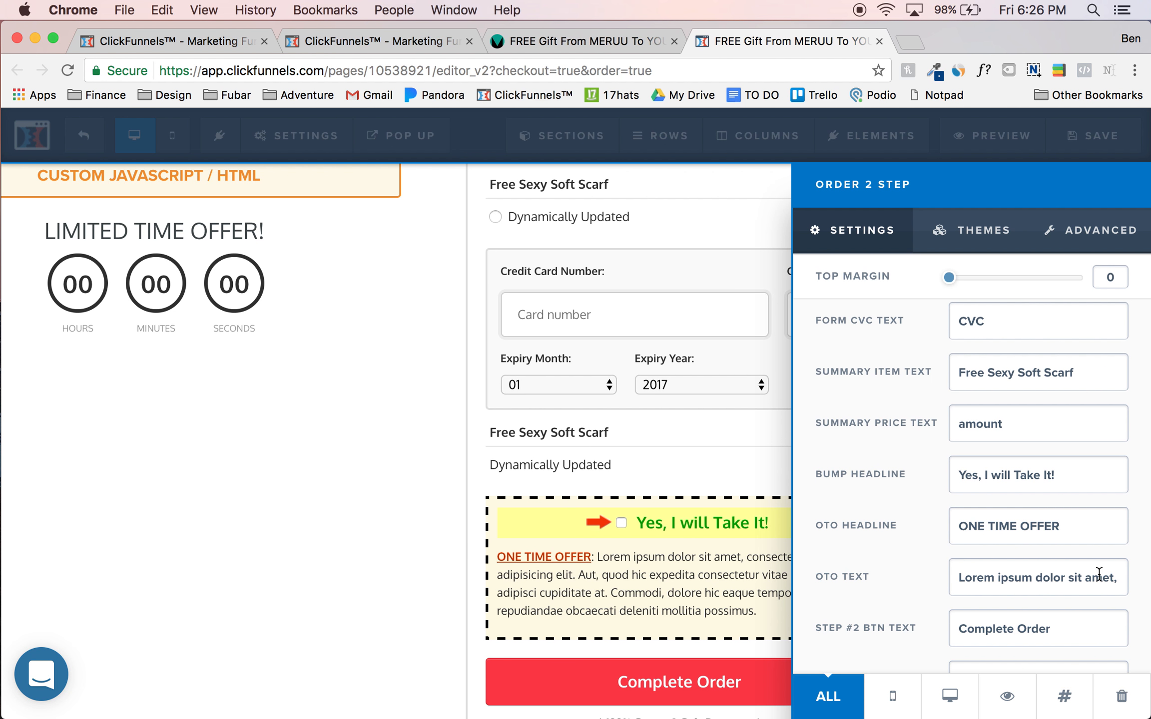
{"action": "scroll", "scroll_direction": "down", "scroll_amount": 3}
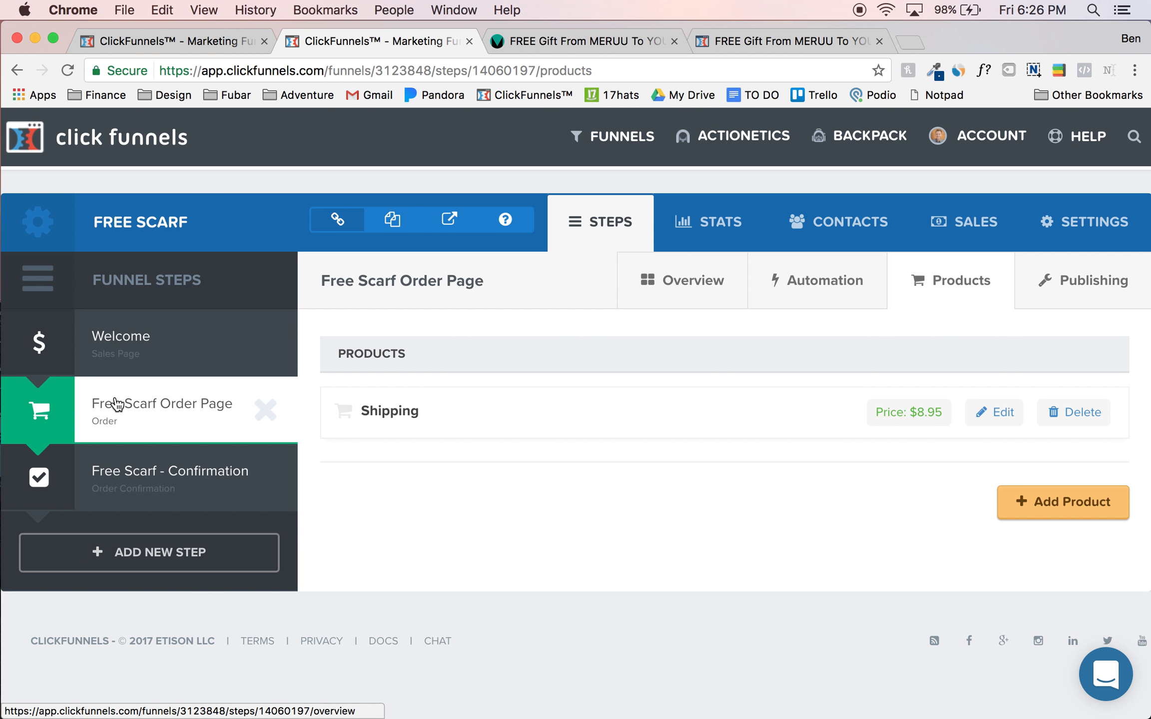
{"action": "mouse_move", "coordinate": [752, 336]}
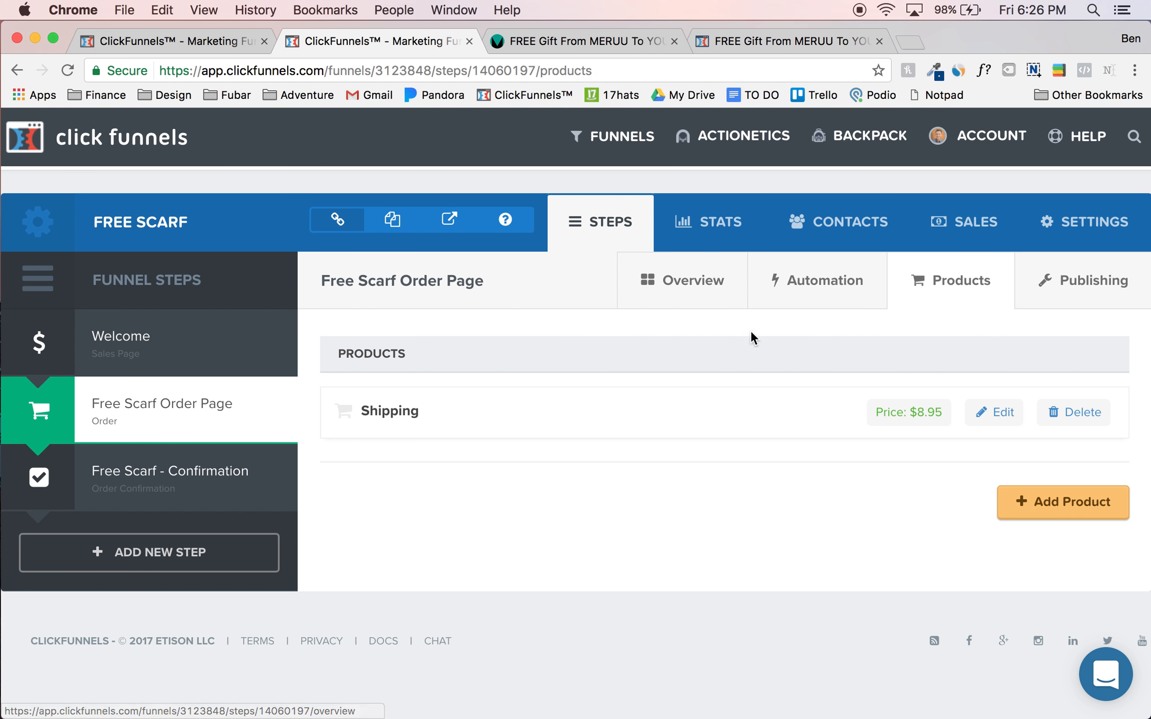
{"action": "mouse_move", "coordinate": [381, 476]}
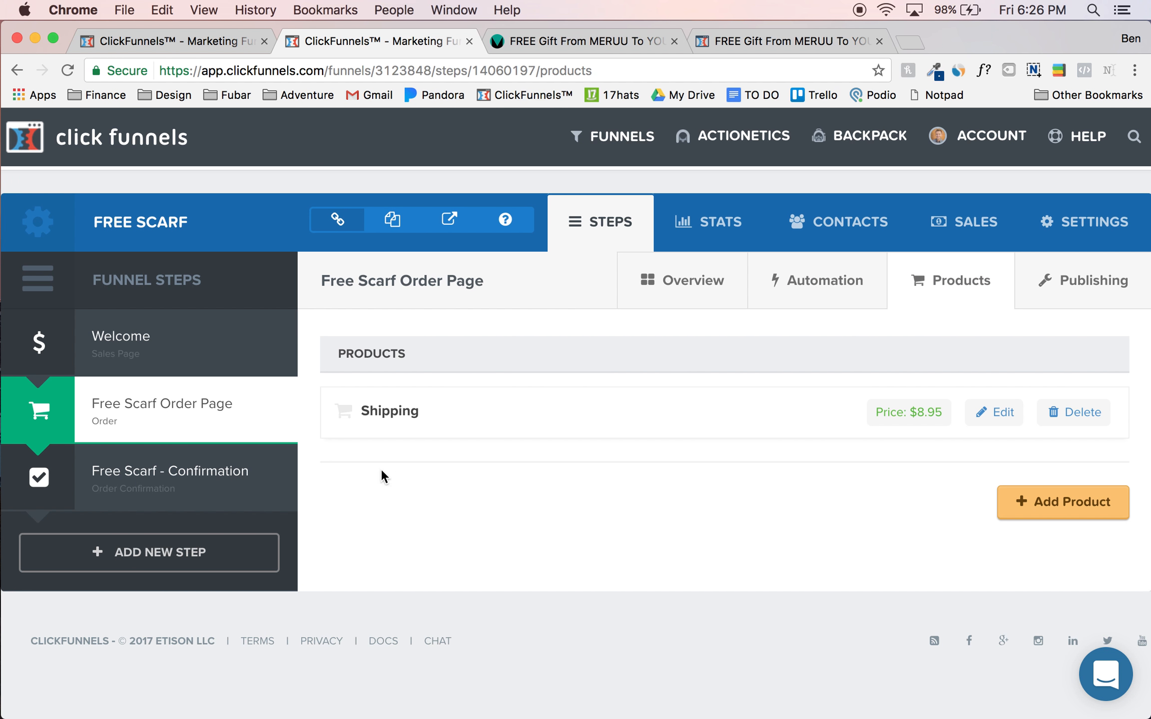
{"action": "mouse_move", "coordinate": [631, 395]}
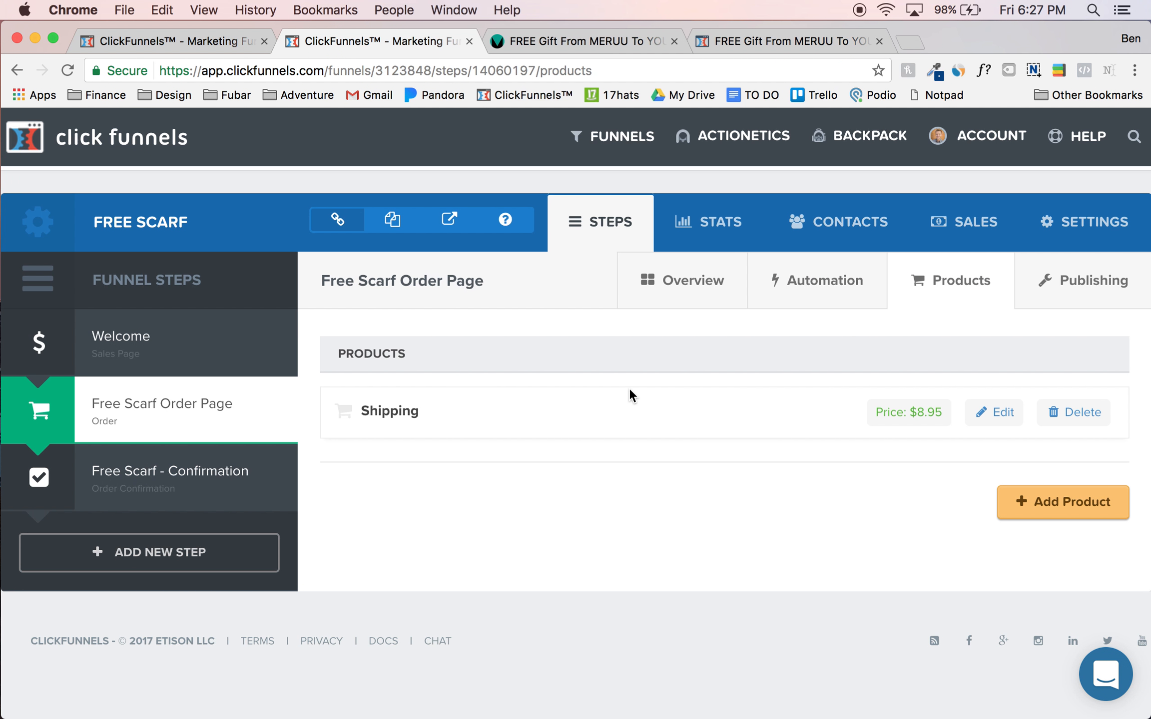
{"action": "mouse_move", "coordinate": [860, 434]}
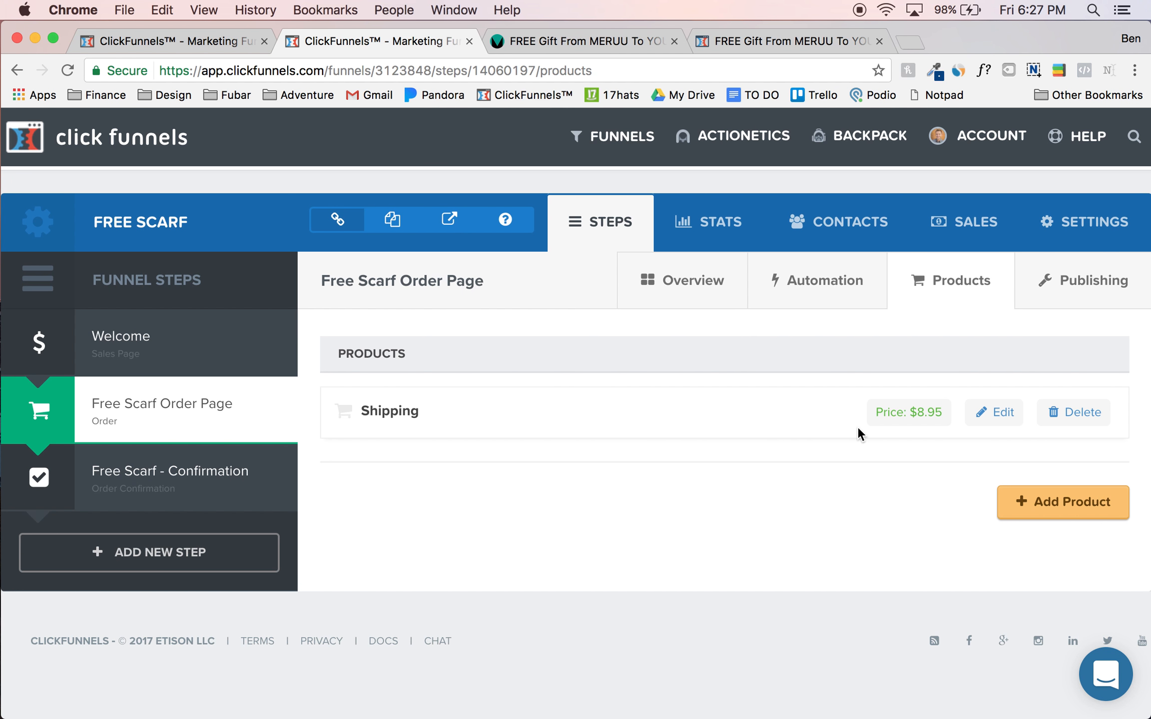
Step: Open the Add New Product dialog showing an empty form at 0.00 USD
{"action": "left_click", "coordinate": [1062, 502]}
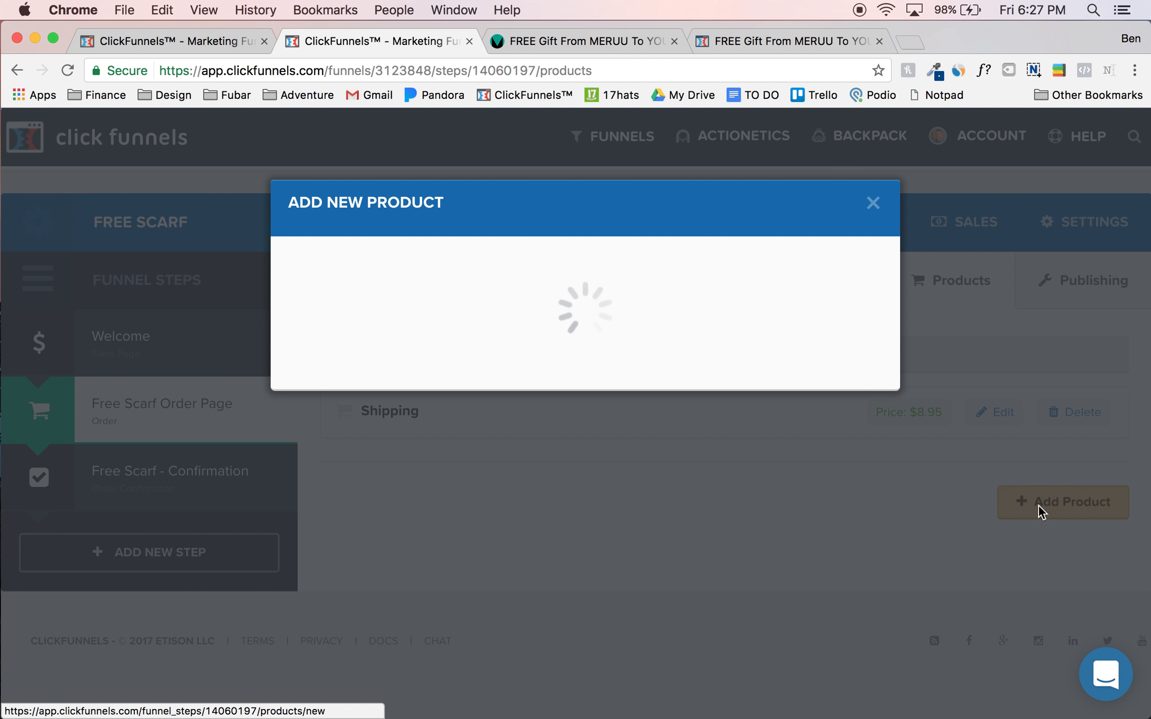
{"action": "mouse_move", "coordinate": [569, 436]}
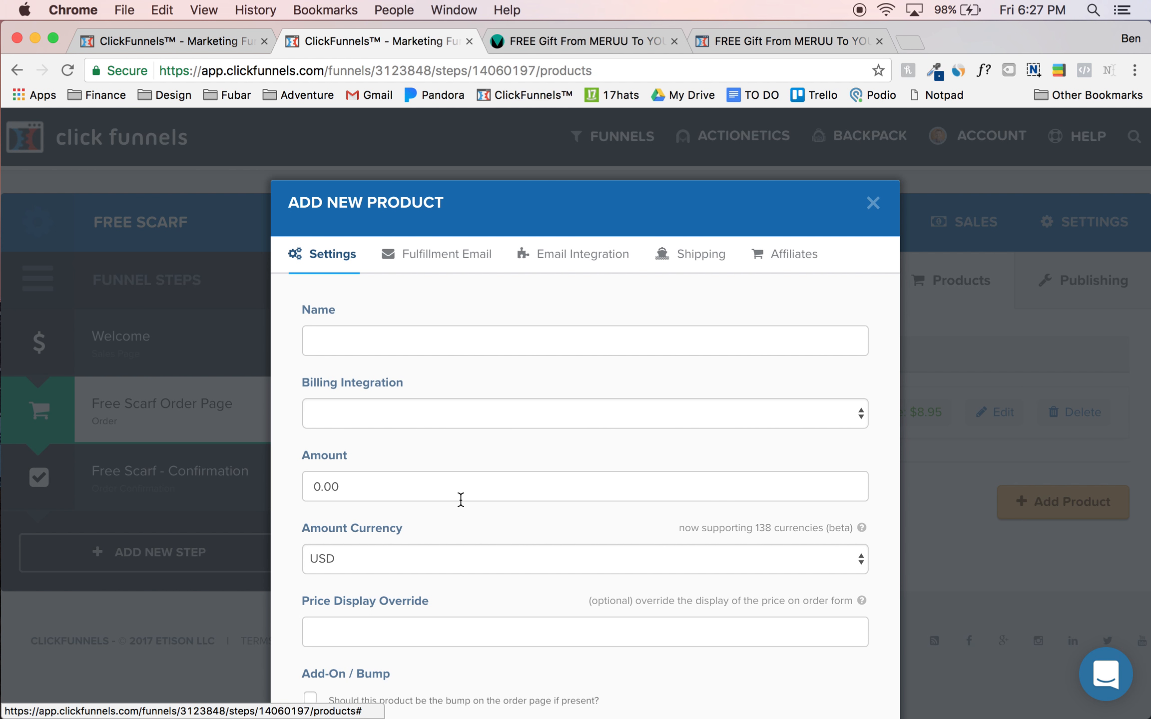
{"action": "scroll", "scroll_direction": "down", "scroll_amount": 3}
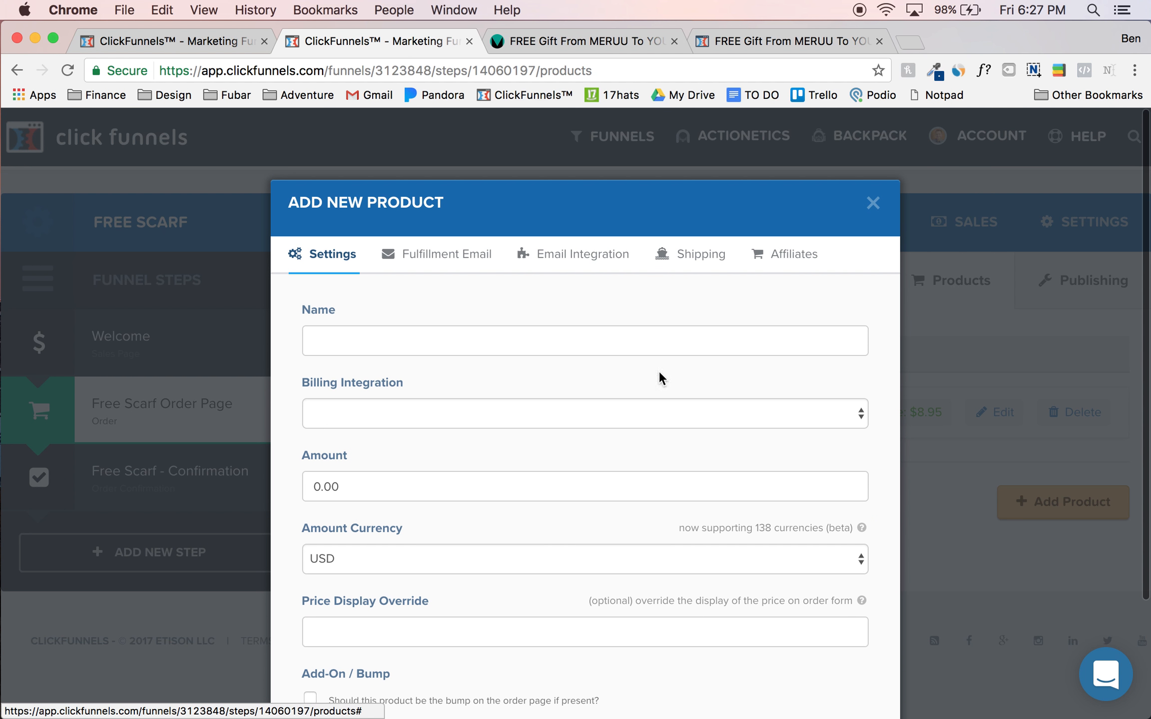
{"action": "mouse_move", "coordinate": [757, 321]}
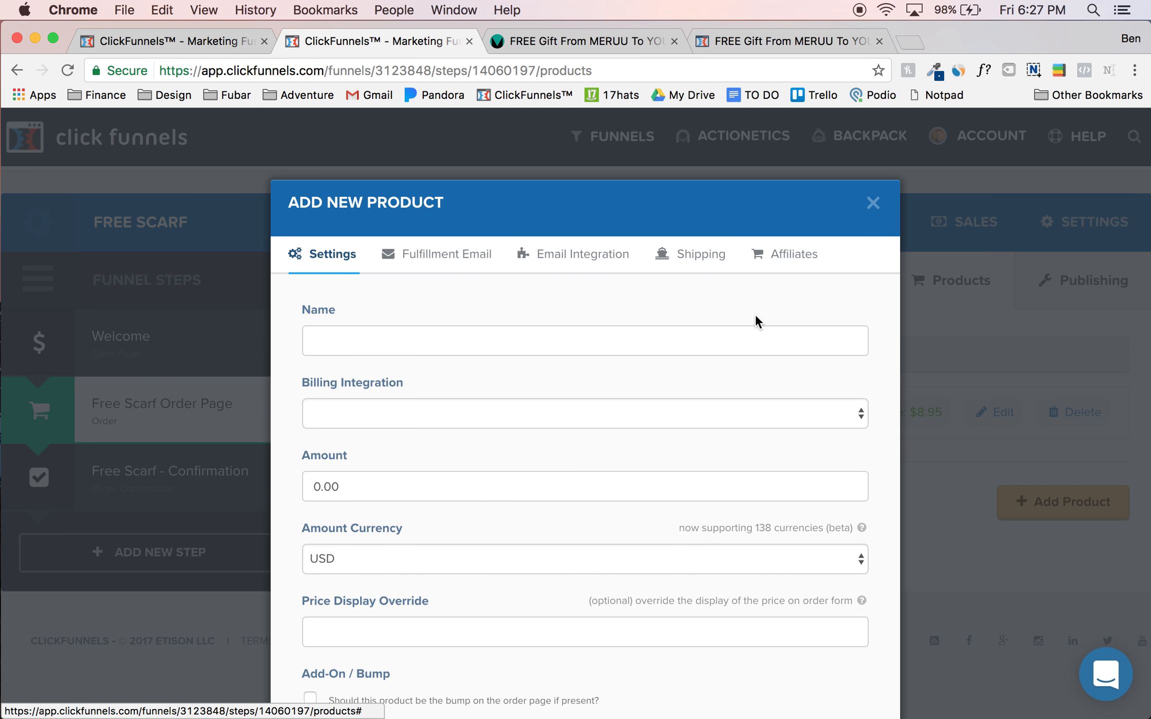
{"action": "mouse_move", "coordinate": [851, 73]}
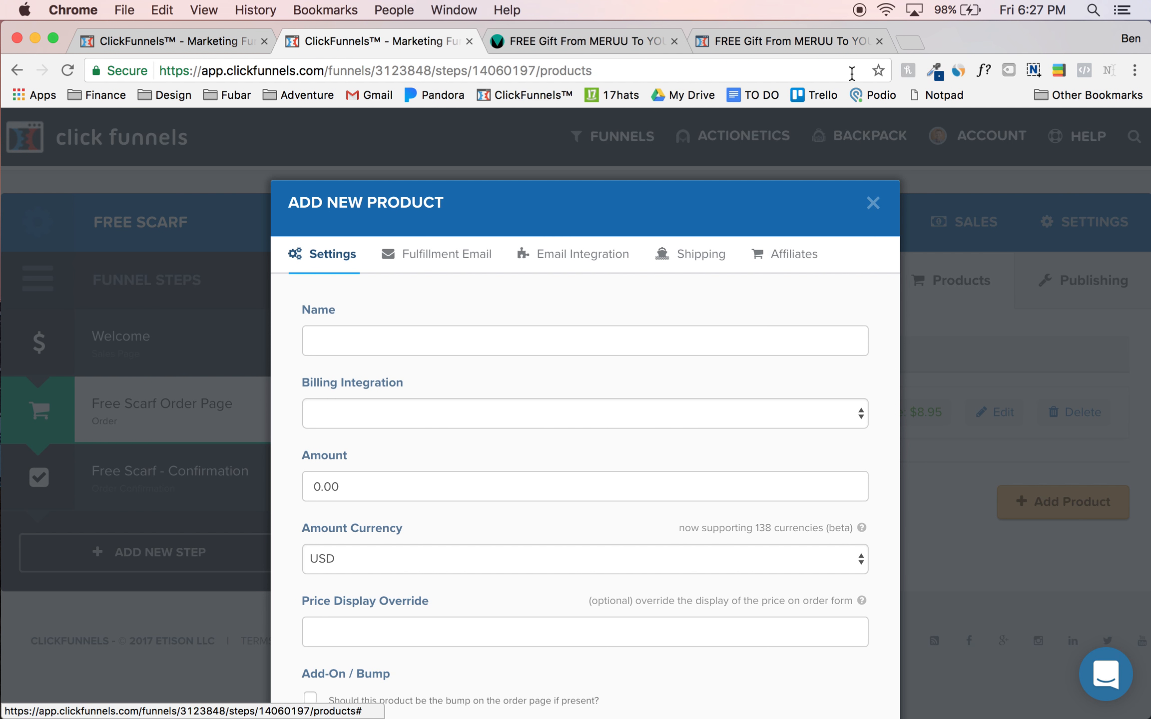